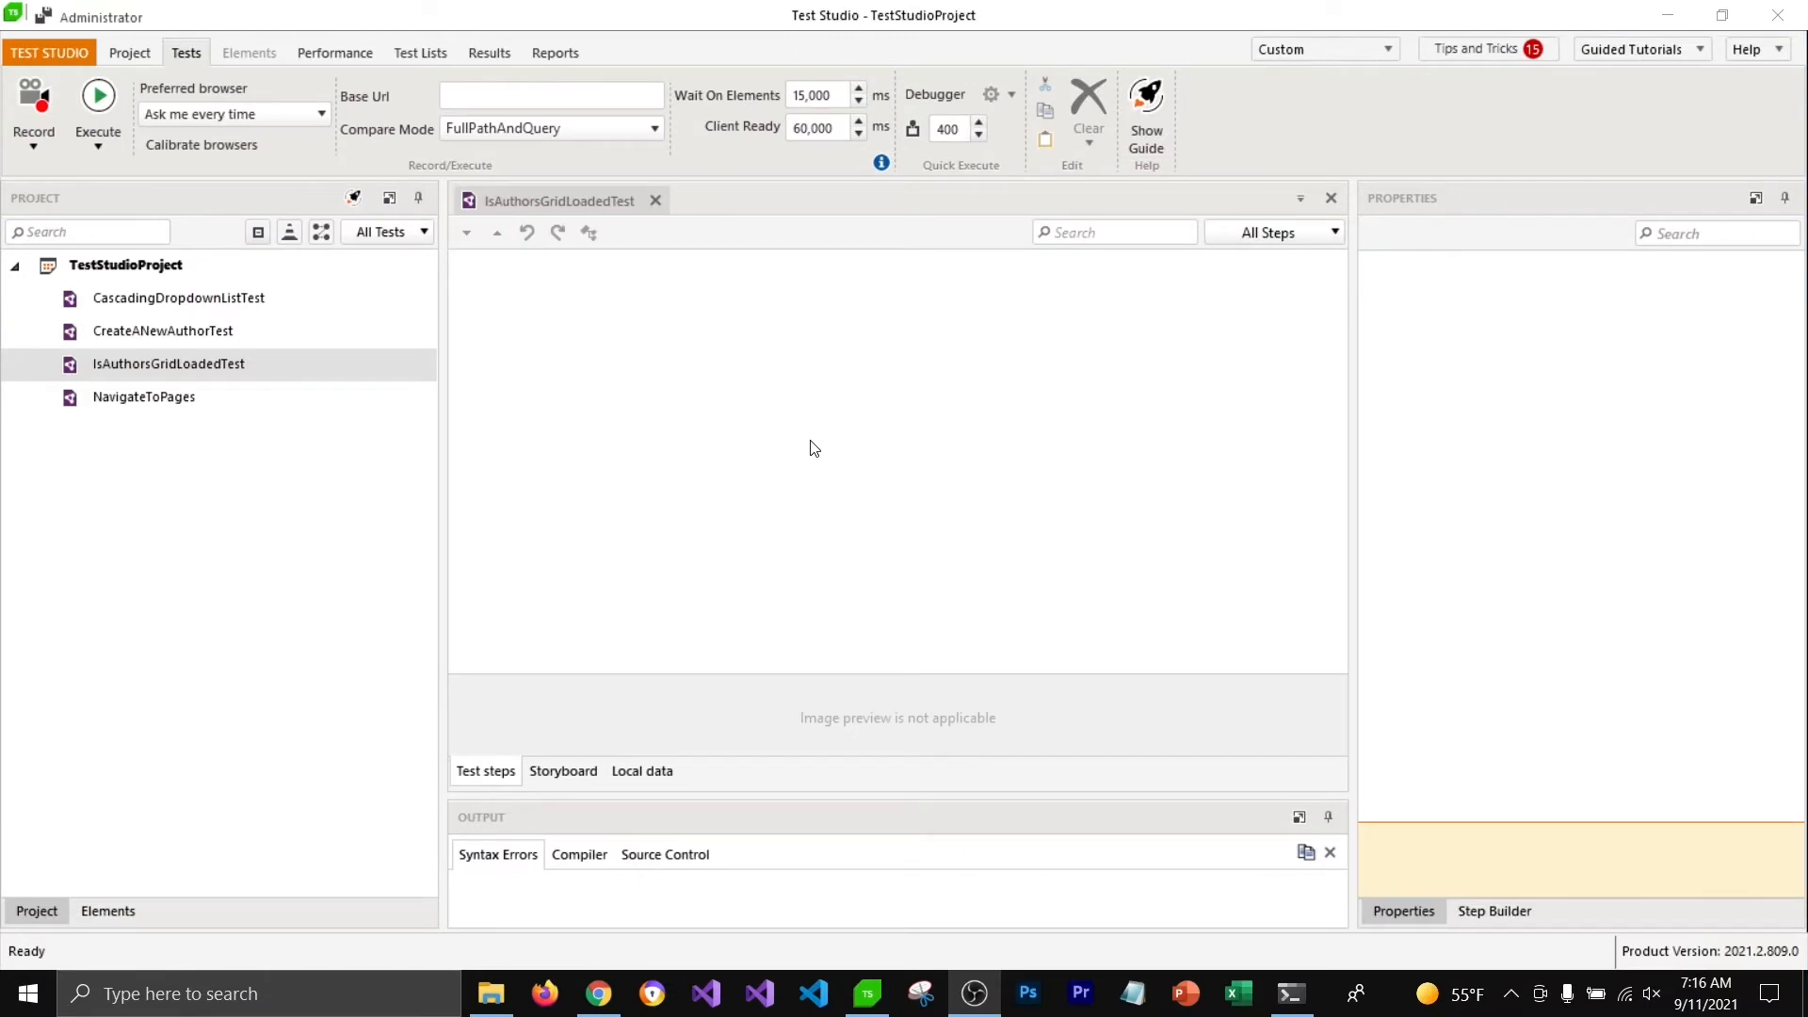
Change the Wait On Elements timeout from 15,000 ms to 3,000 ms
click(819, 94)
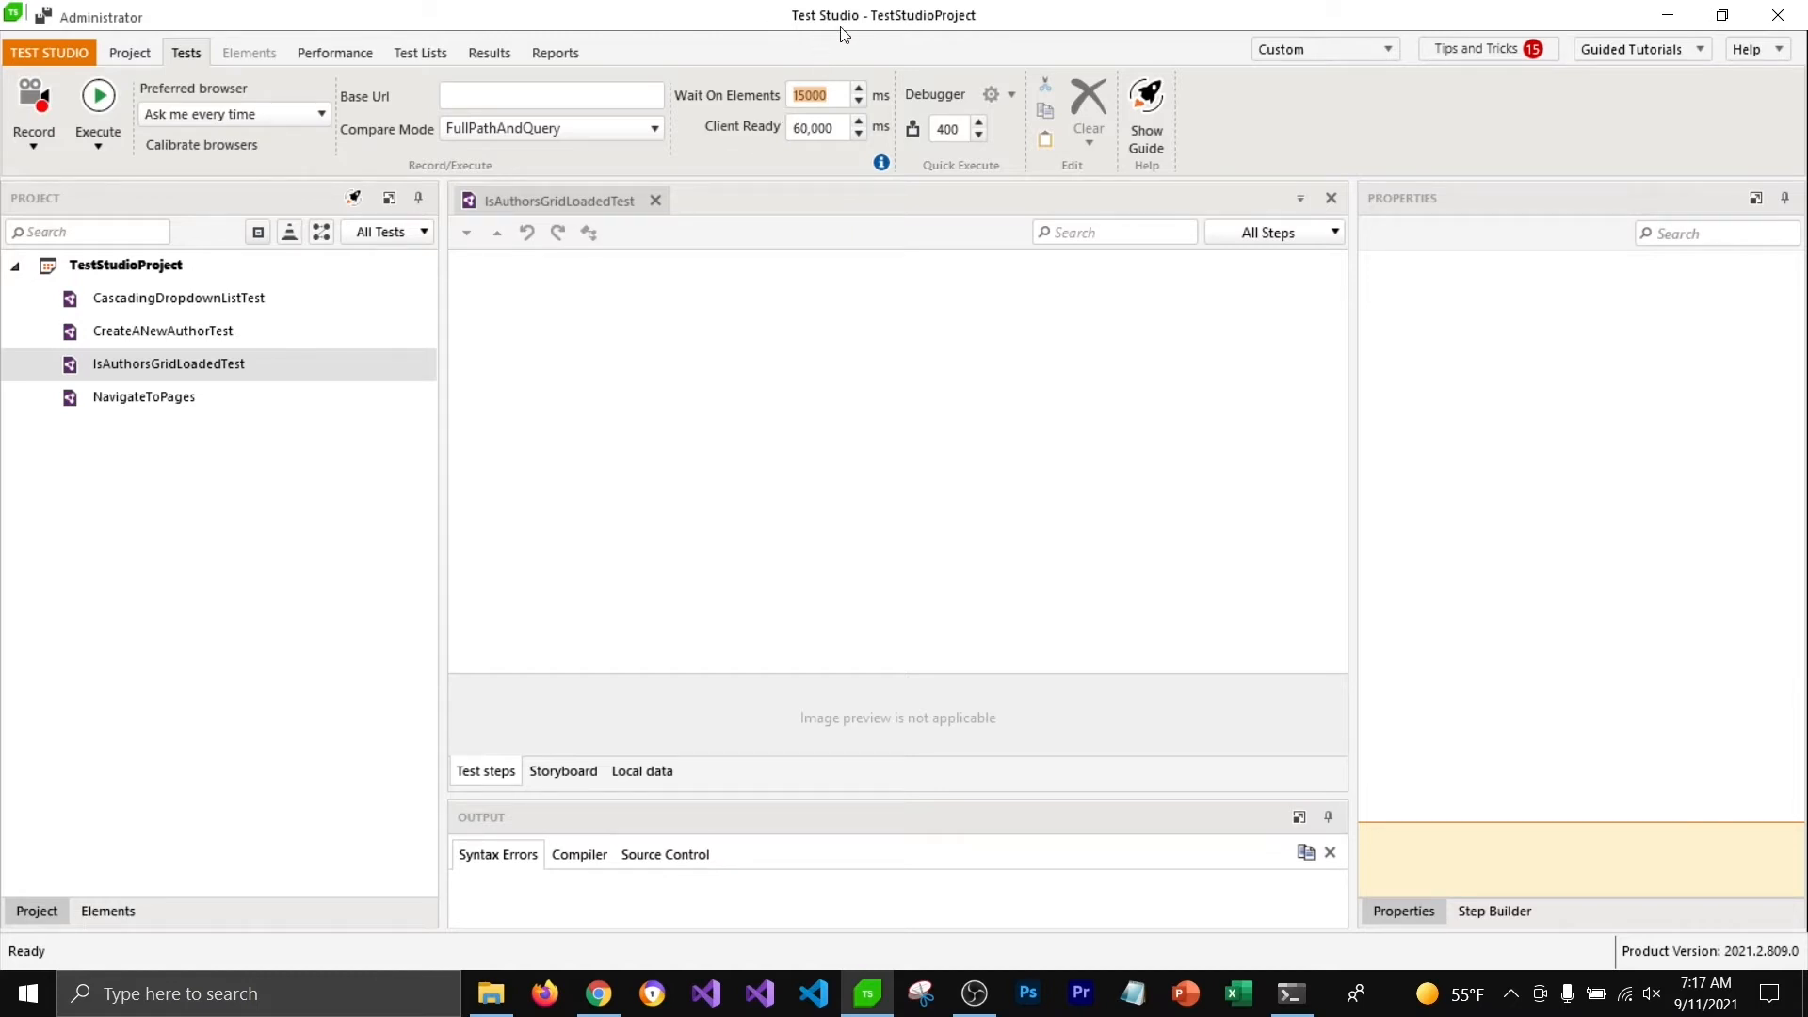
mouse_move(811, 400)
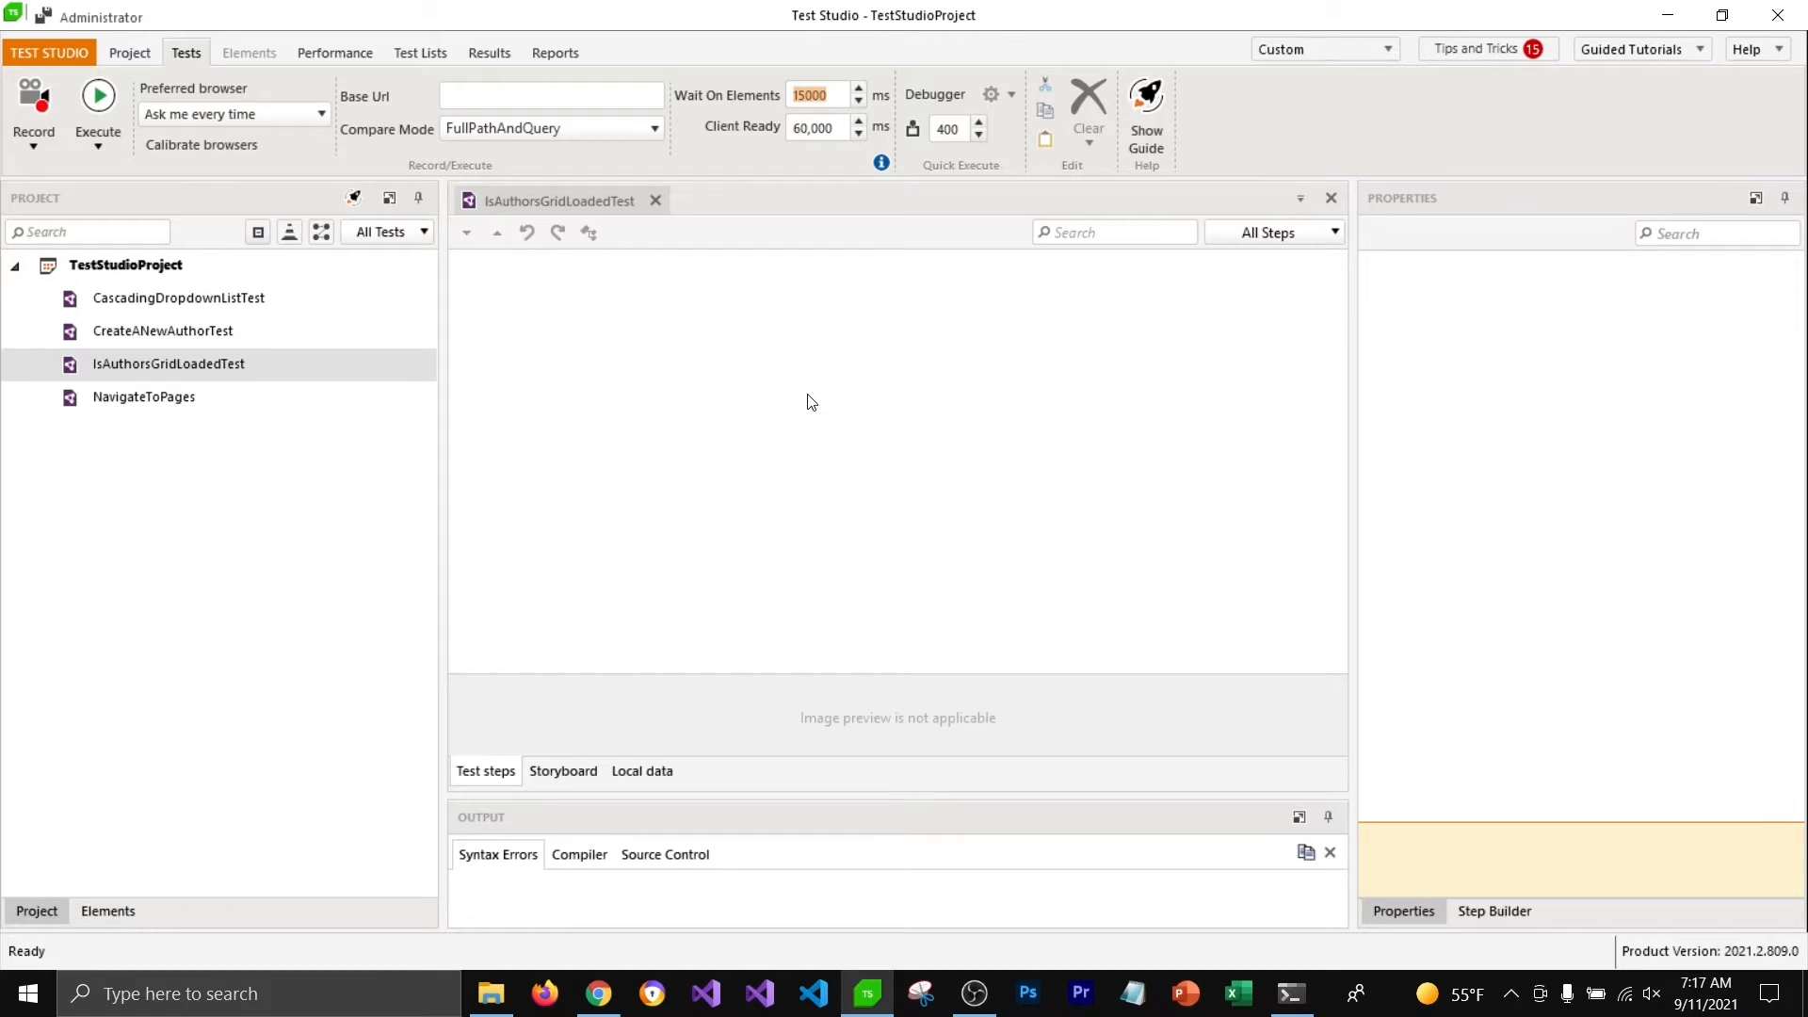
mouse_move(766, 171)
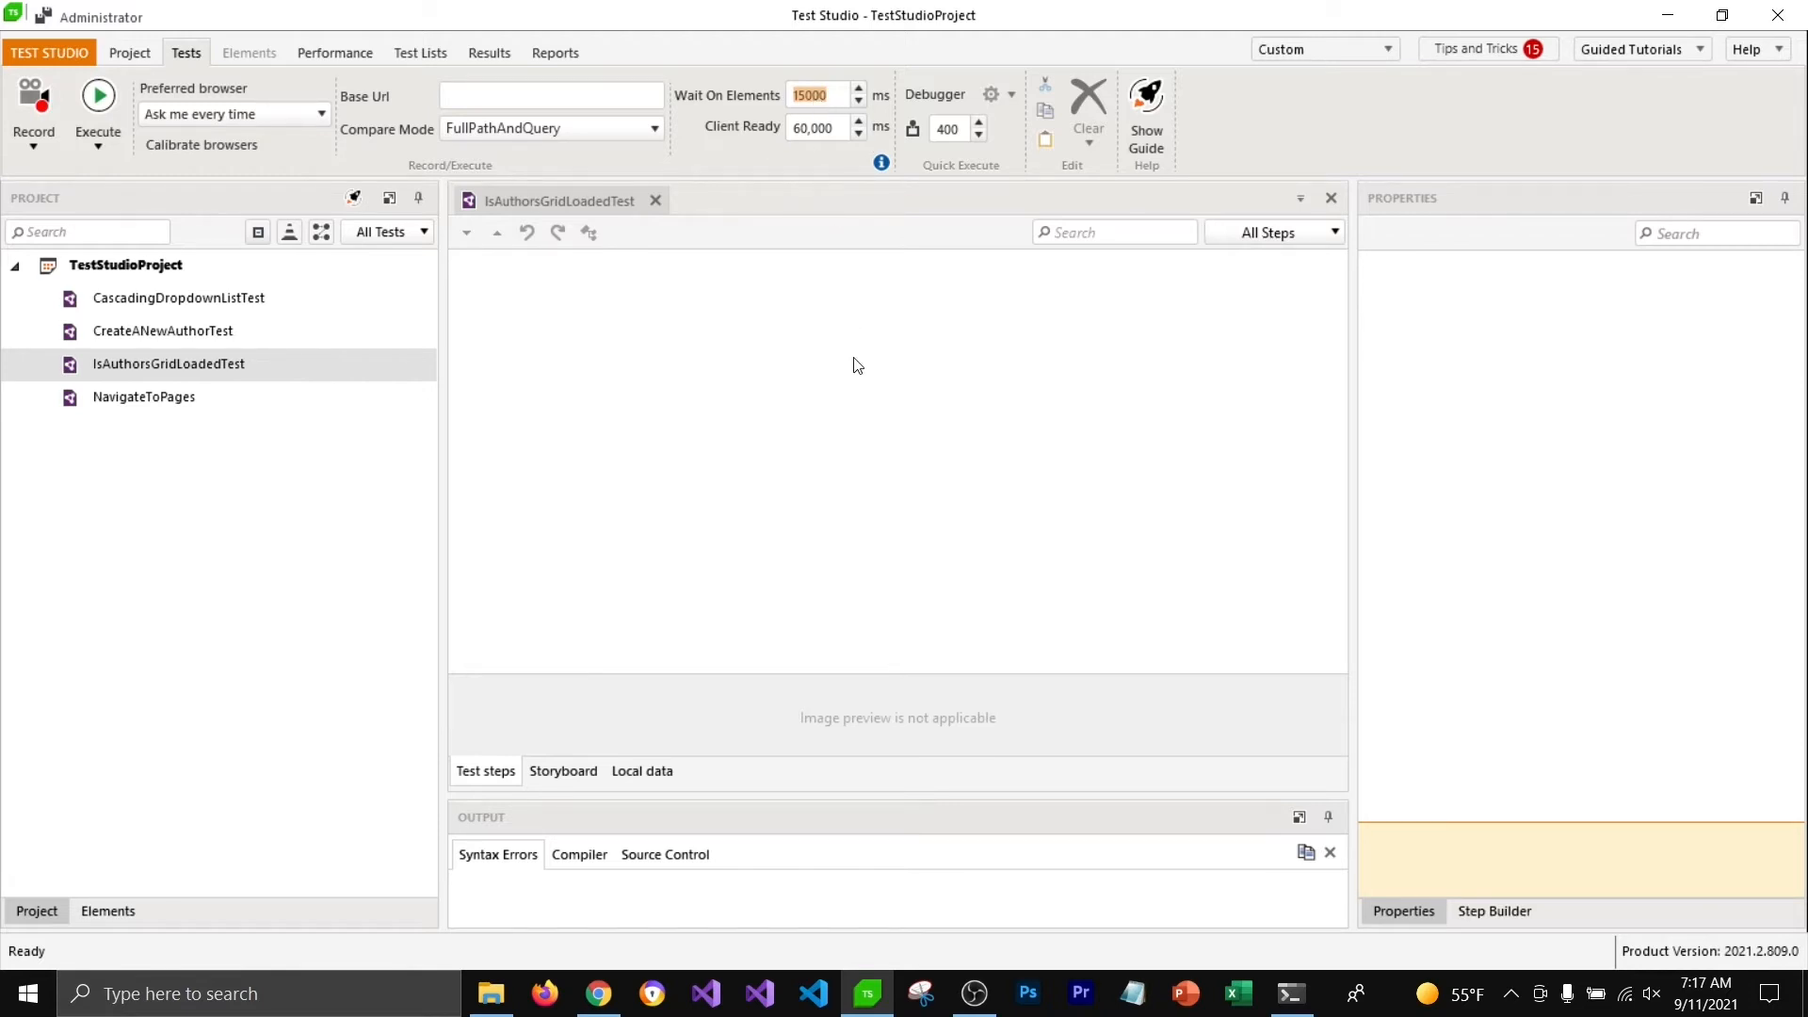
text(30000)
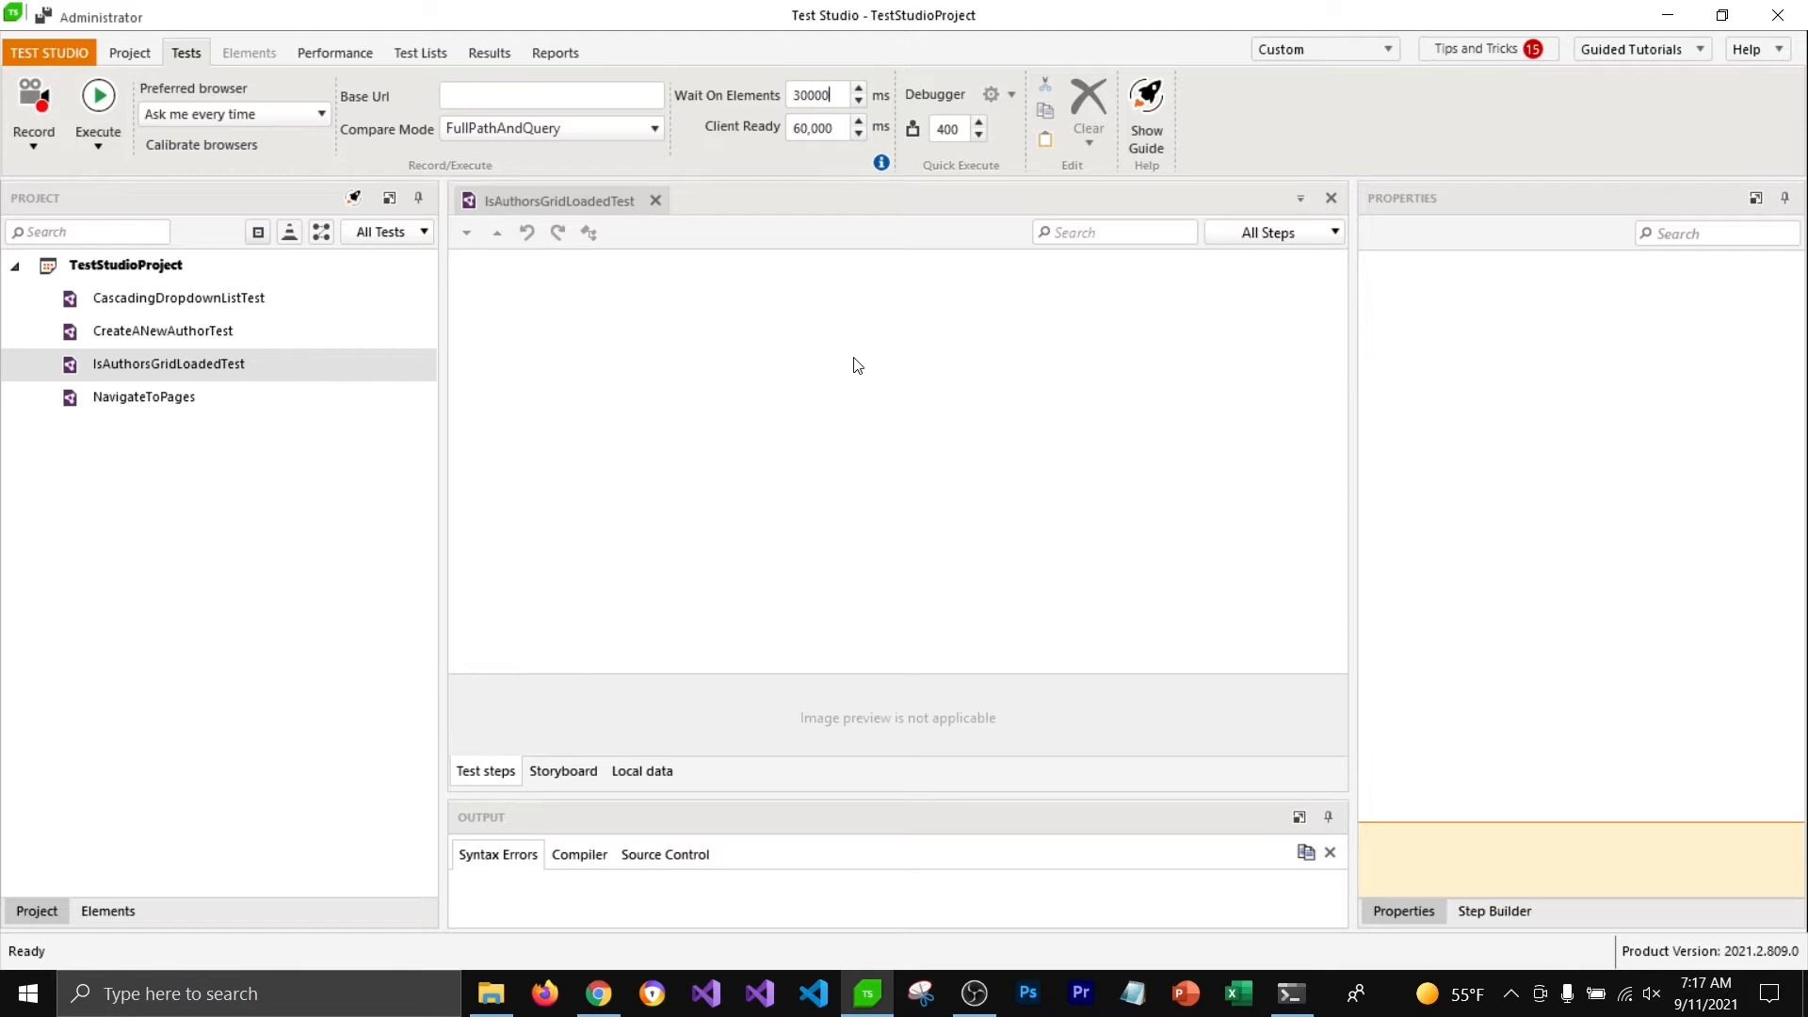
text(3000)
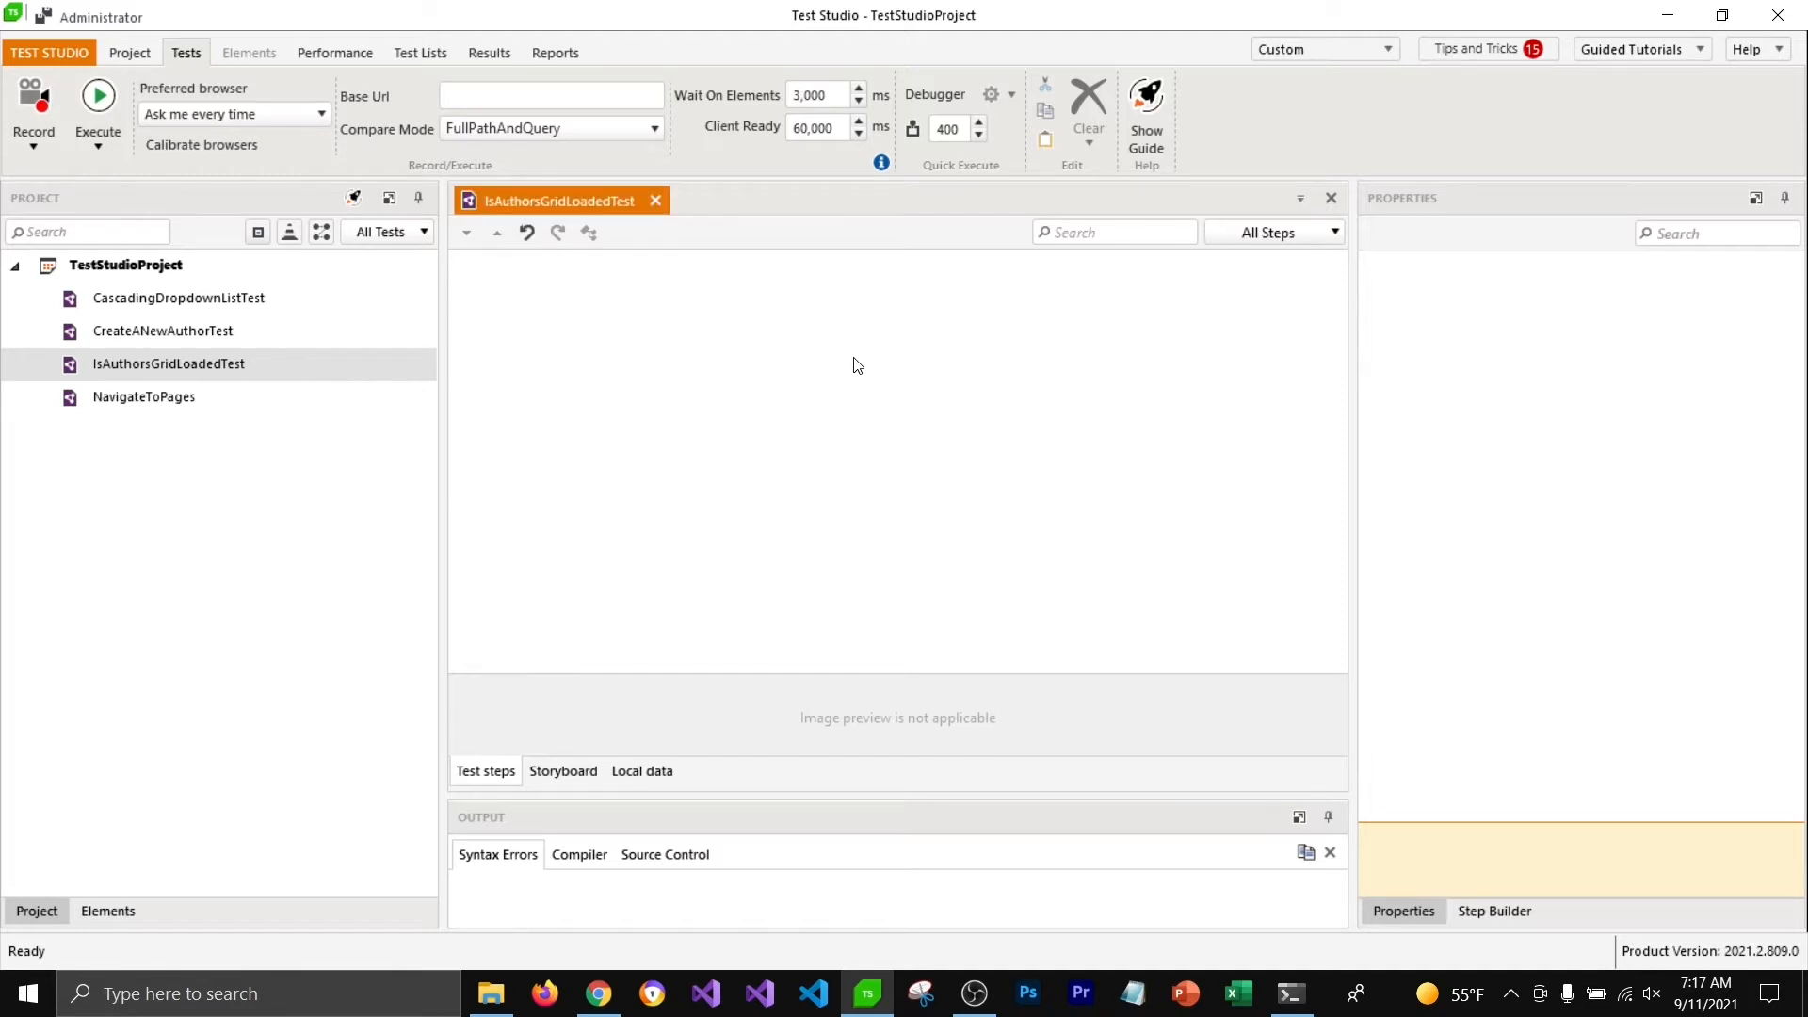
click(597, 993)
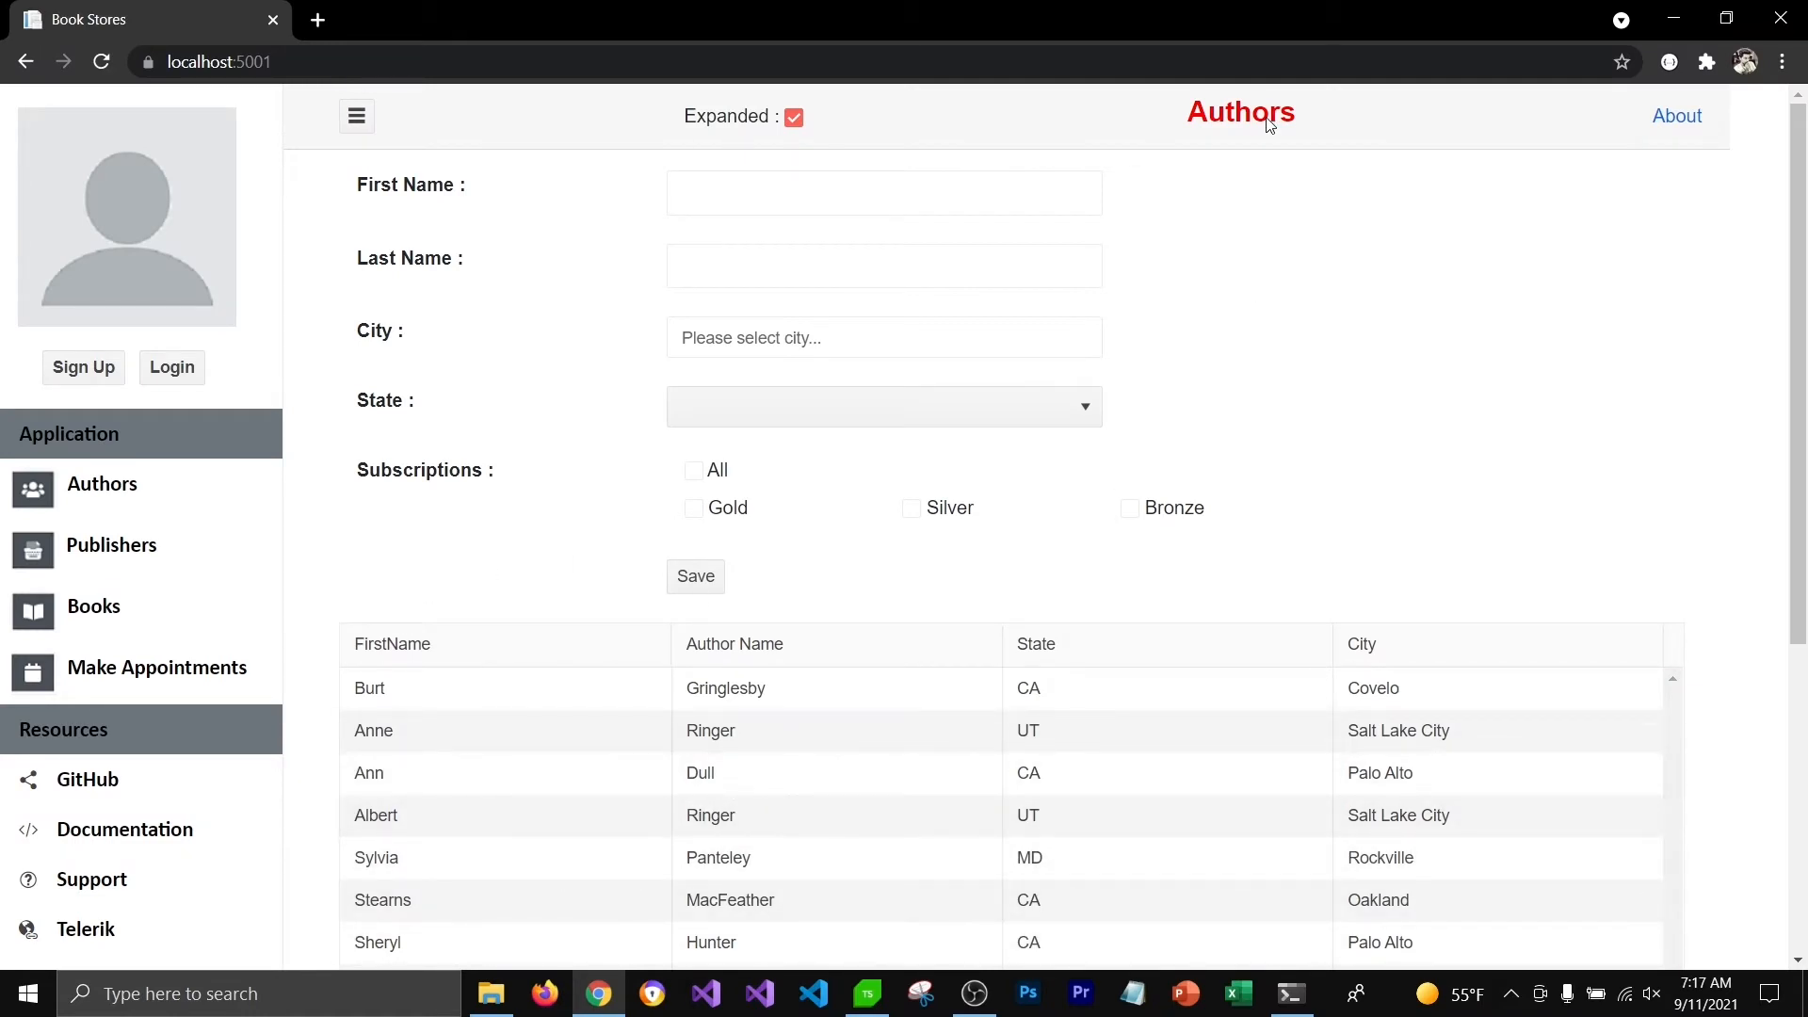
mouse_move(196, 559)
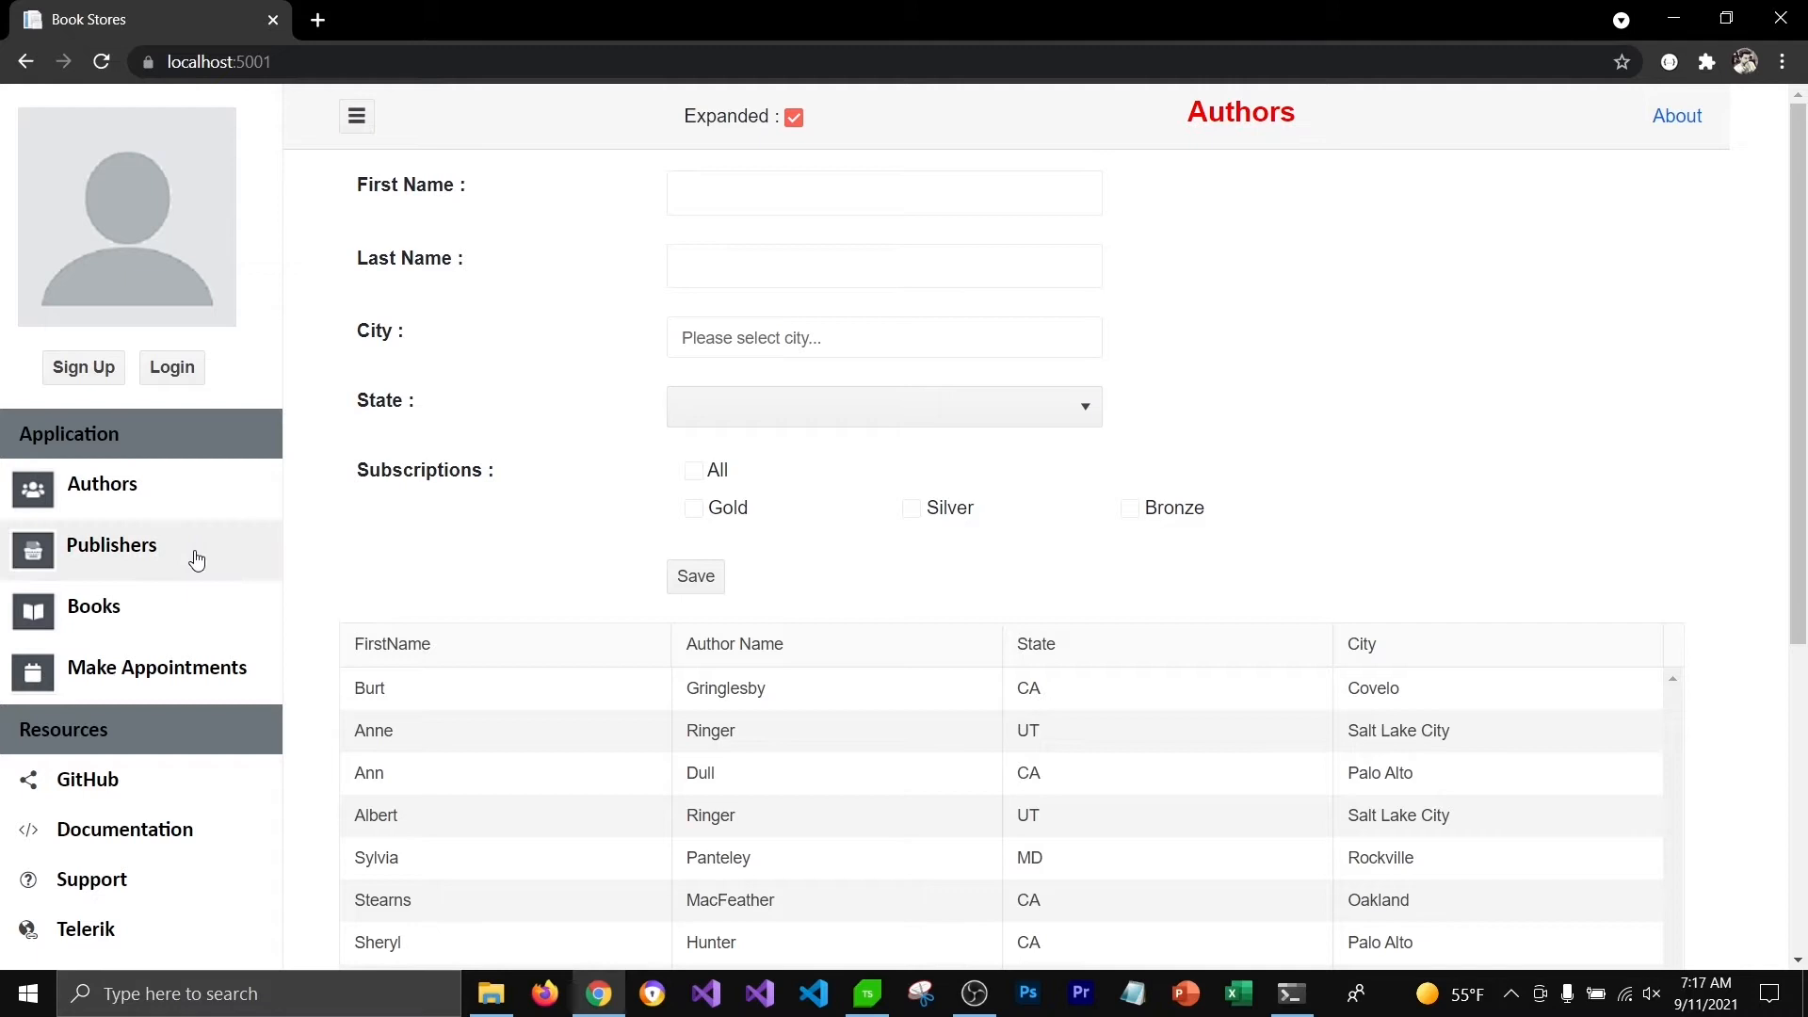
Reload the Authors page in Chrome and watch the grid load
click(112, 544)
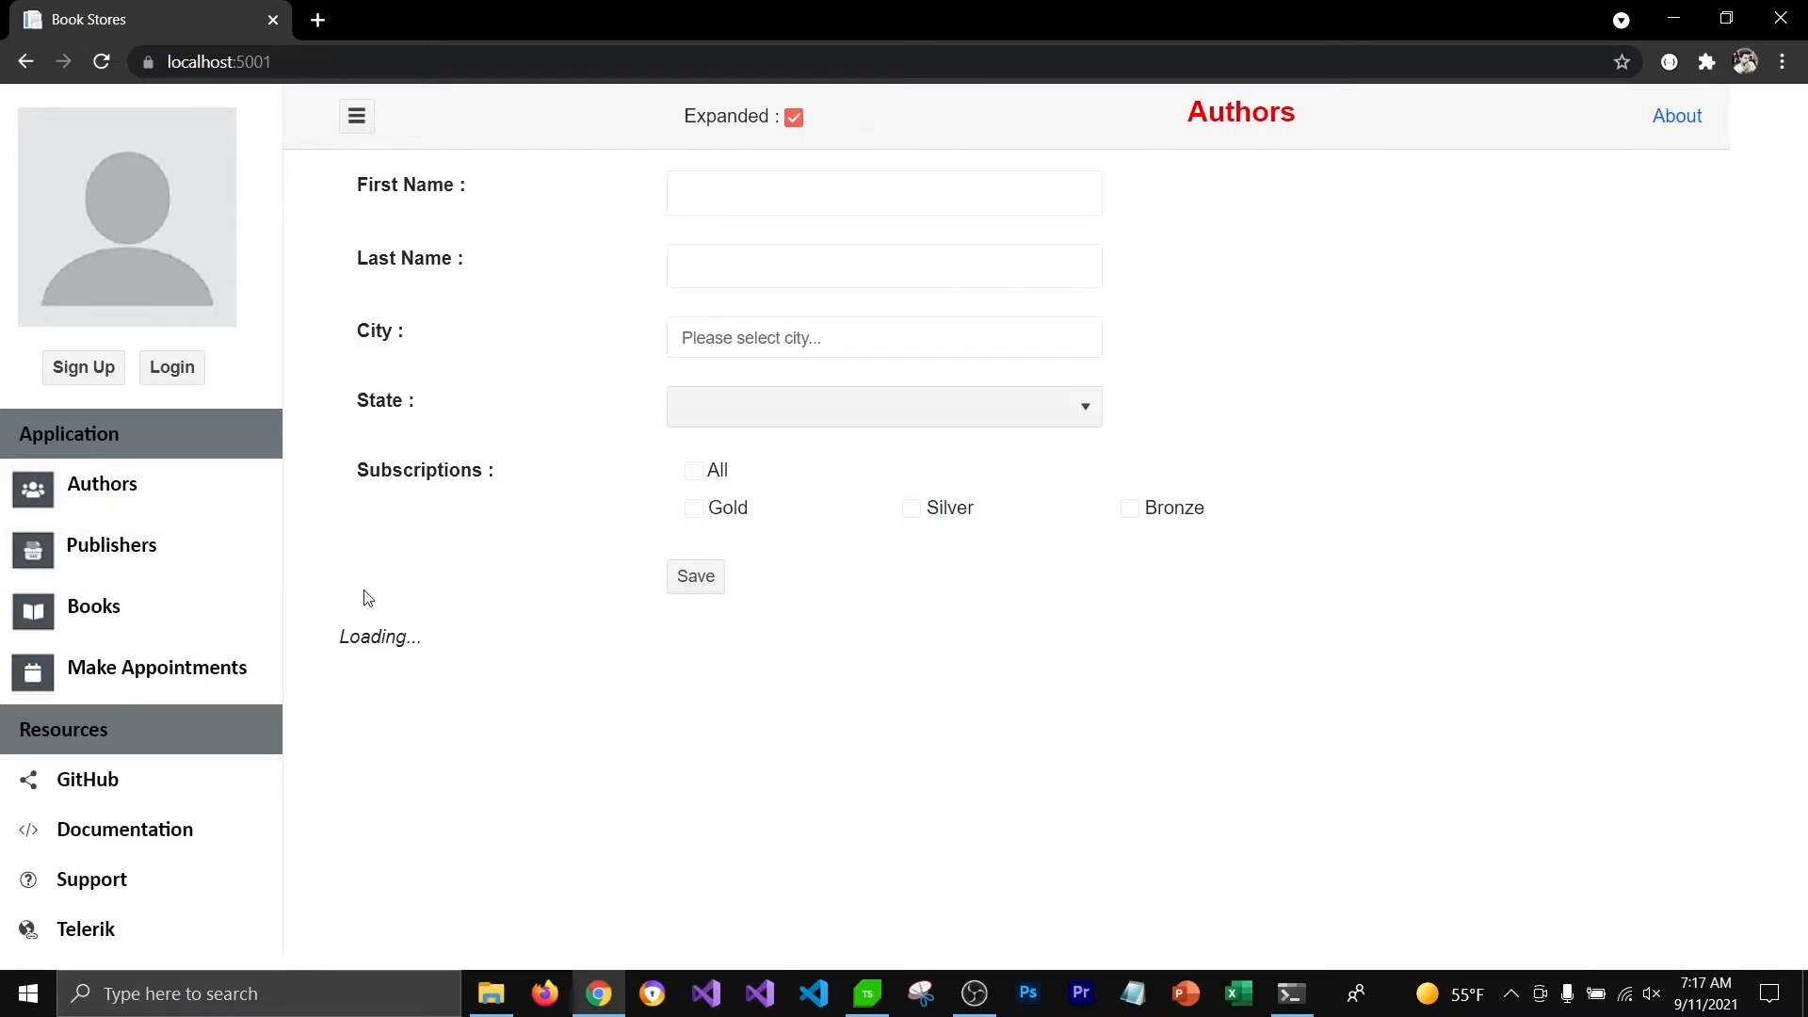
mouse_move(422, 699)
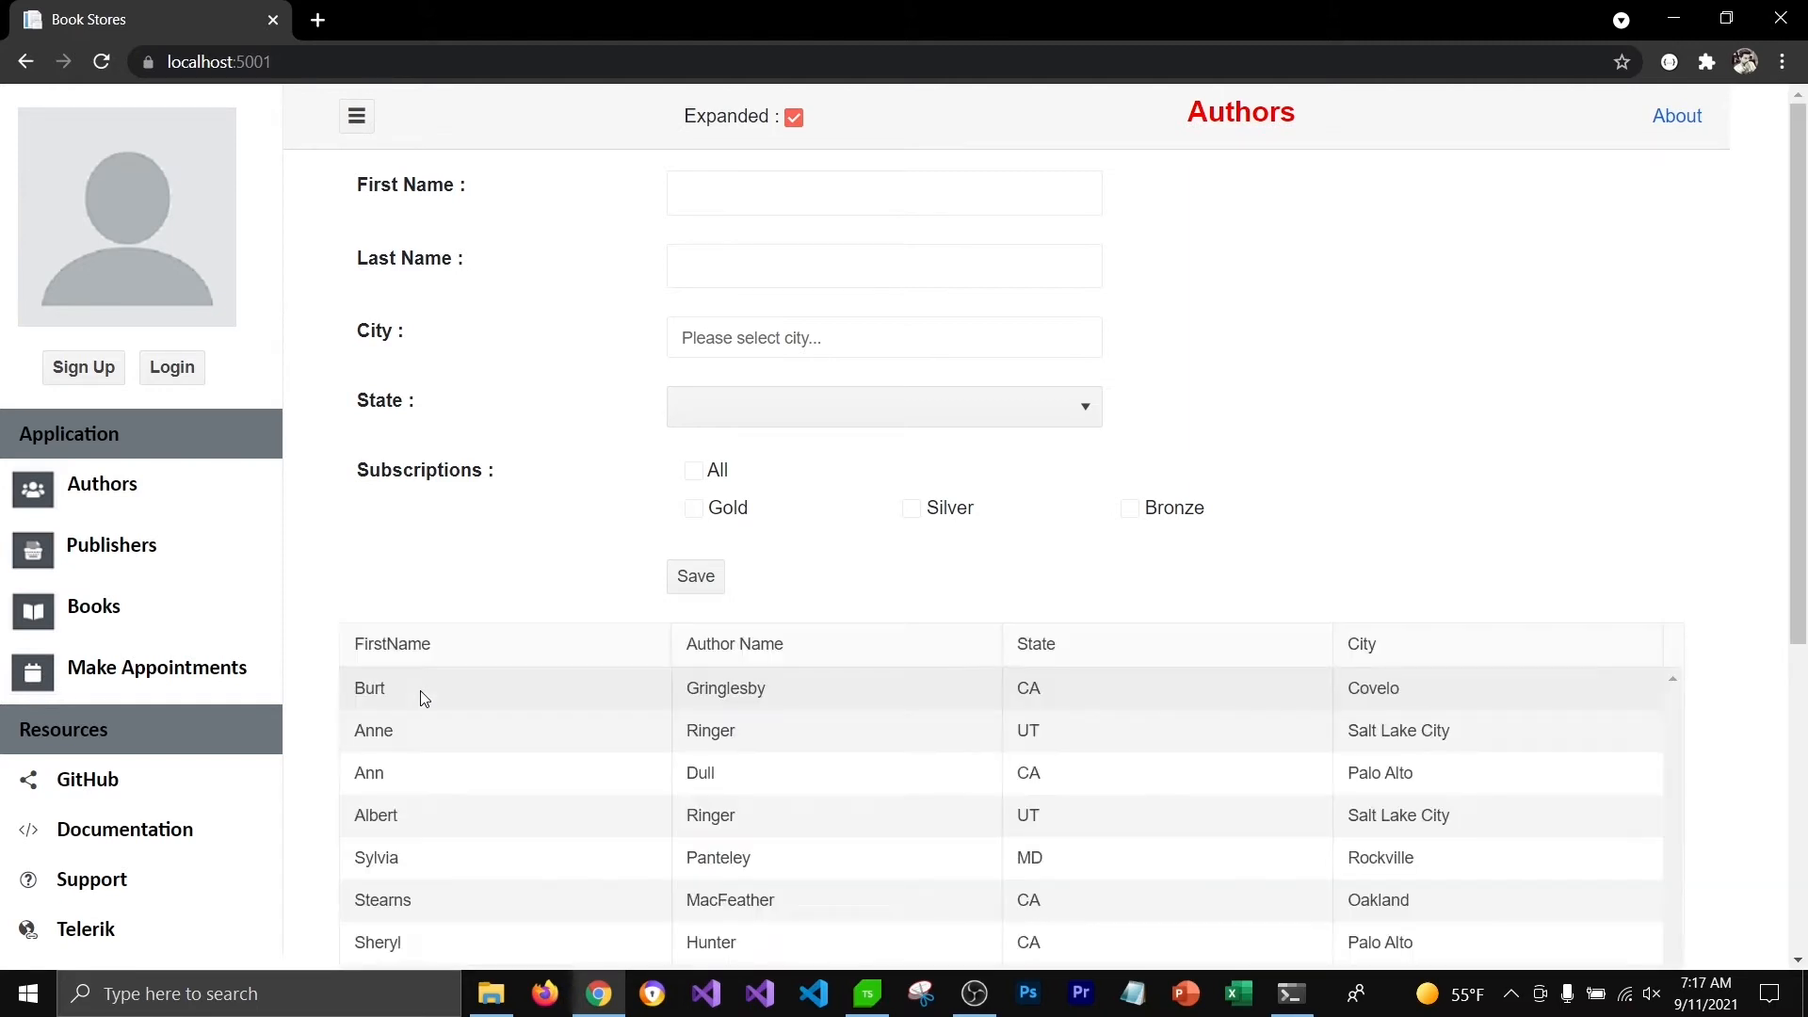
mouse_move(479, 677)
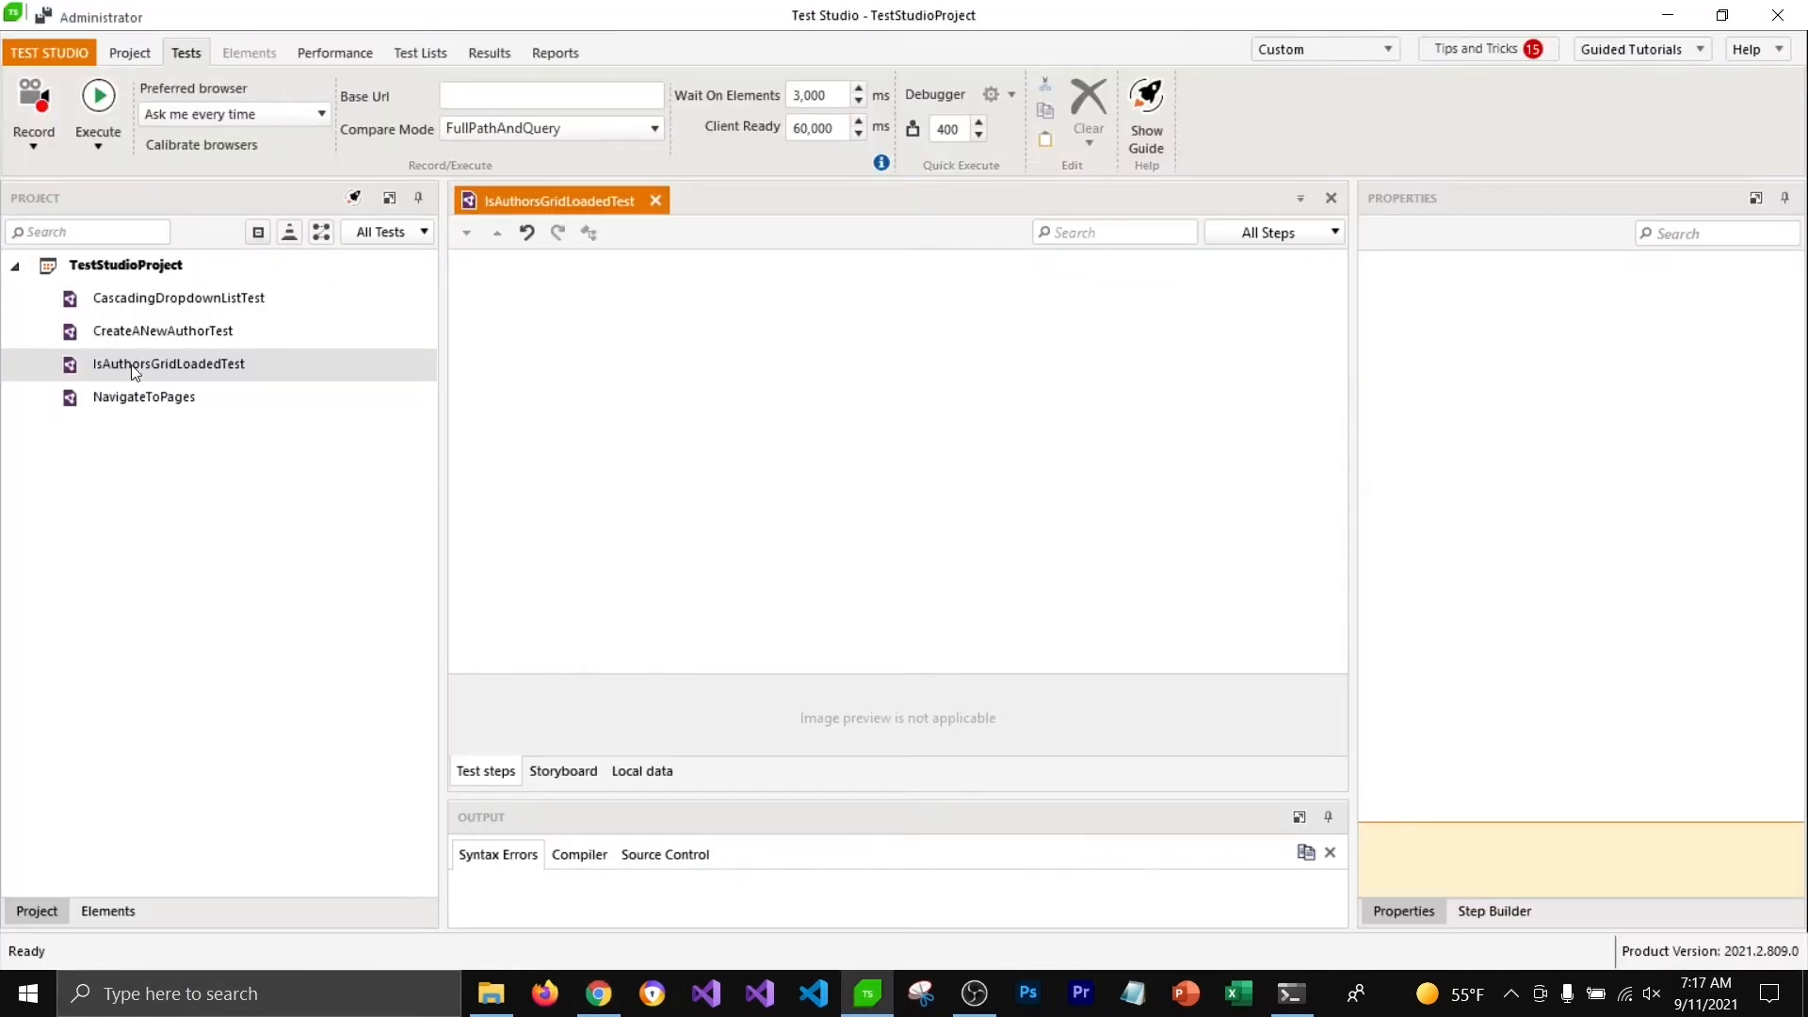
Start recording IsAuthorsGridLoadedTest against the recent localhost:5001 address in Chrome
click(128, 52)
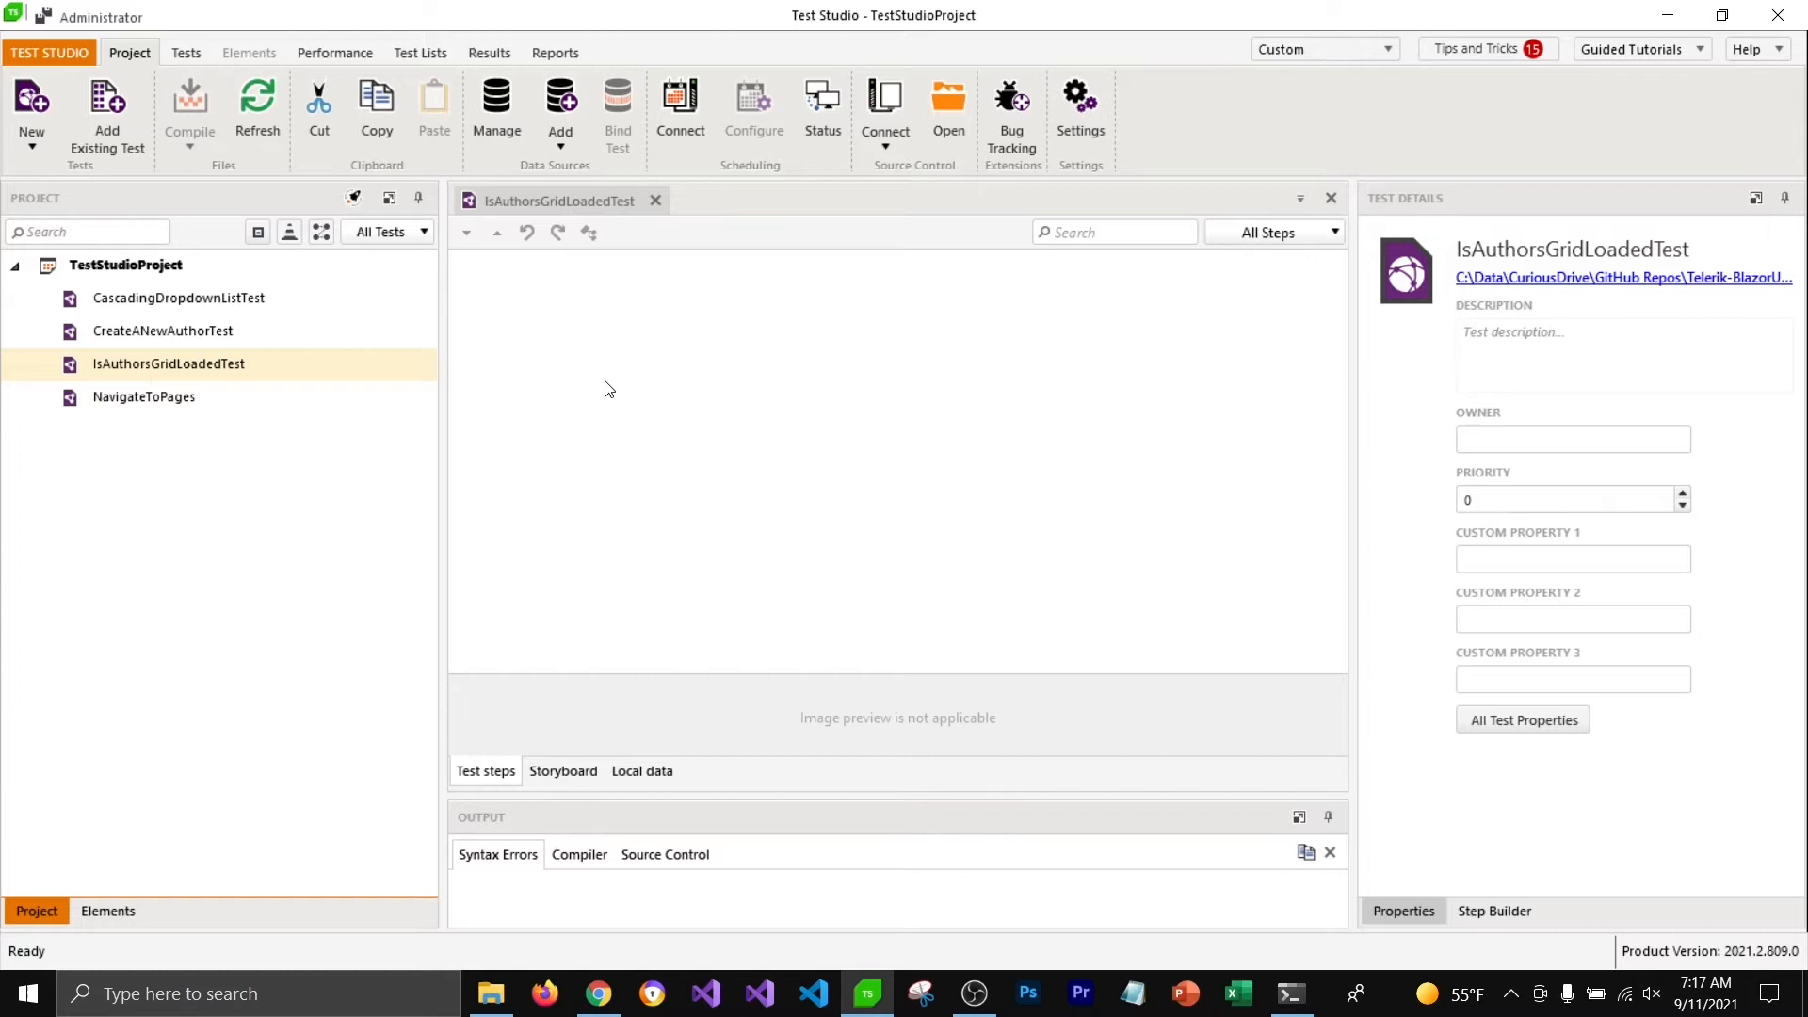
right_click(169, 363)
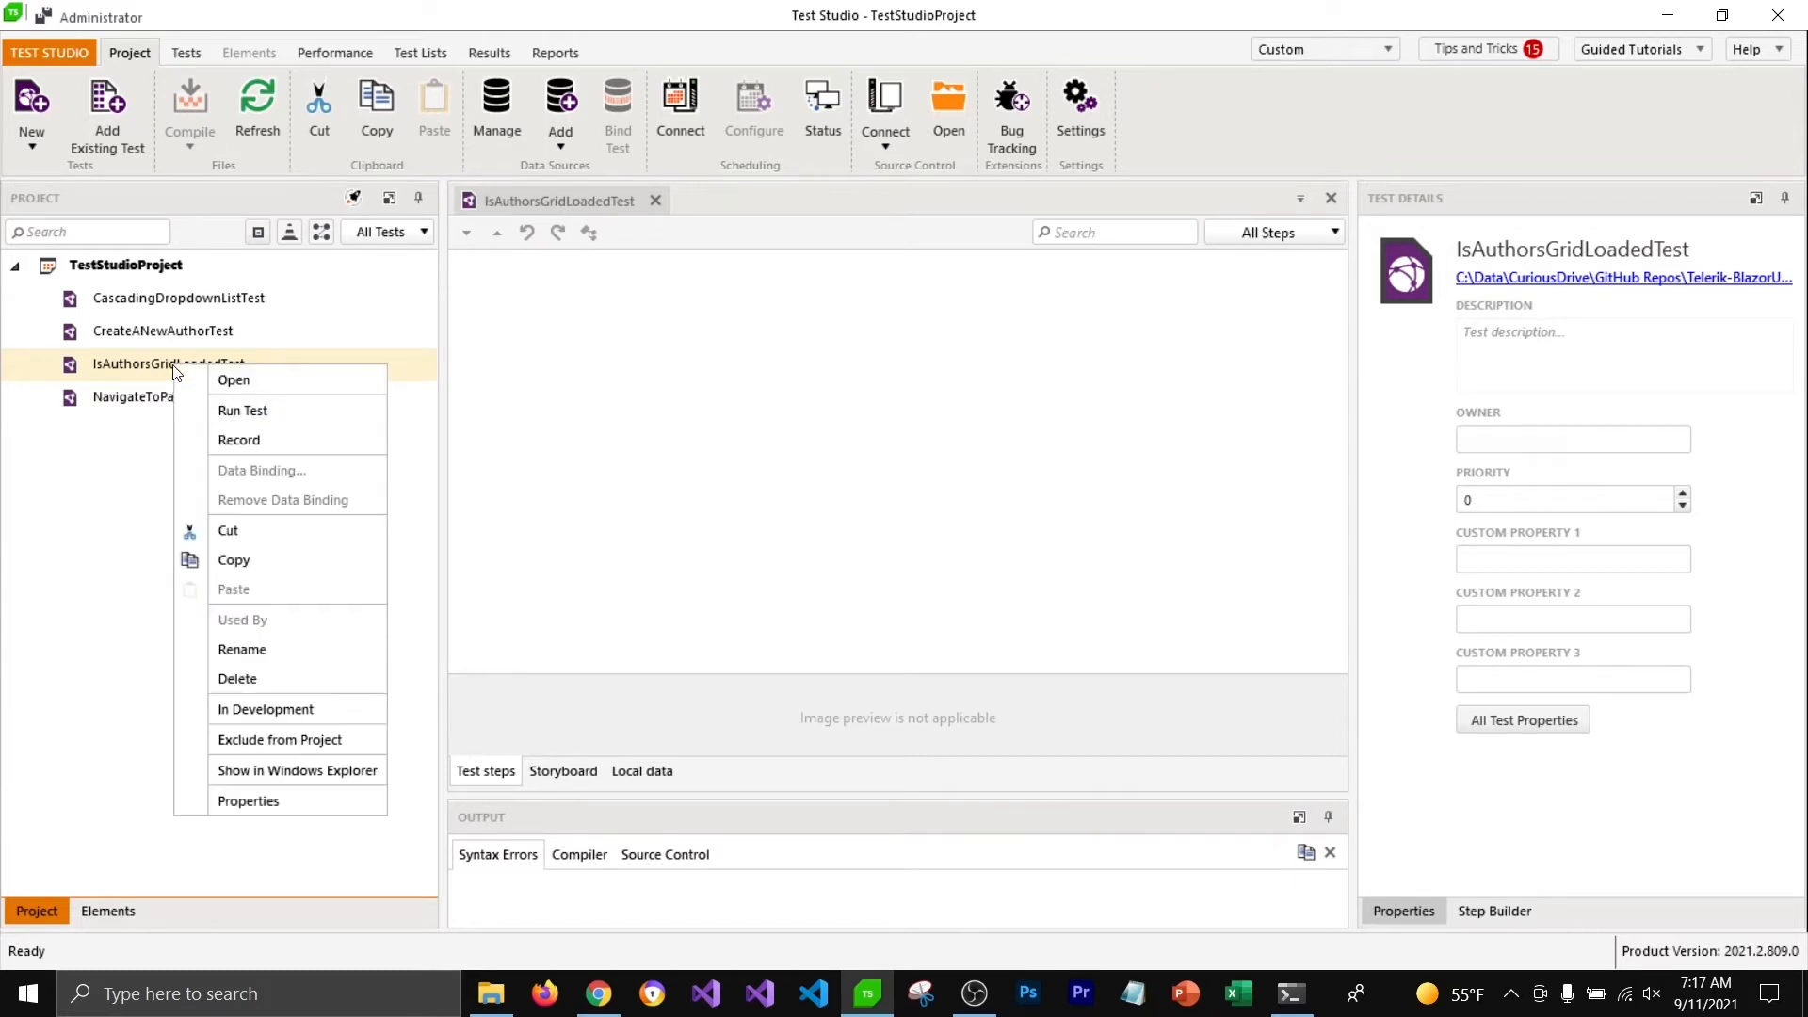
click(238, 440)
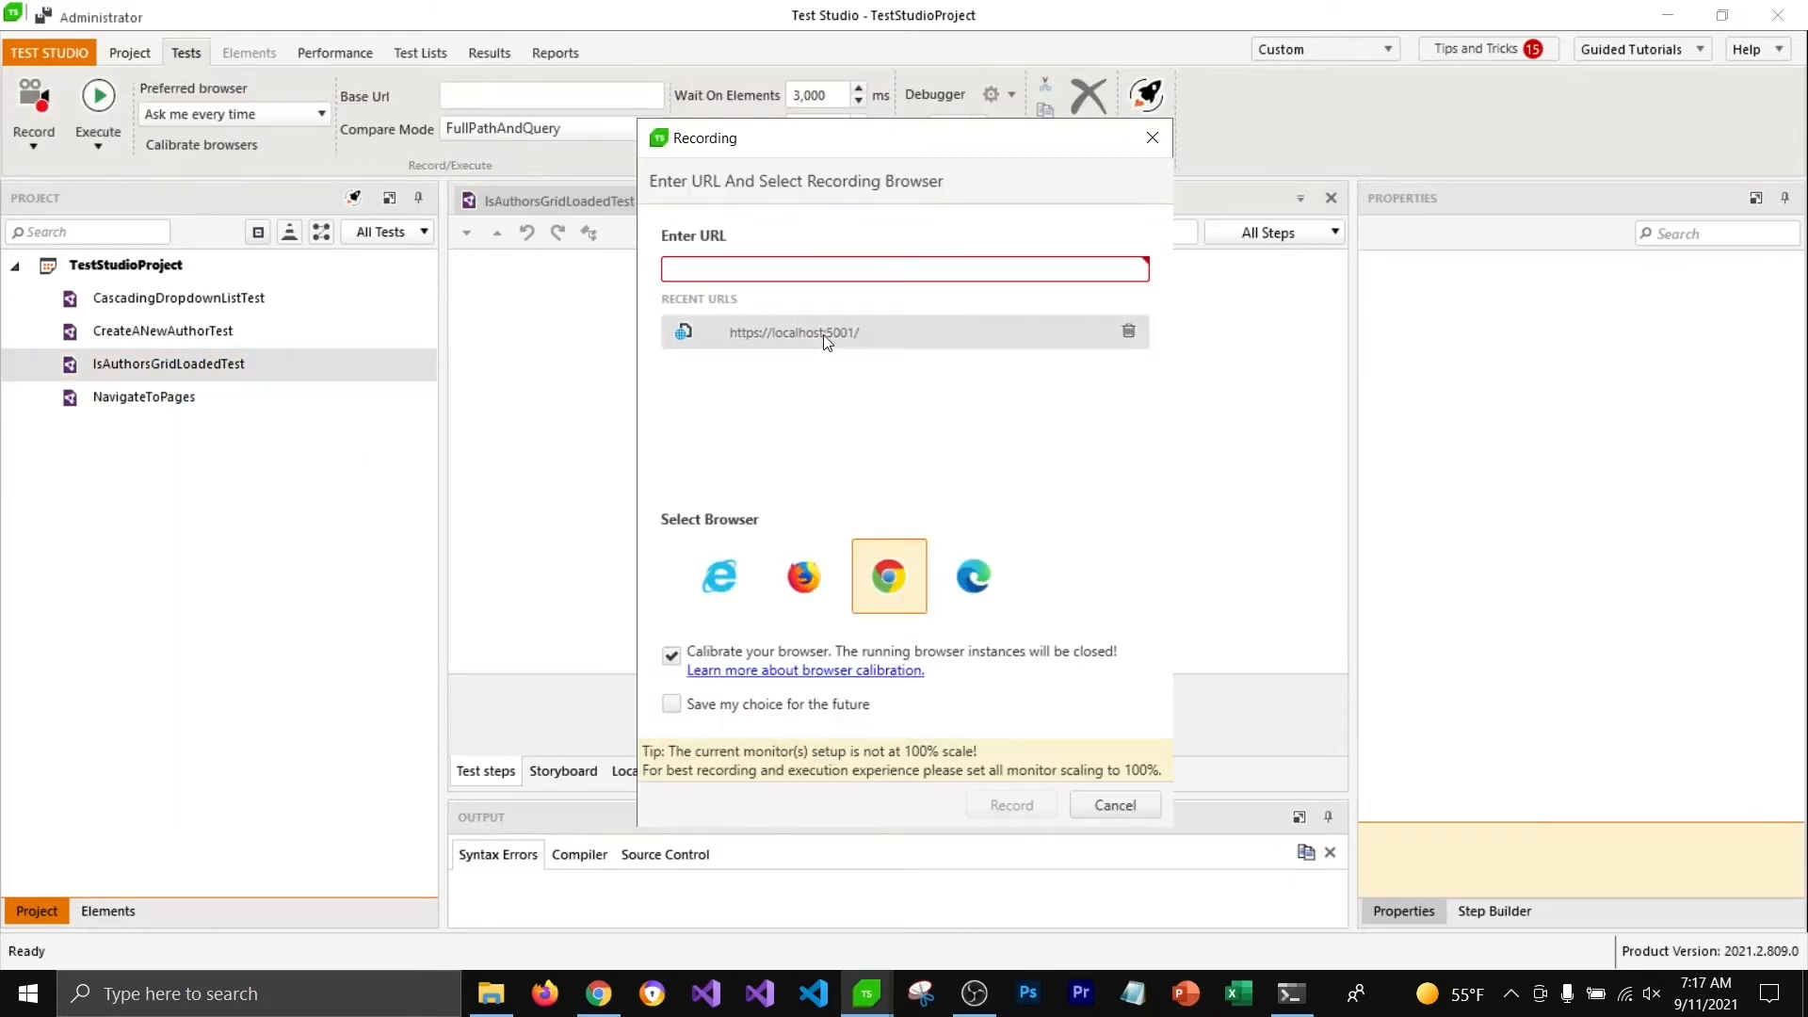
click(1010, 806)
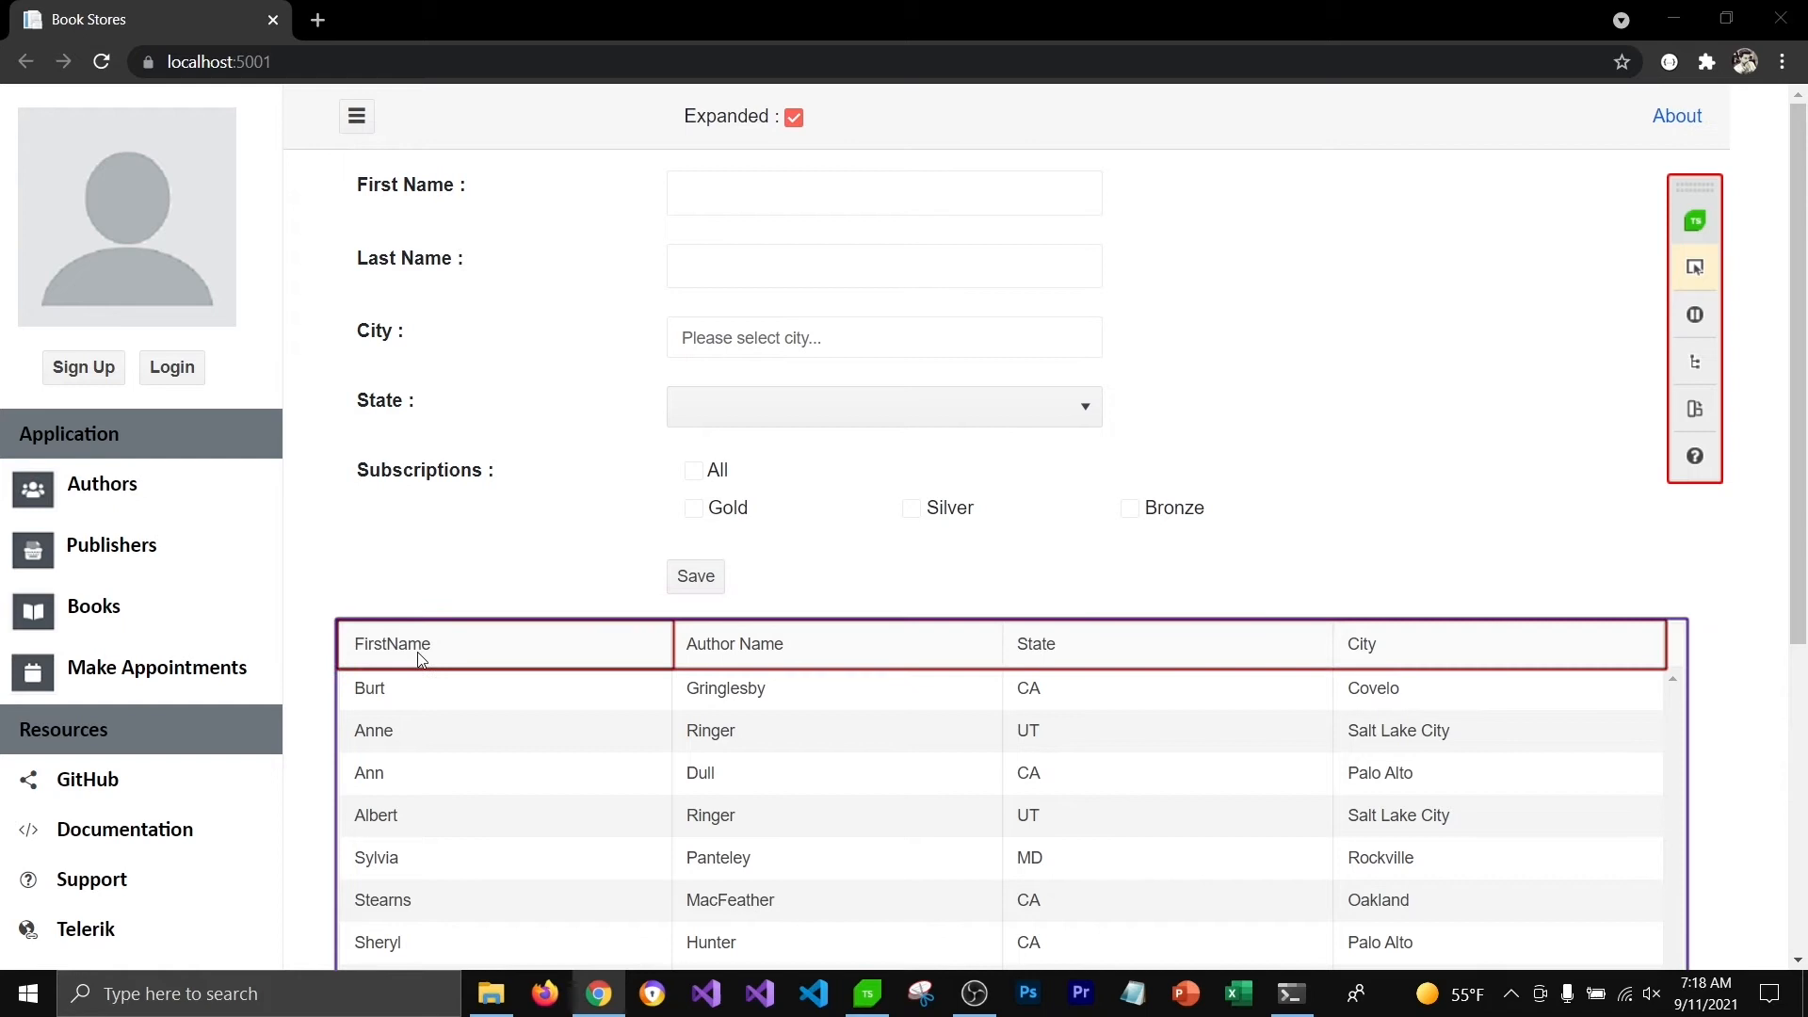
Add a quick step verifying the authors grid holds 19 data items
right_click(421, 657)
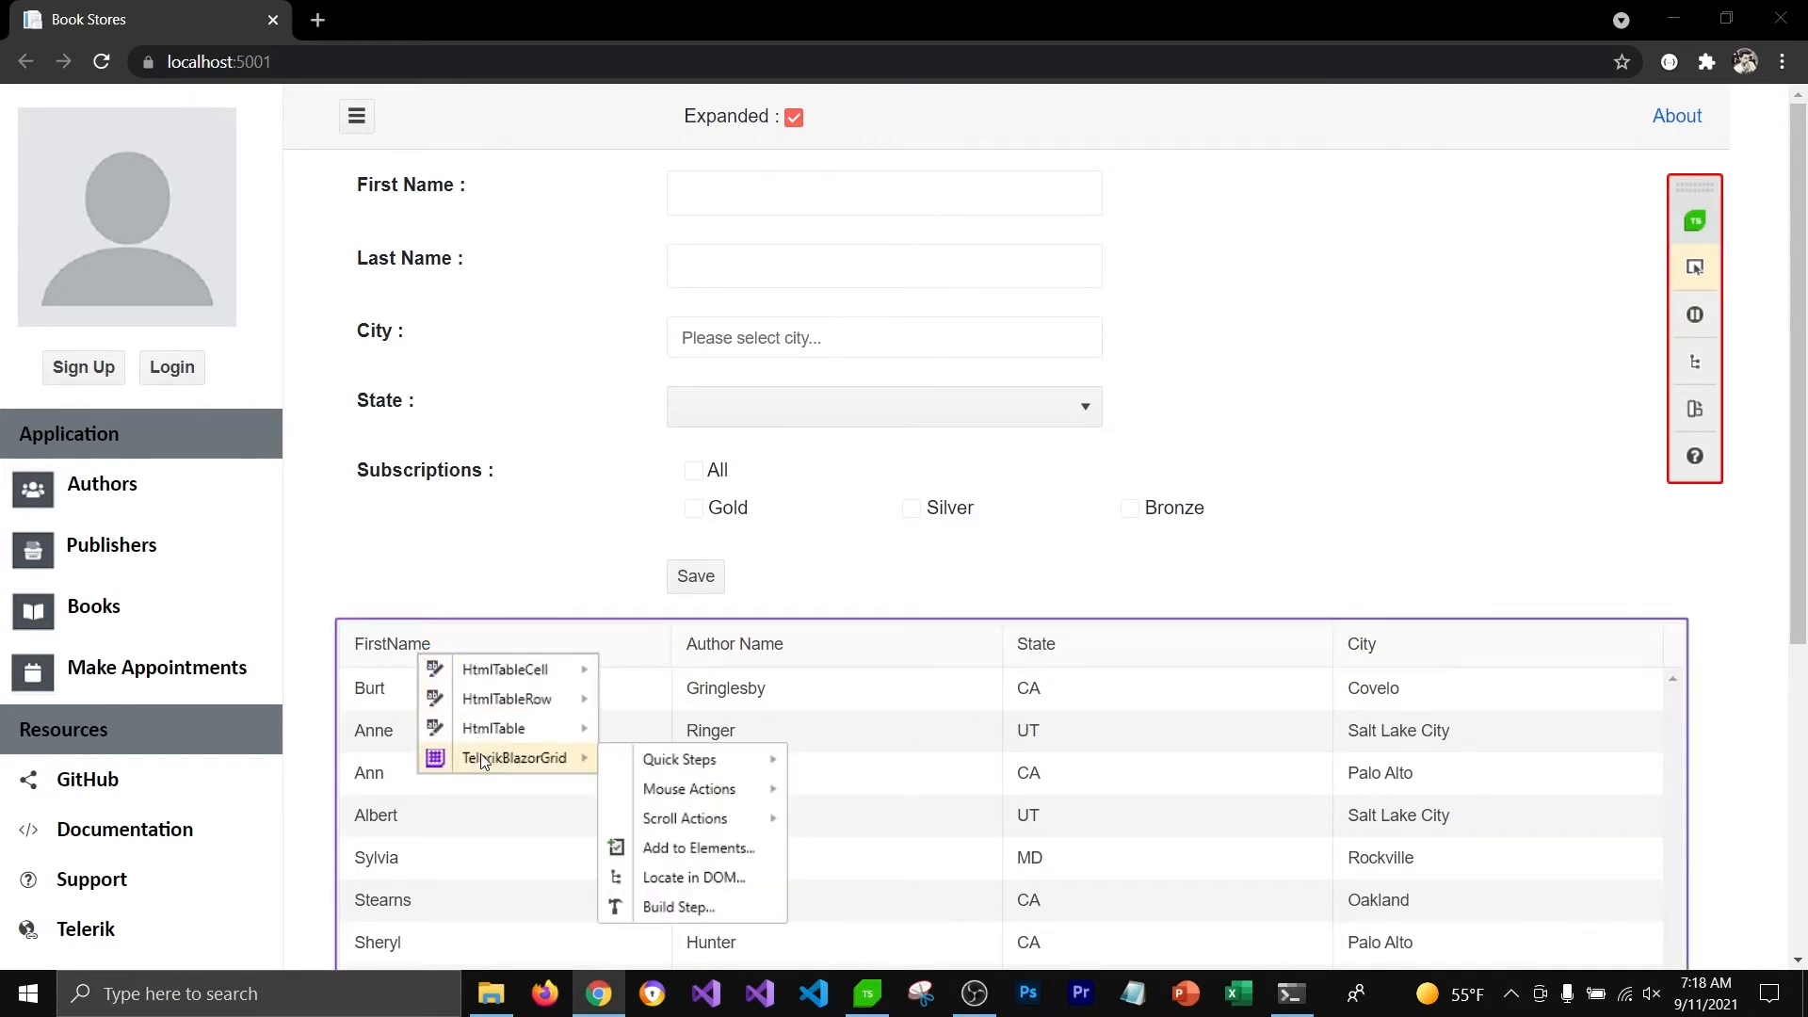
mouse_move(679, 759)
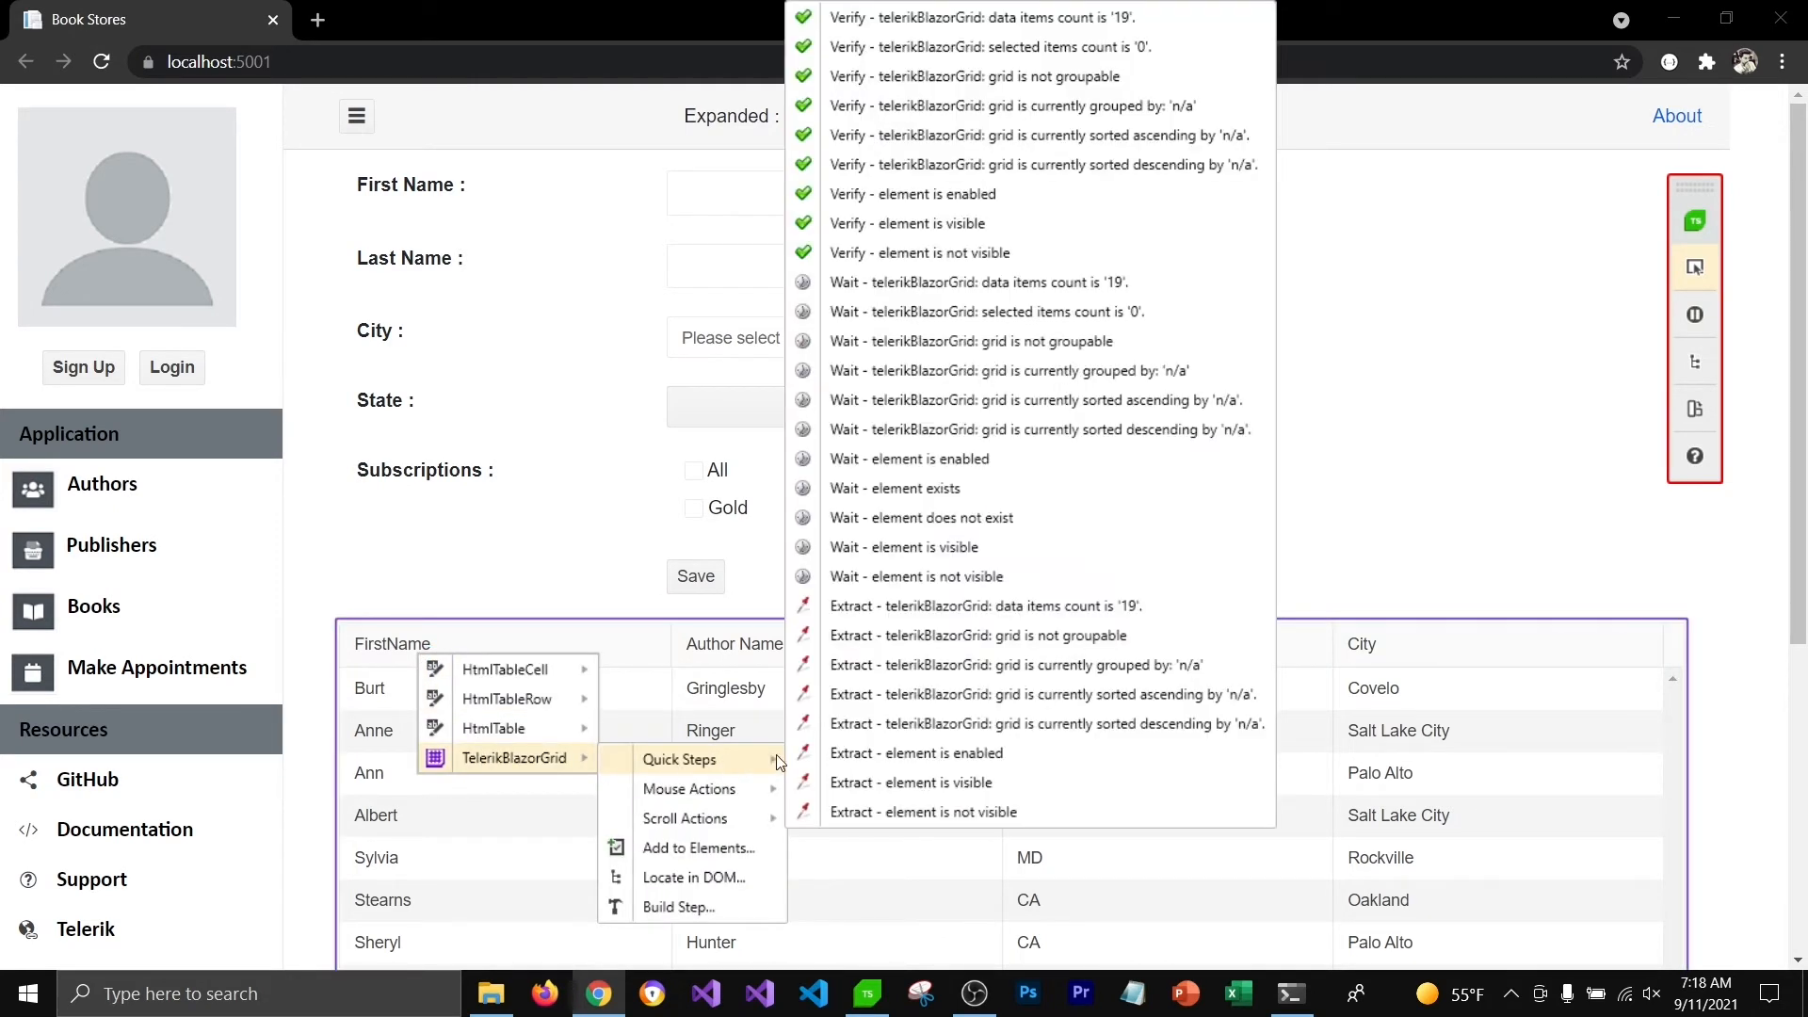
mouse_move(934, 17)
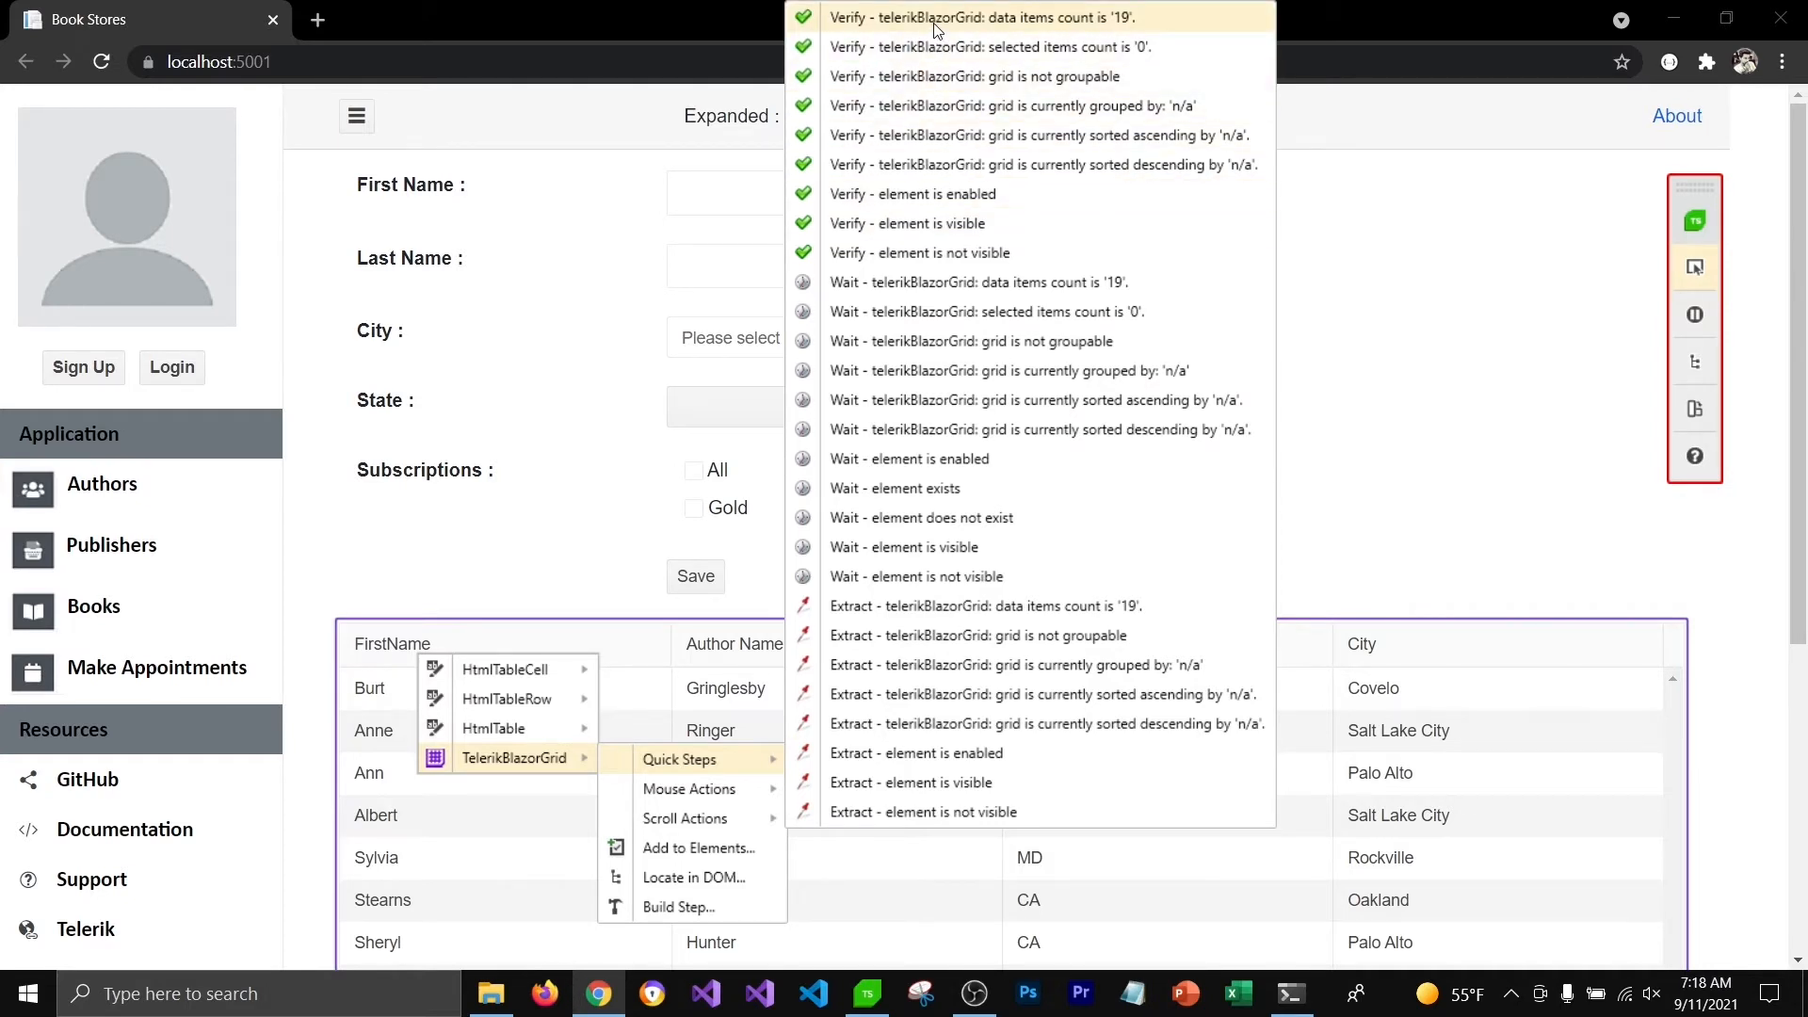
click(980, 17)
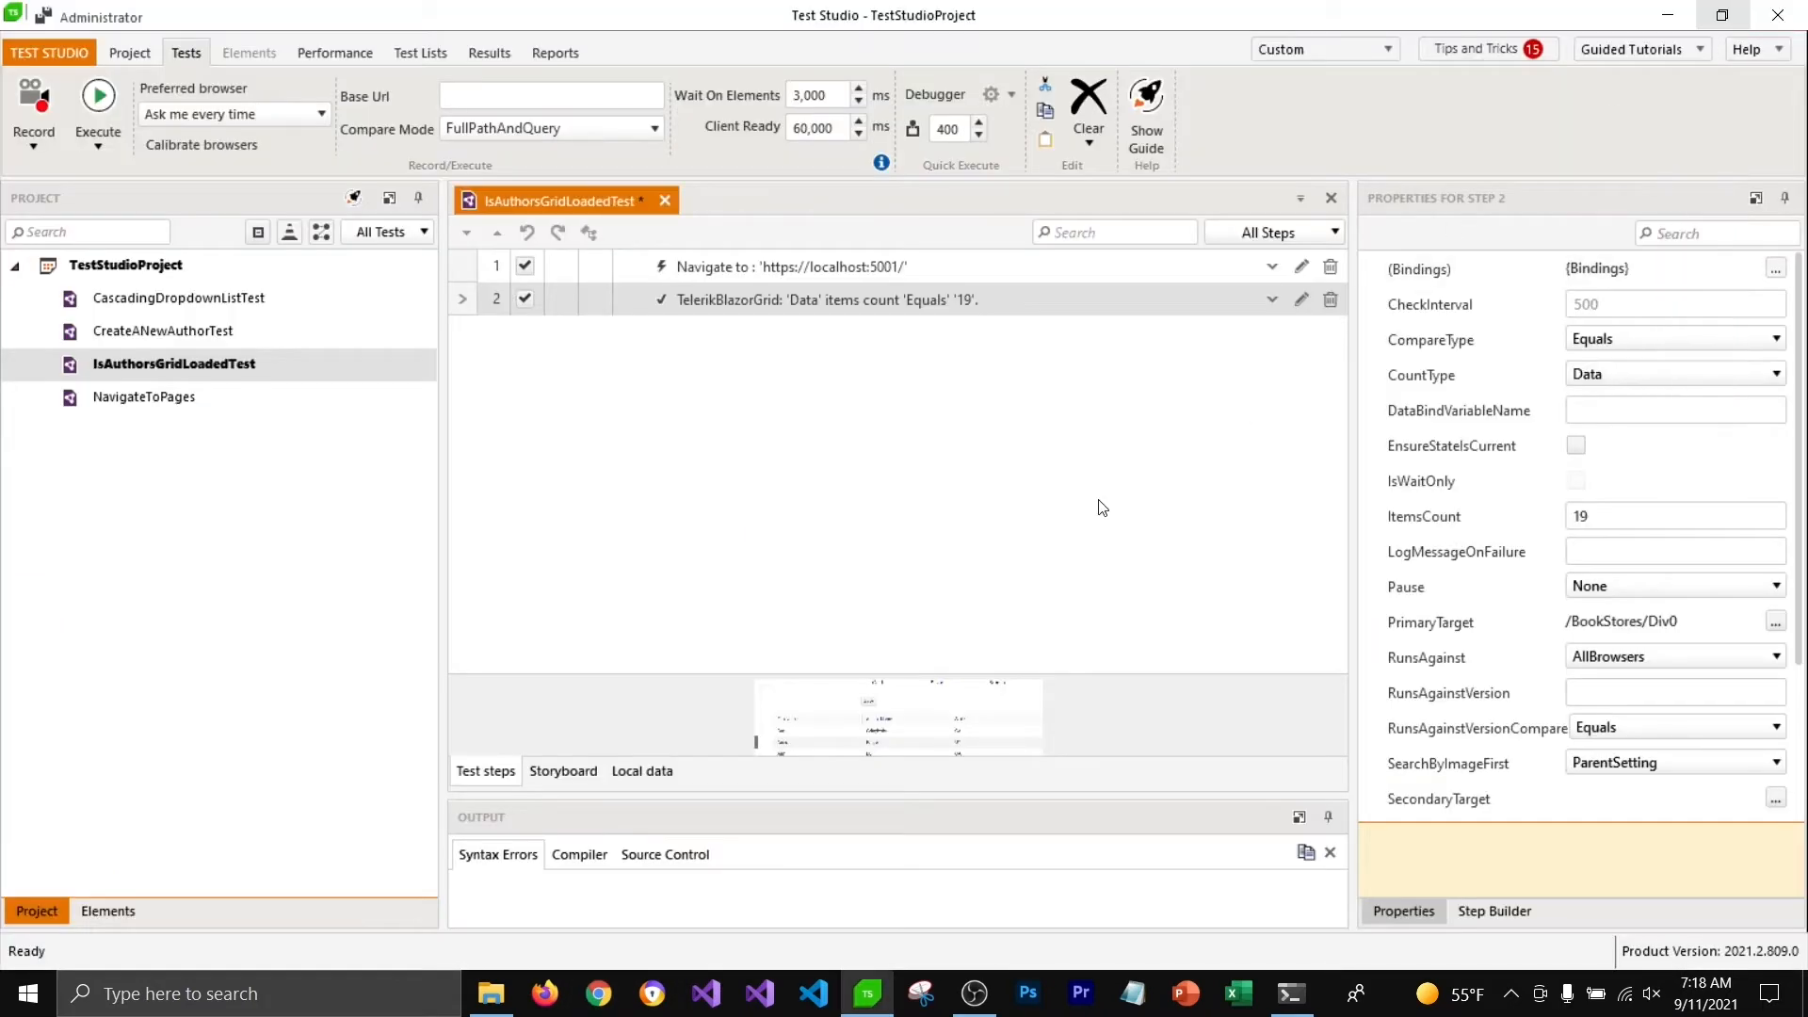
Run IsAuthorsGridLoadedTest and review the failing grid-count step's details
click(827, 299)
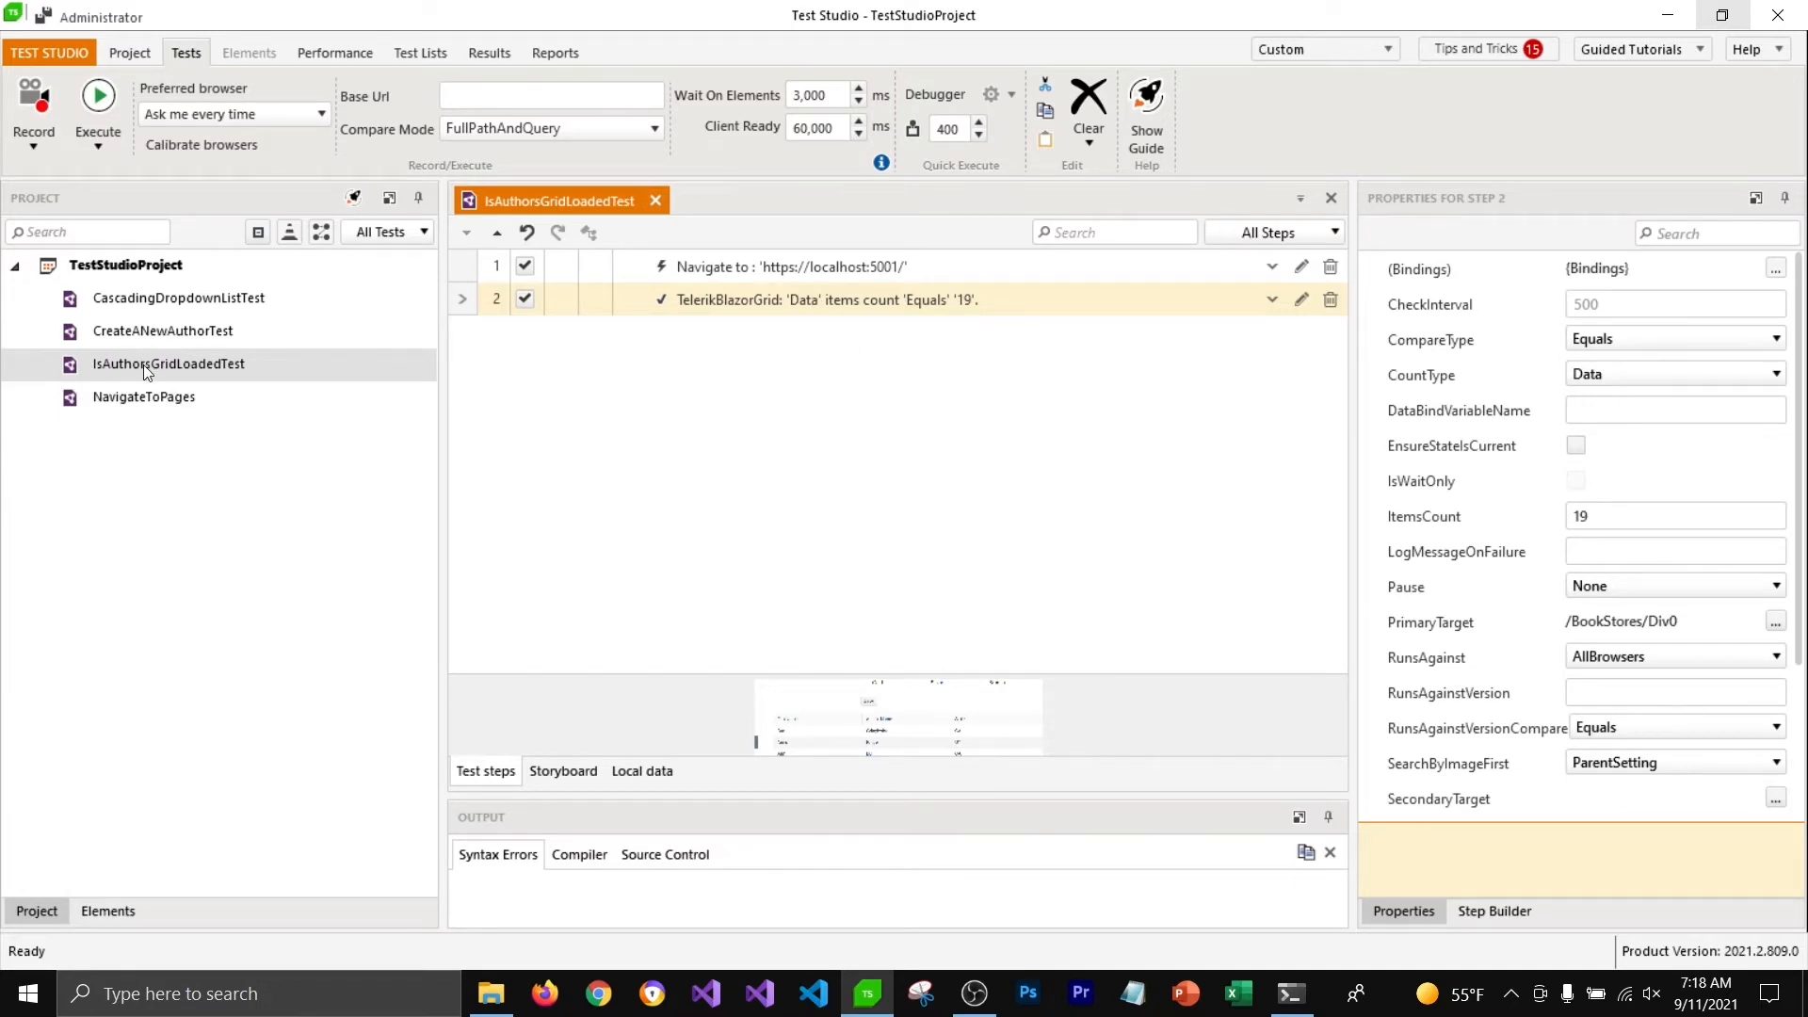
right_click(168, 363)
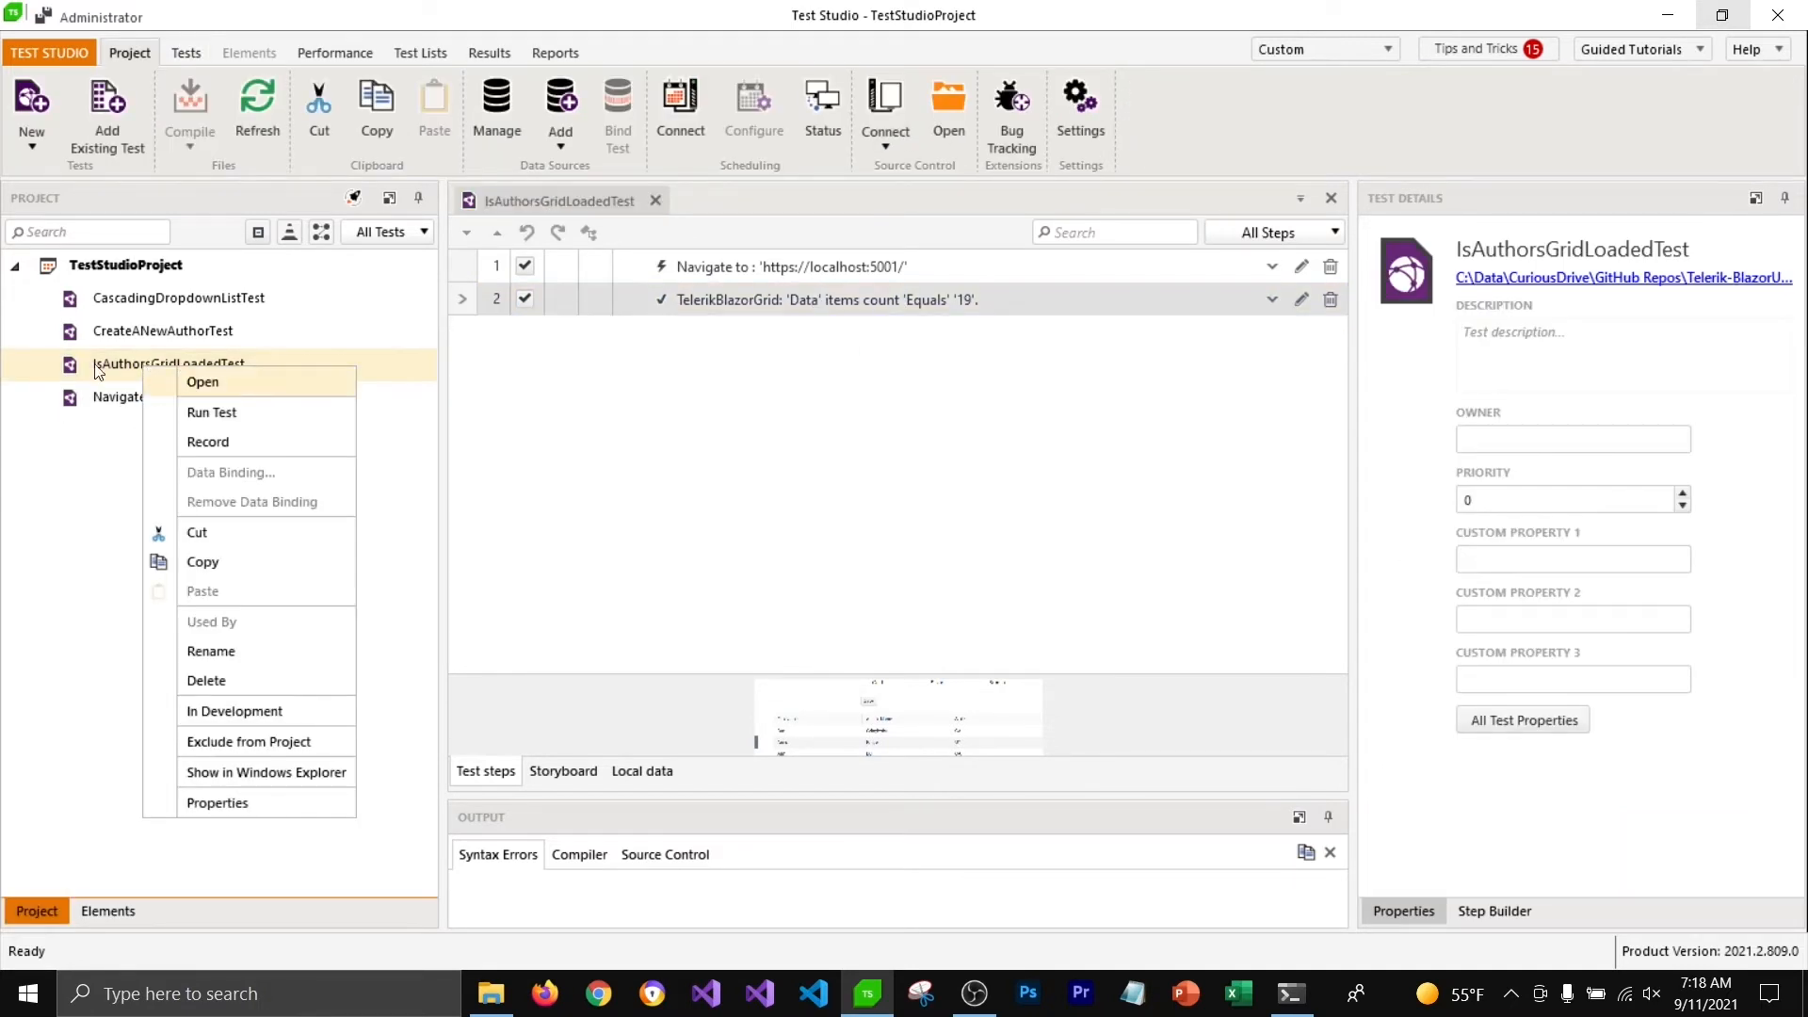
click(212, 412)
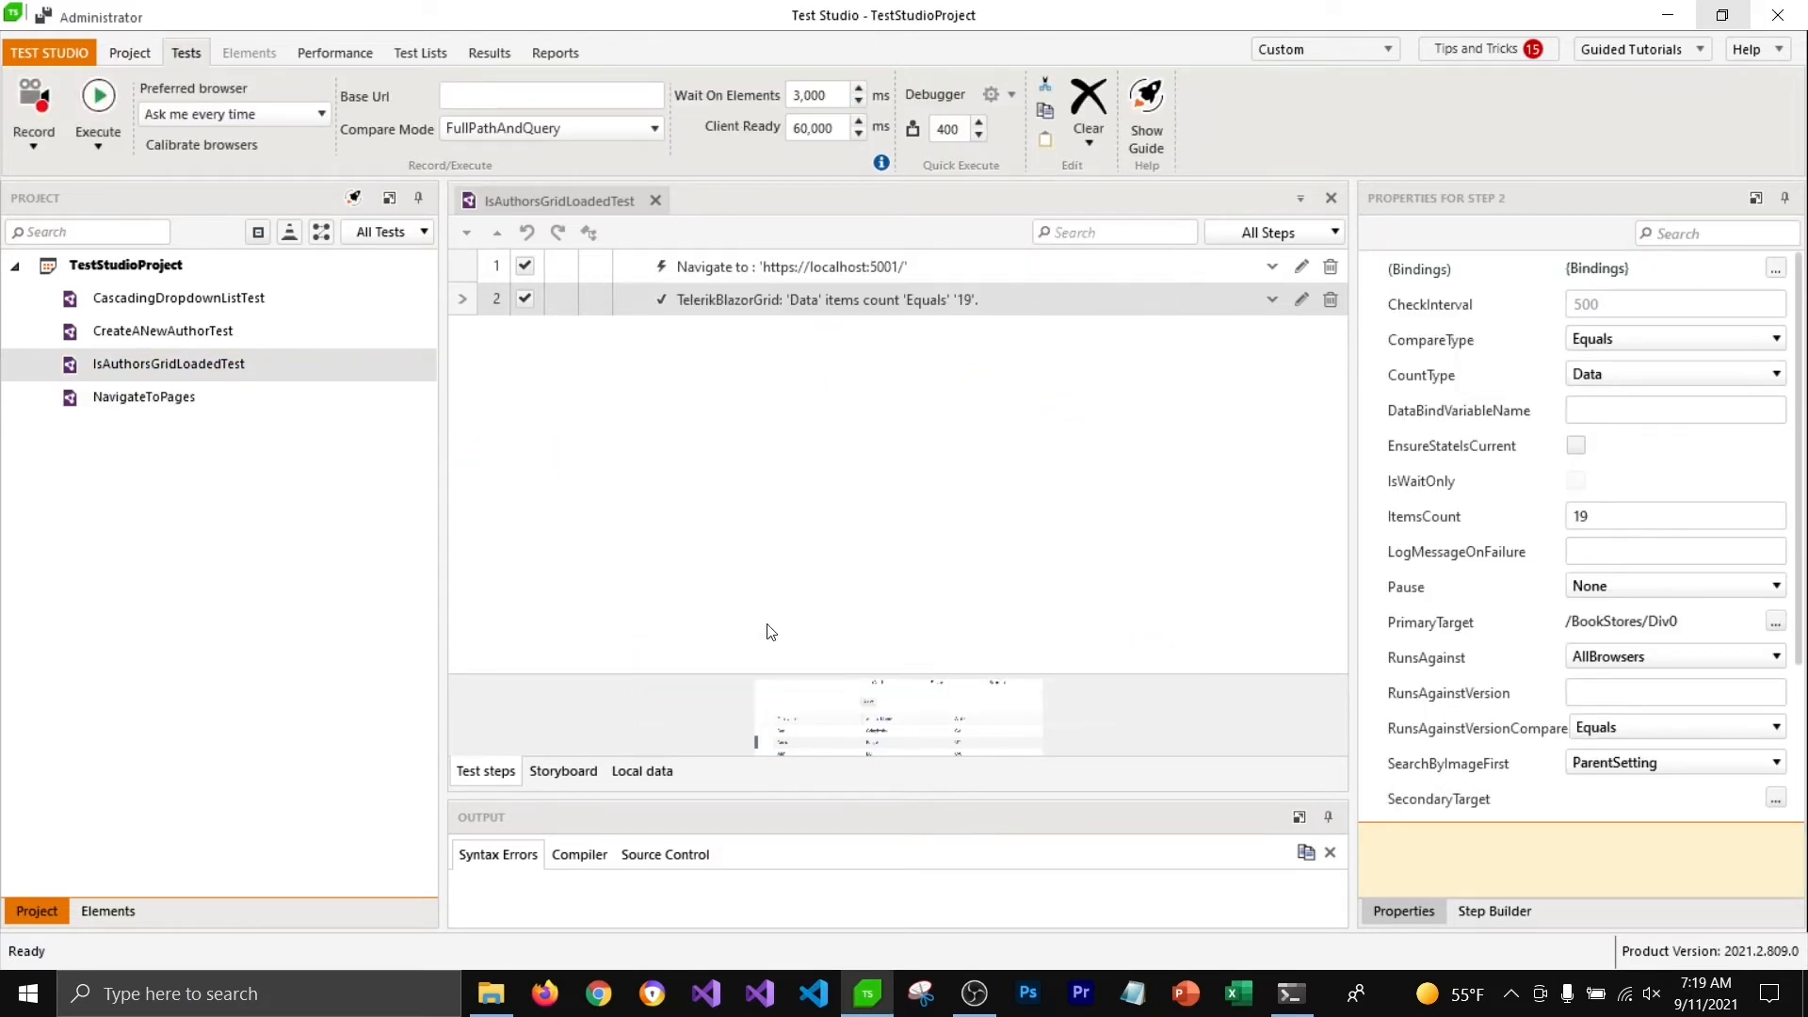
click(97, 103)
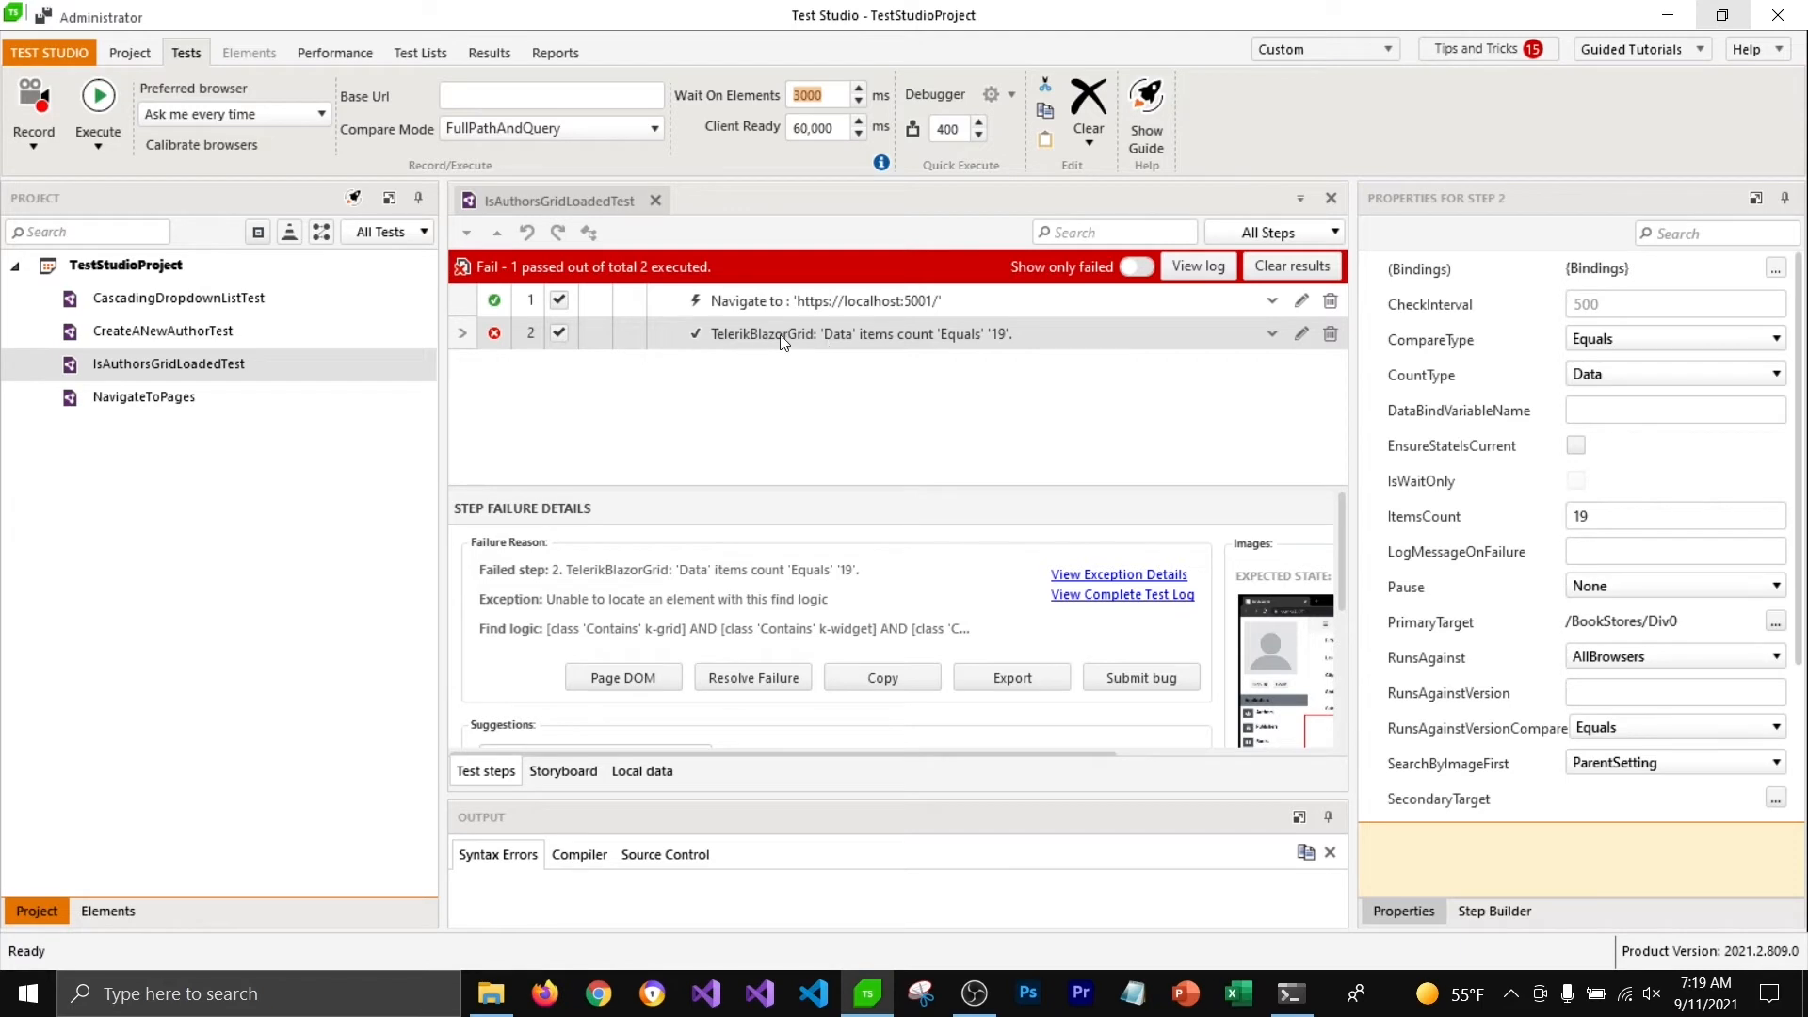
mouse_move(771, 343)
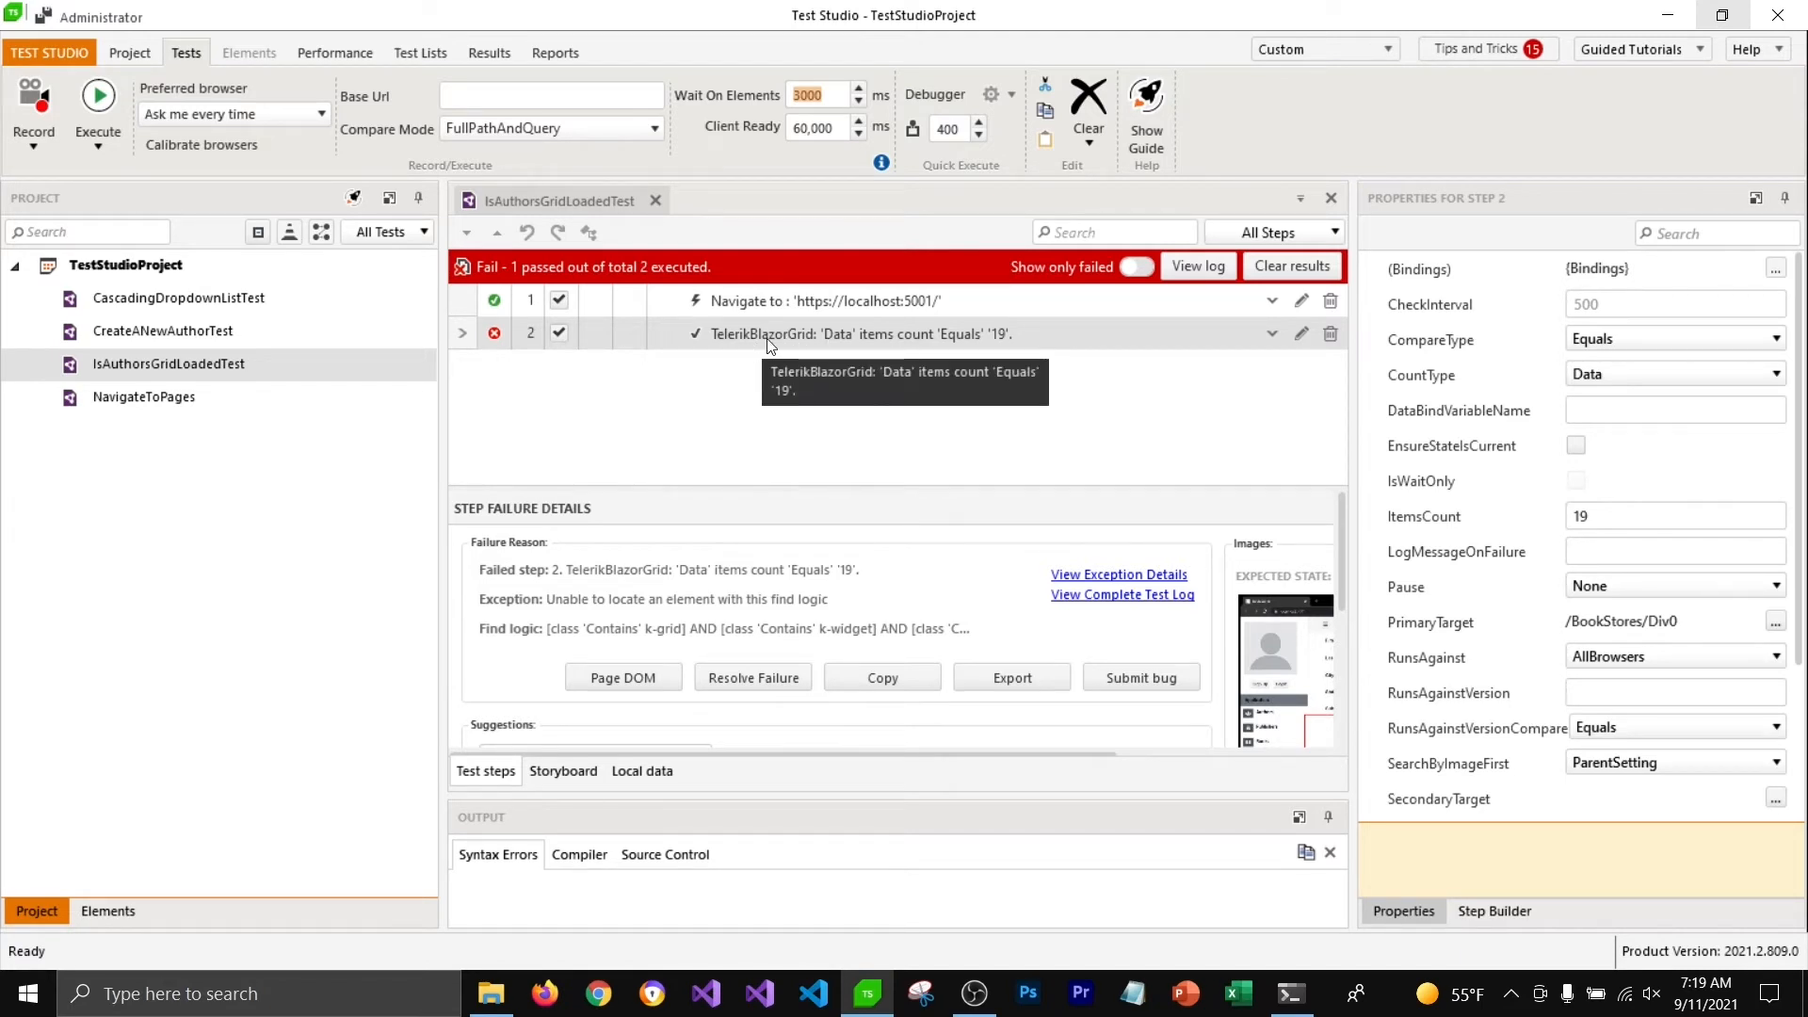
mouse_move(739, 440)
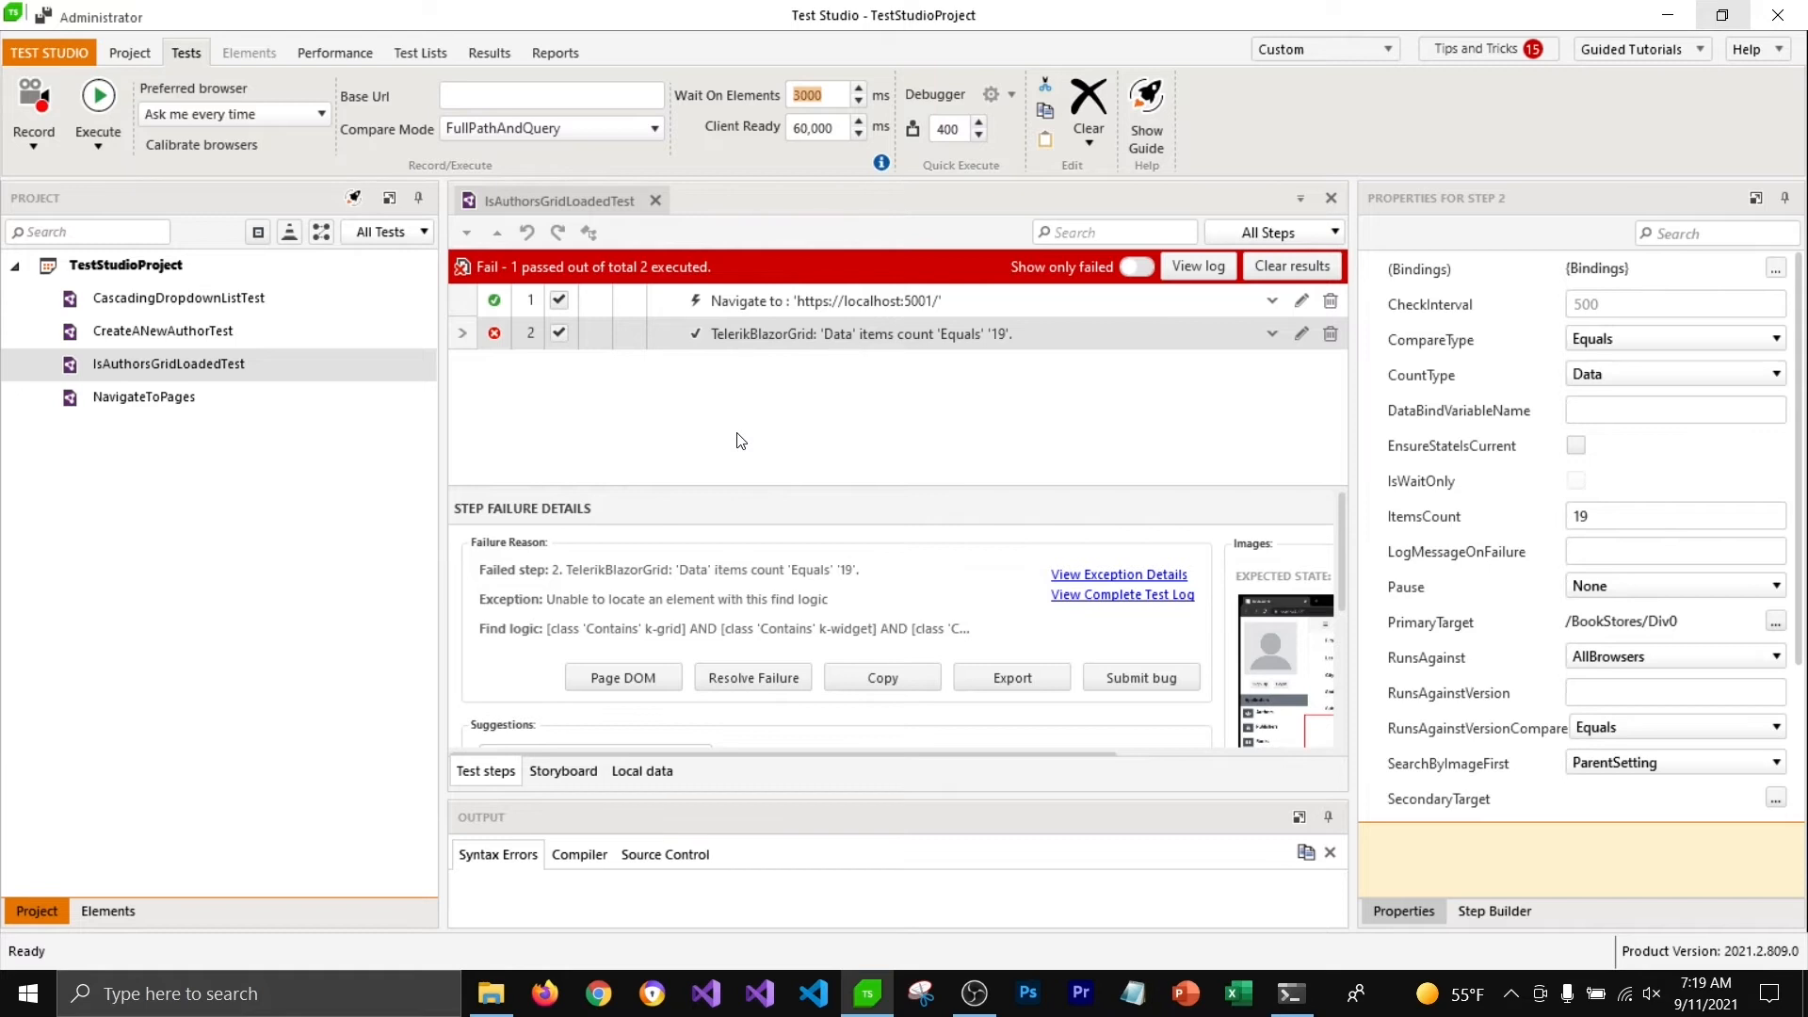
mouse_move(740, 440)
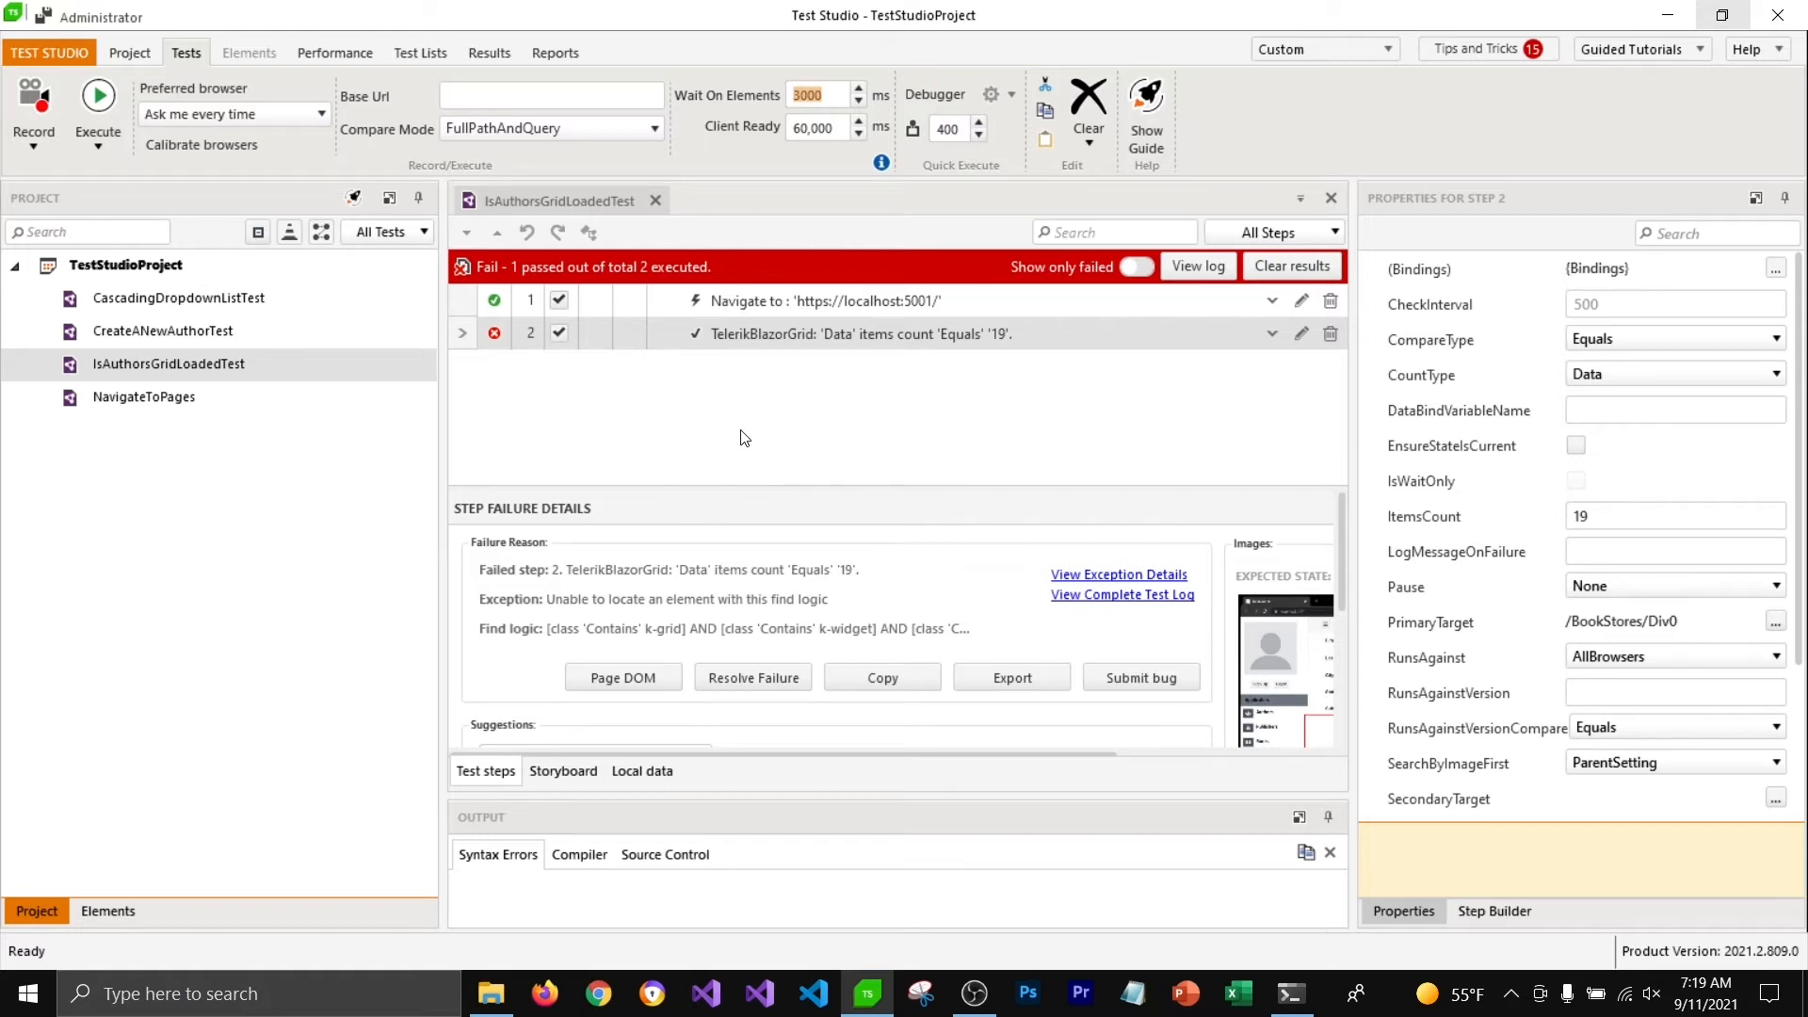
click(825, 300)
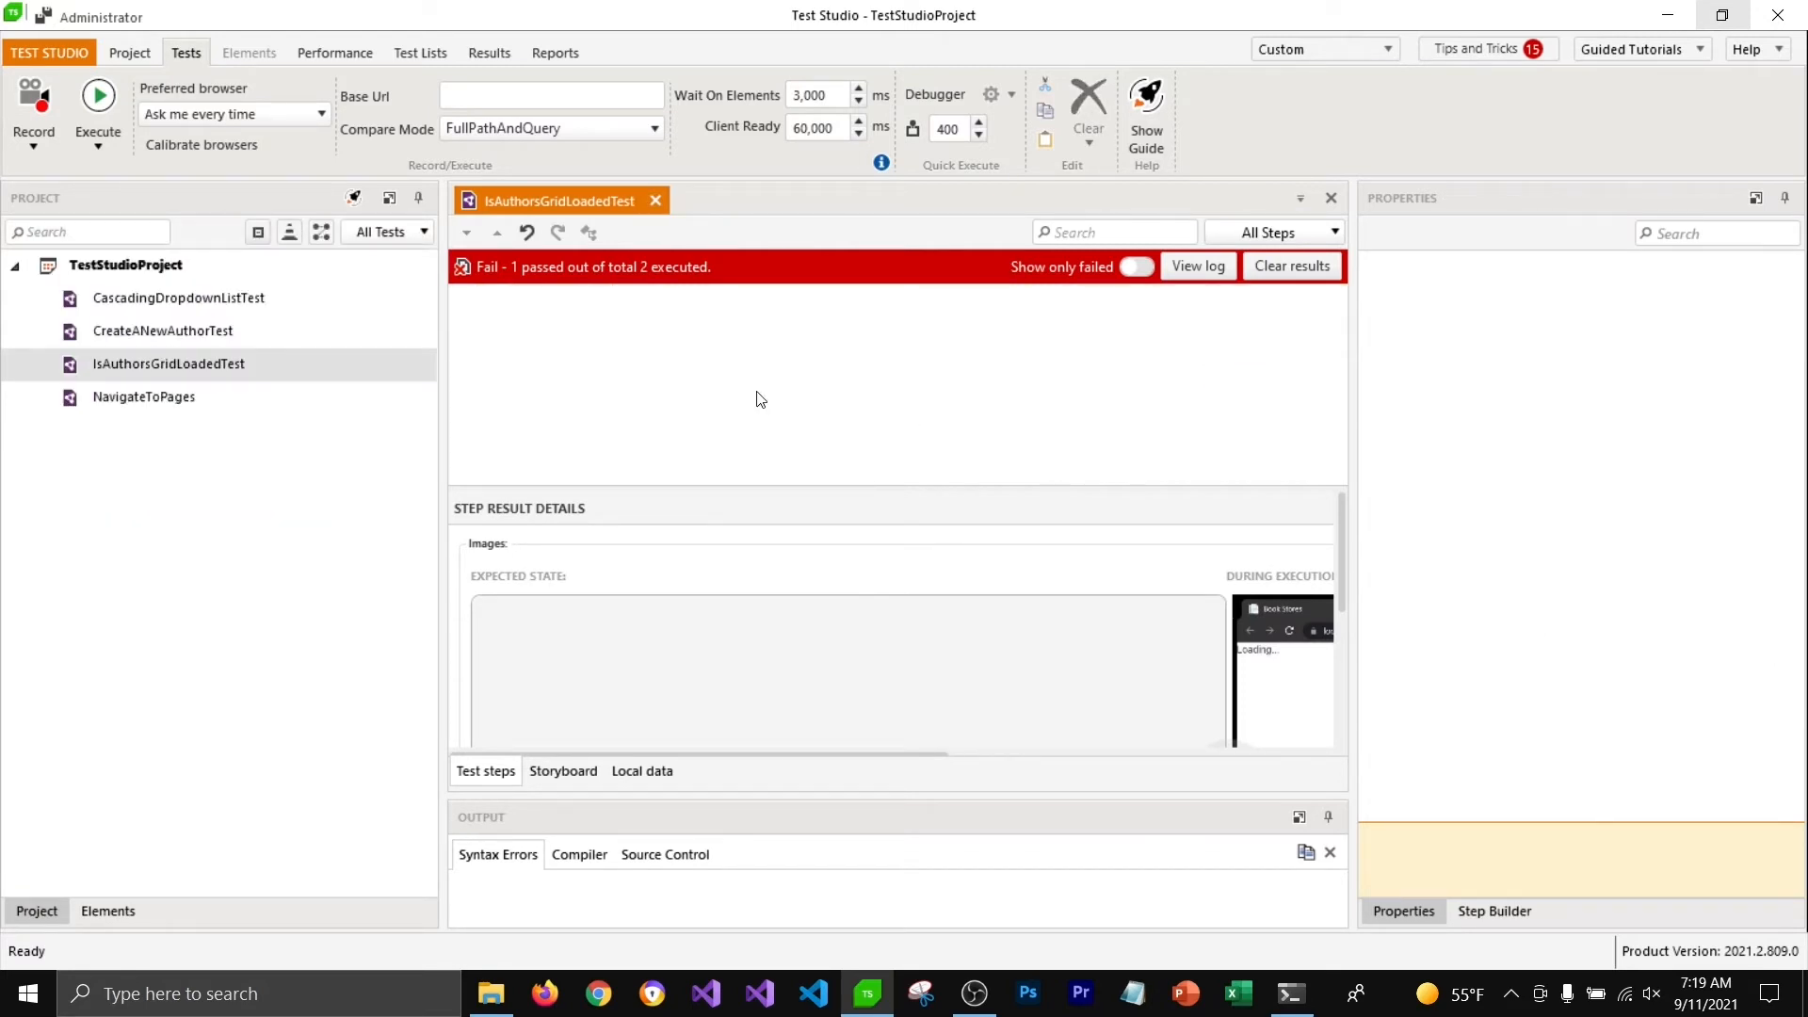
Record a 'Wait - element exists' quick step on the authors grid in IsAuthorsGridLoadedTest
click(129, 52)
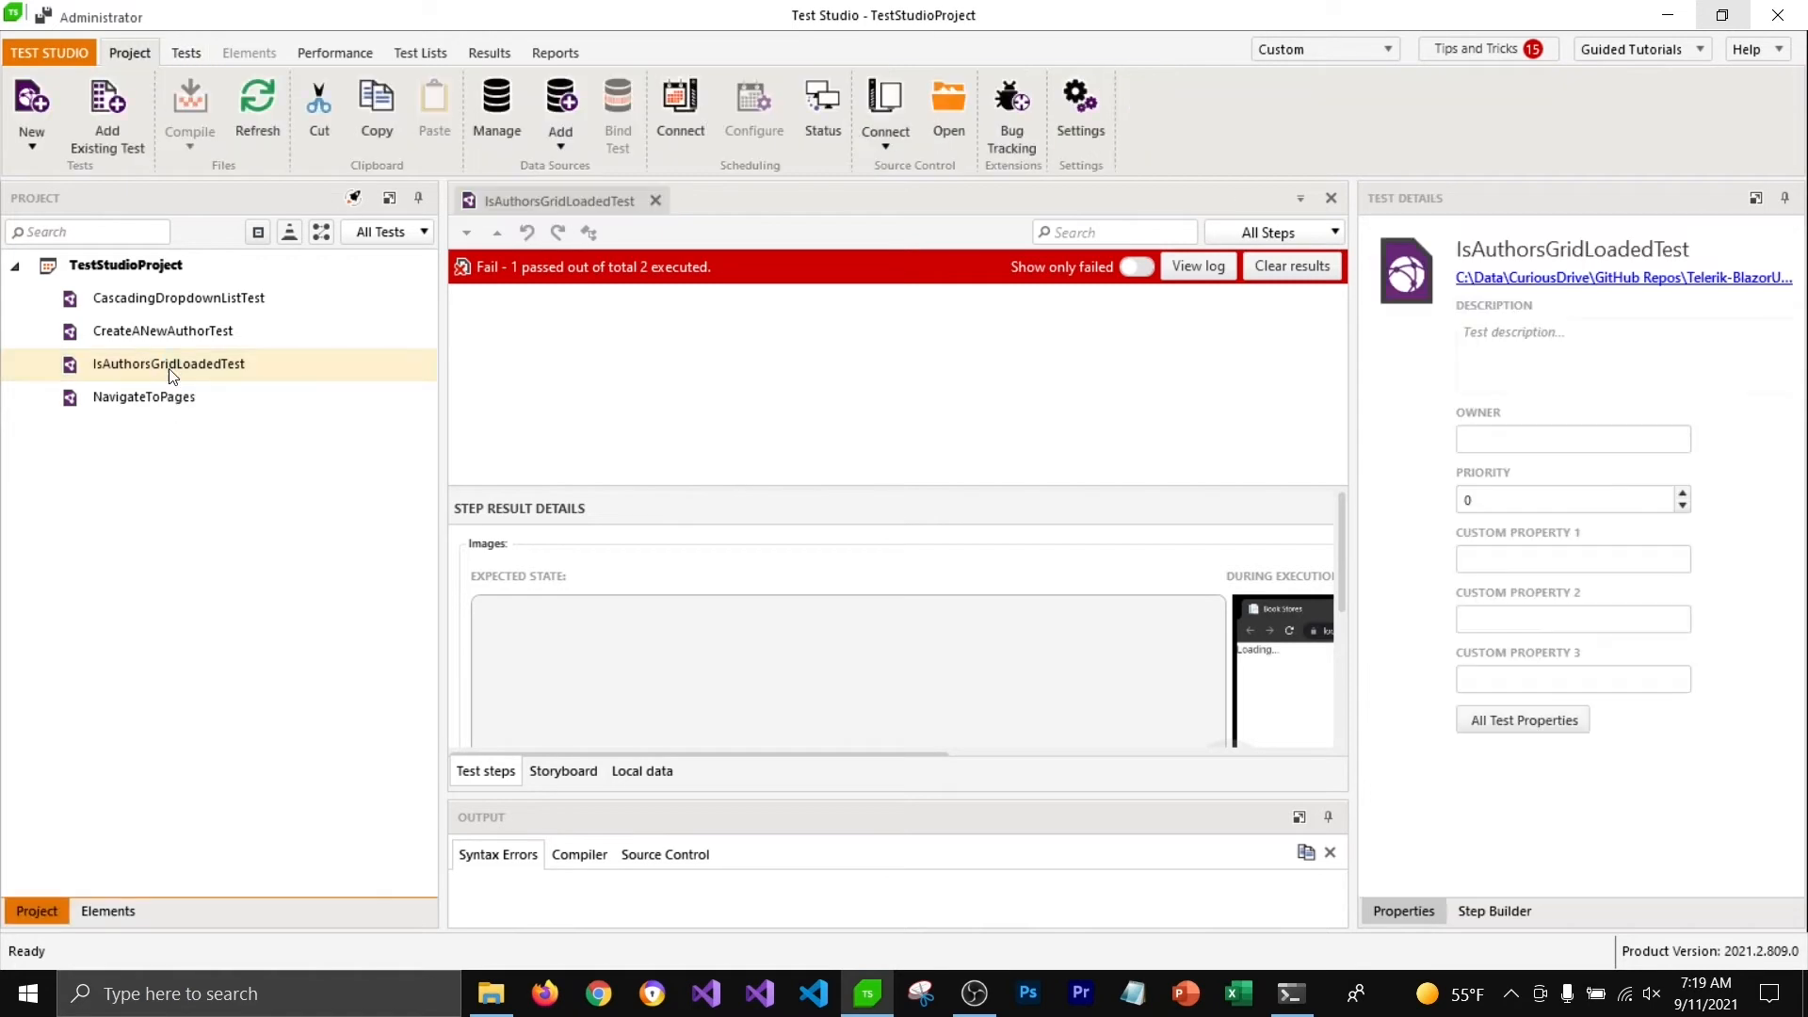
right_click(169, 364)
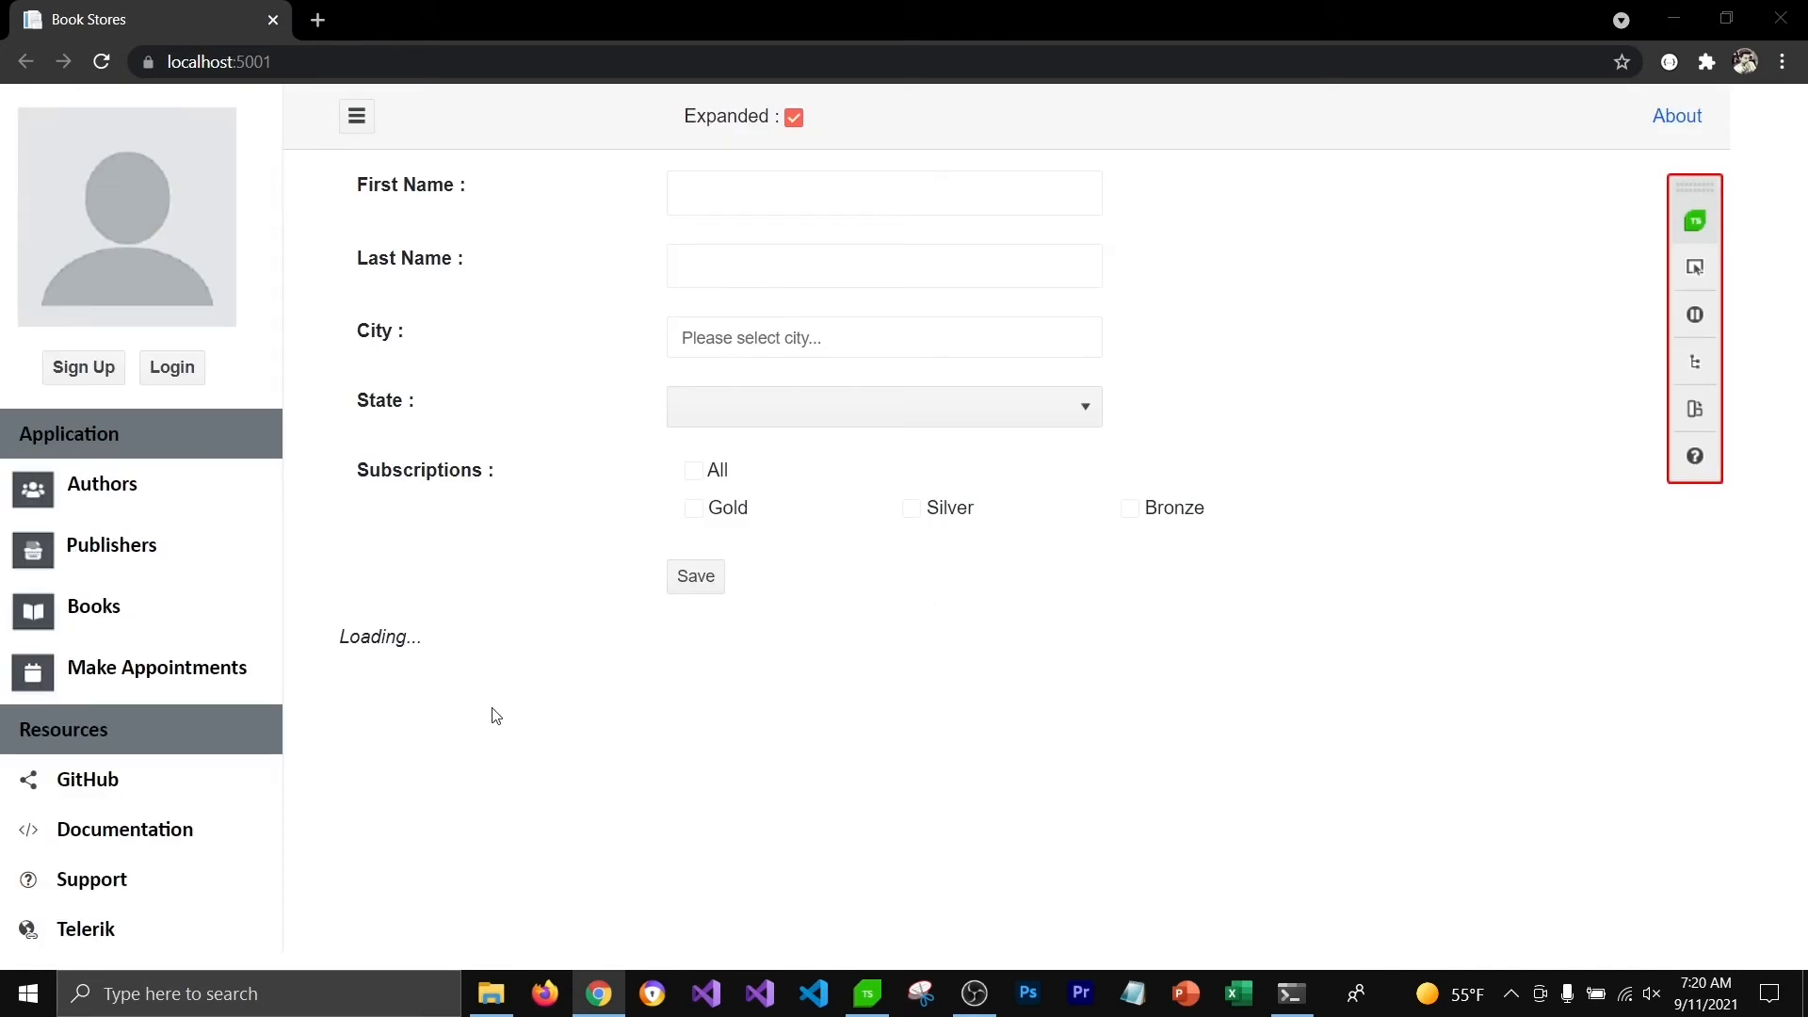
mouse_move(445, 700)
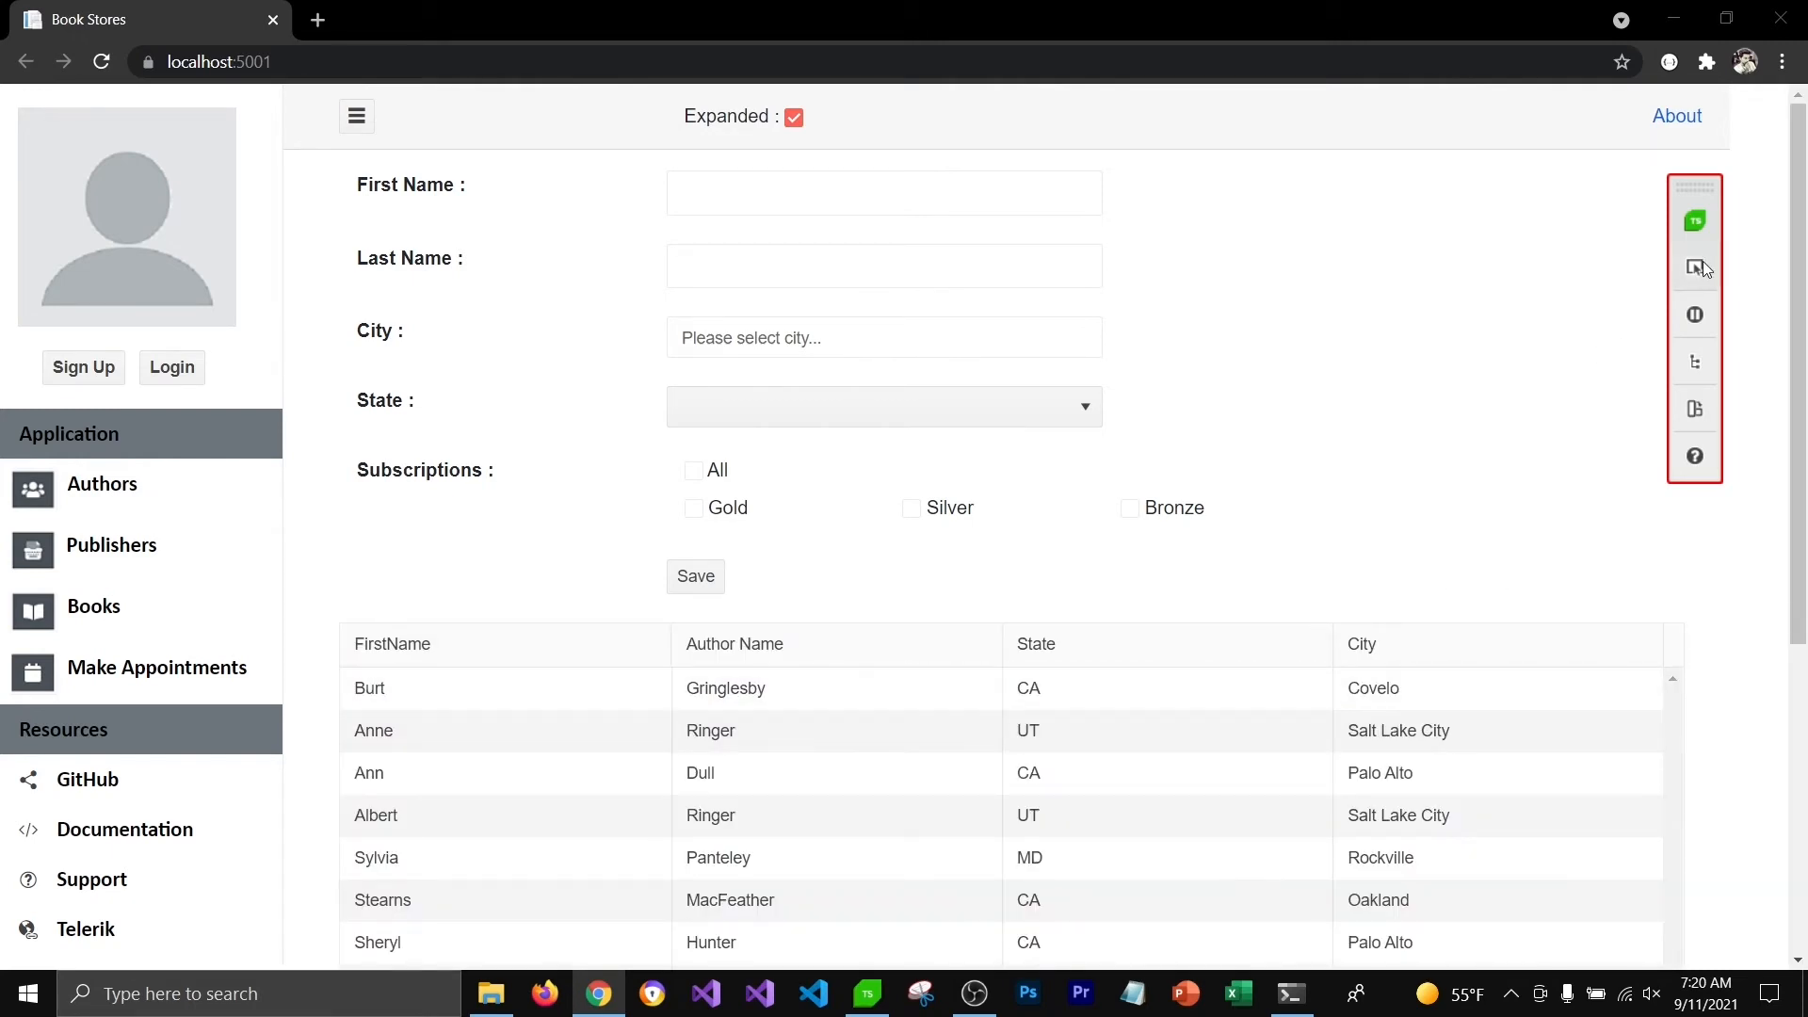
click(416, 688)
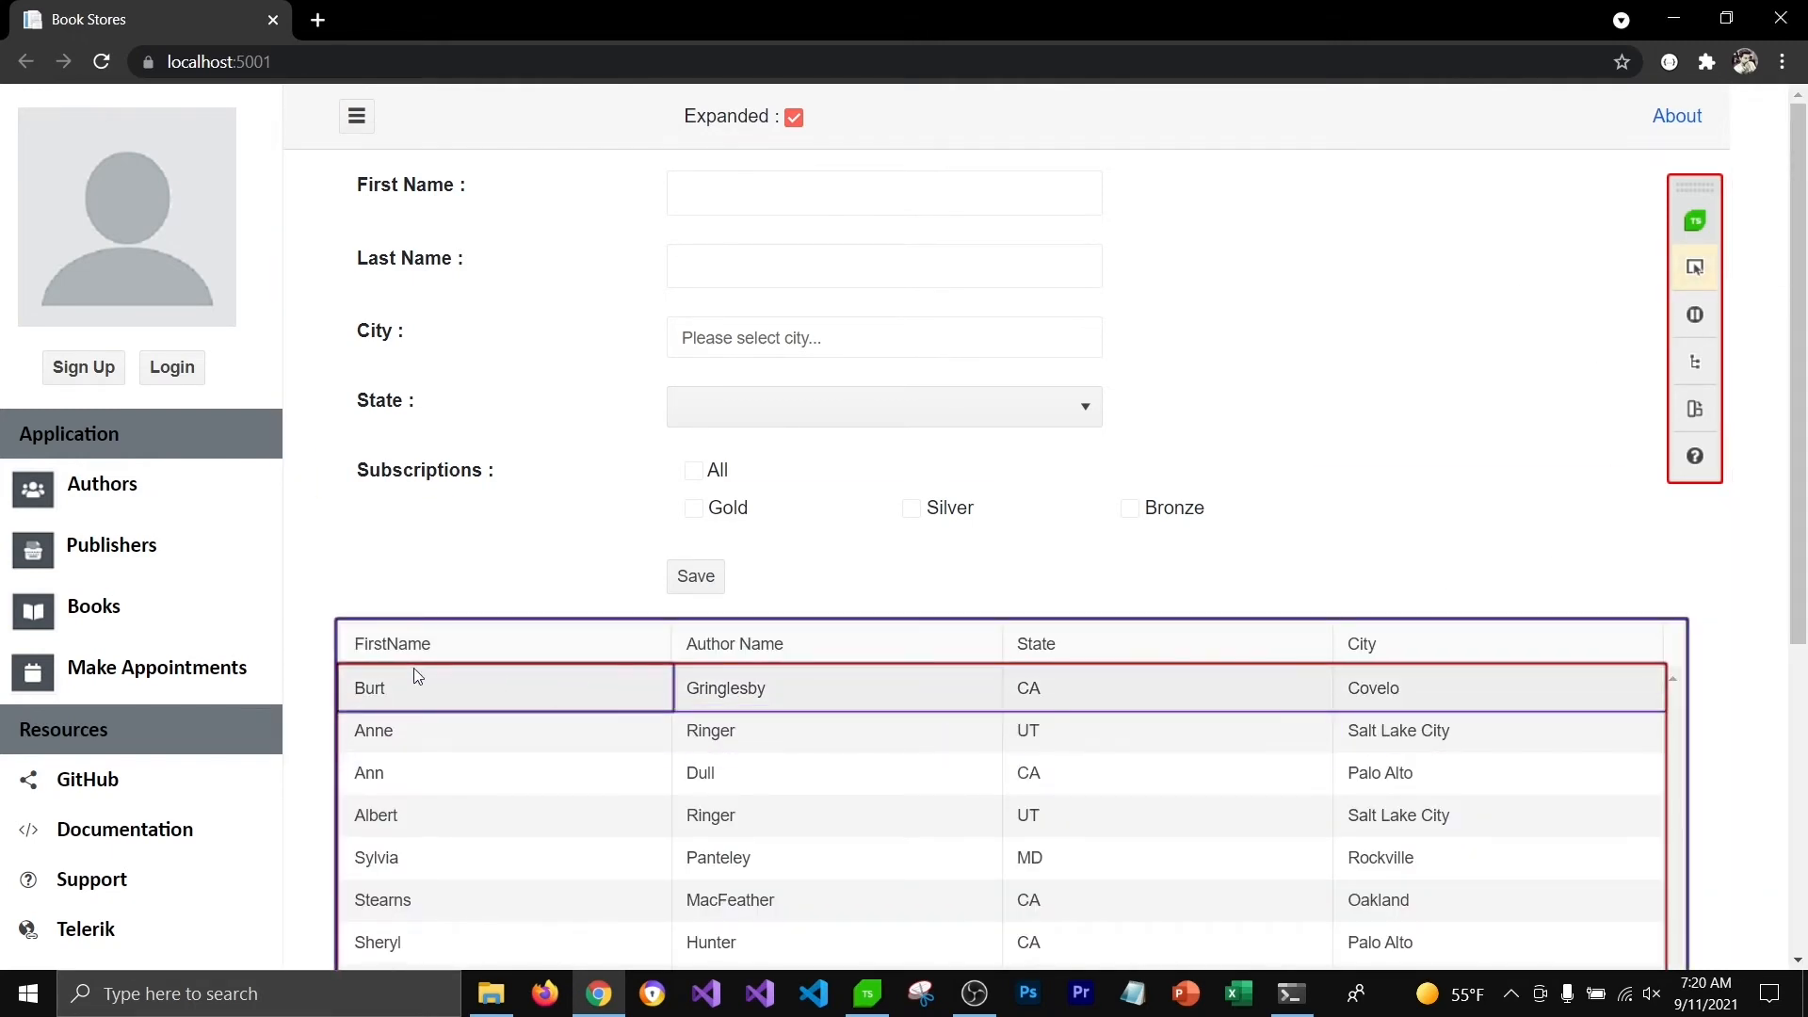
right_click(392, 643)
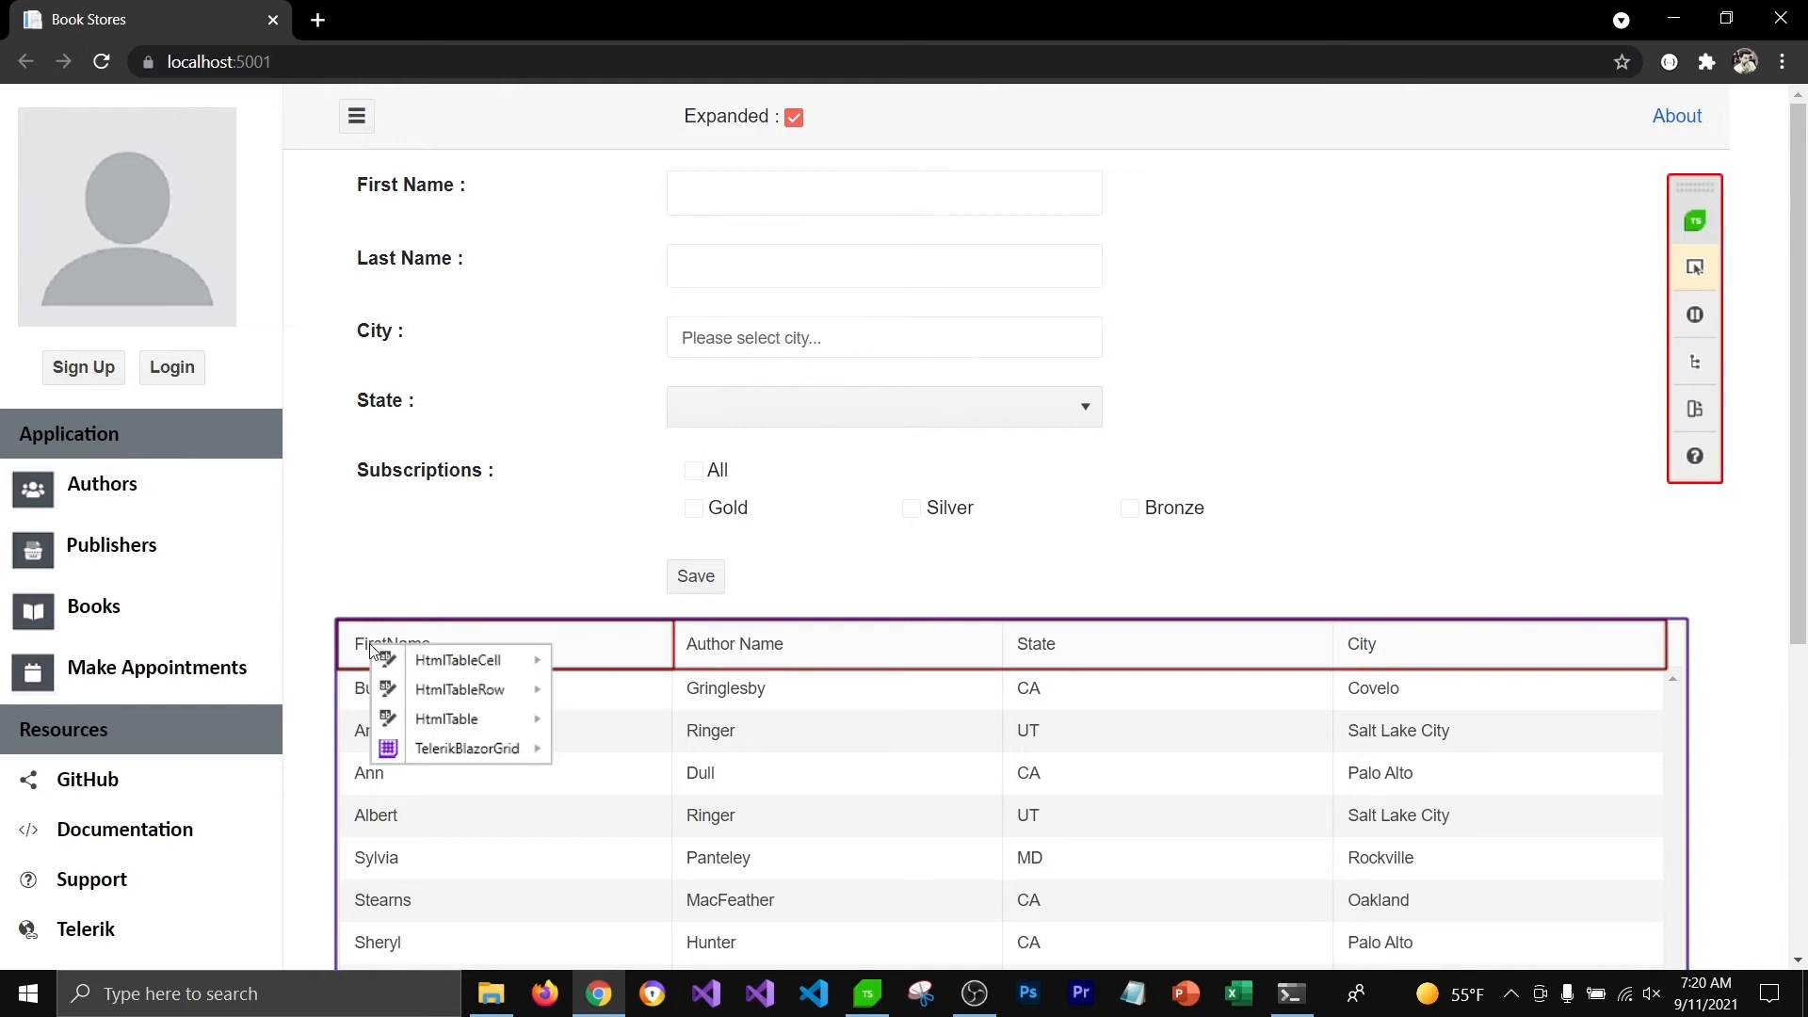
mouse_move(418, 765)
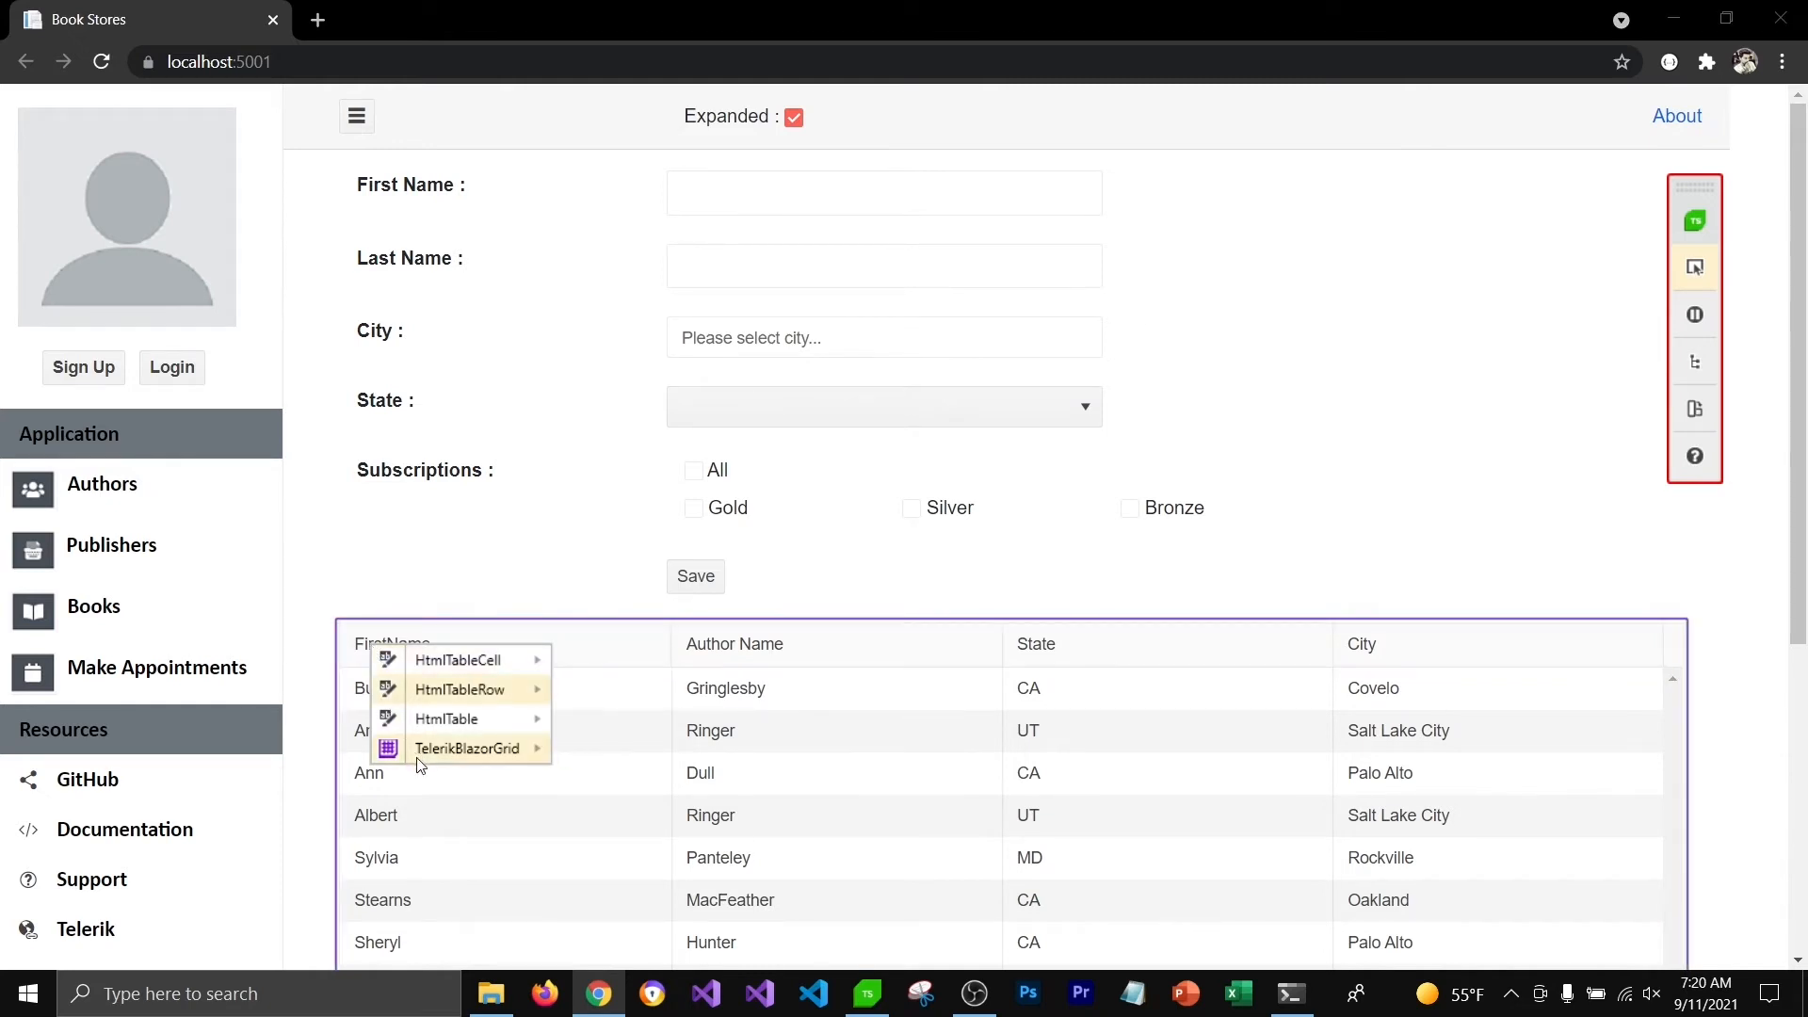
mouse_move(467, 747)
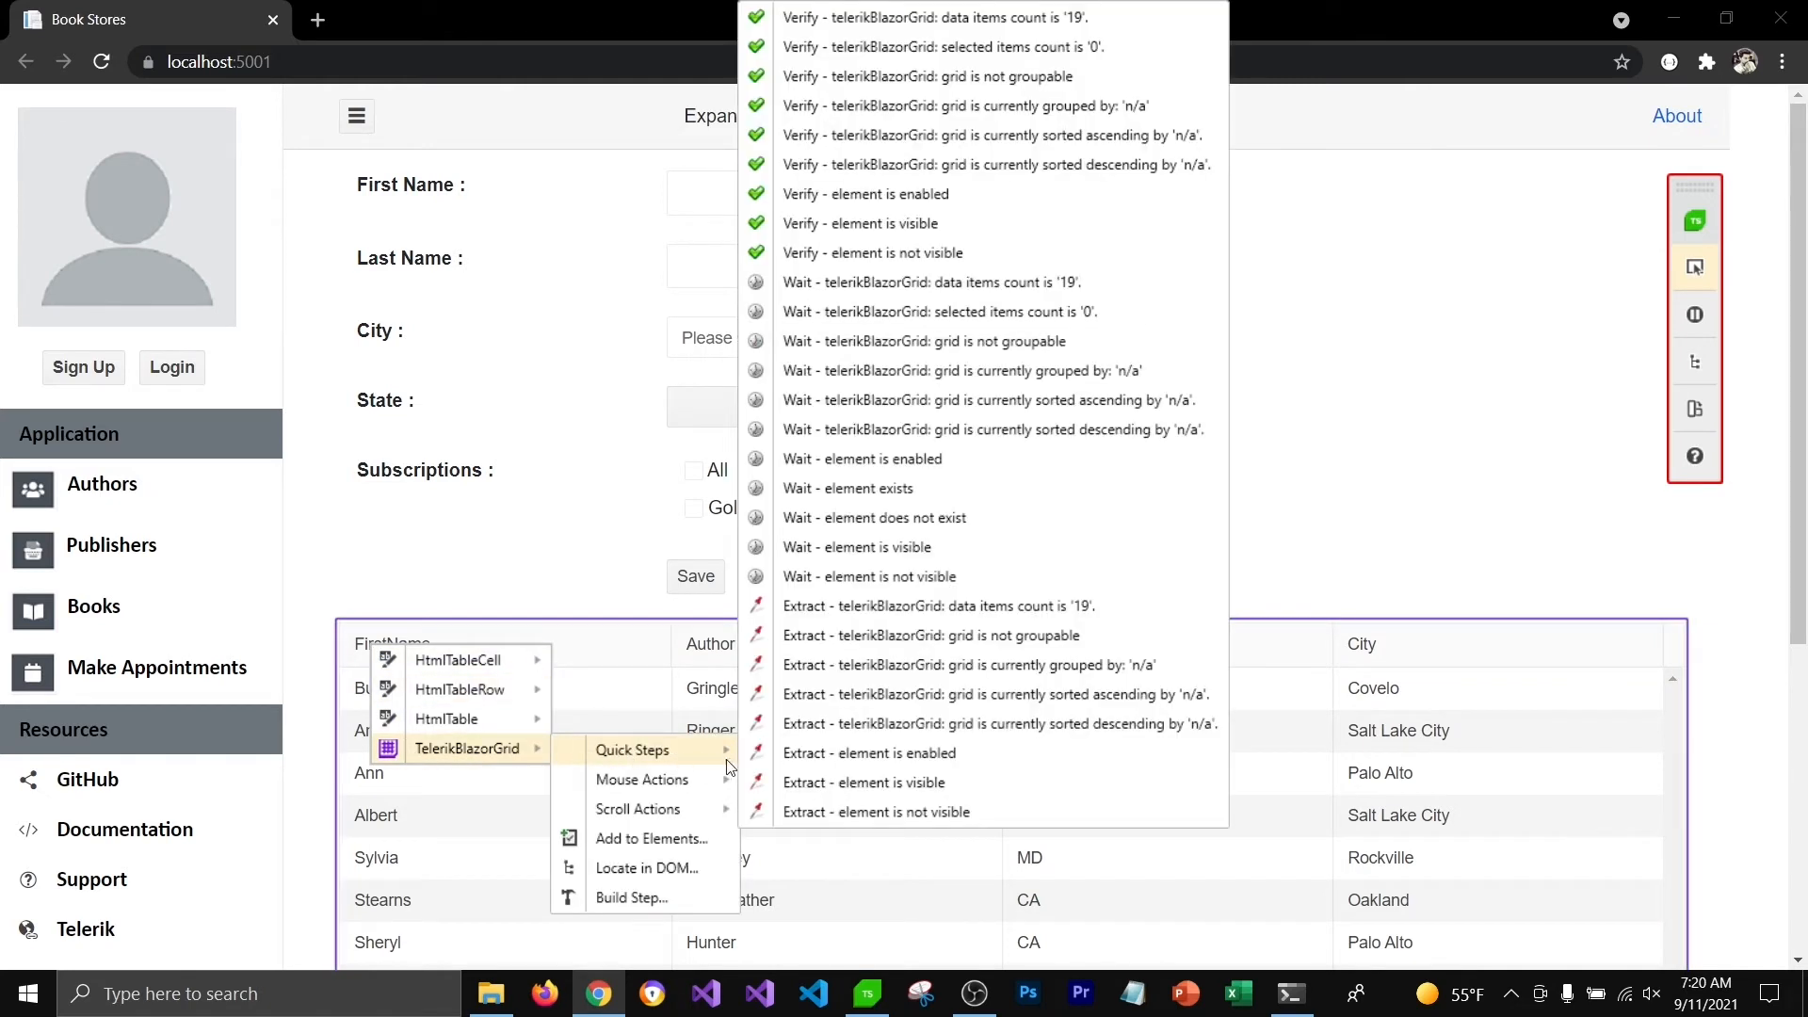
mouse_move(900, 546)
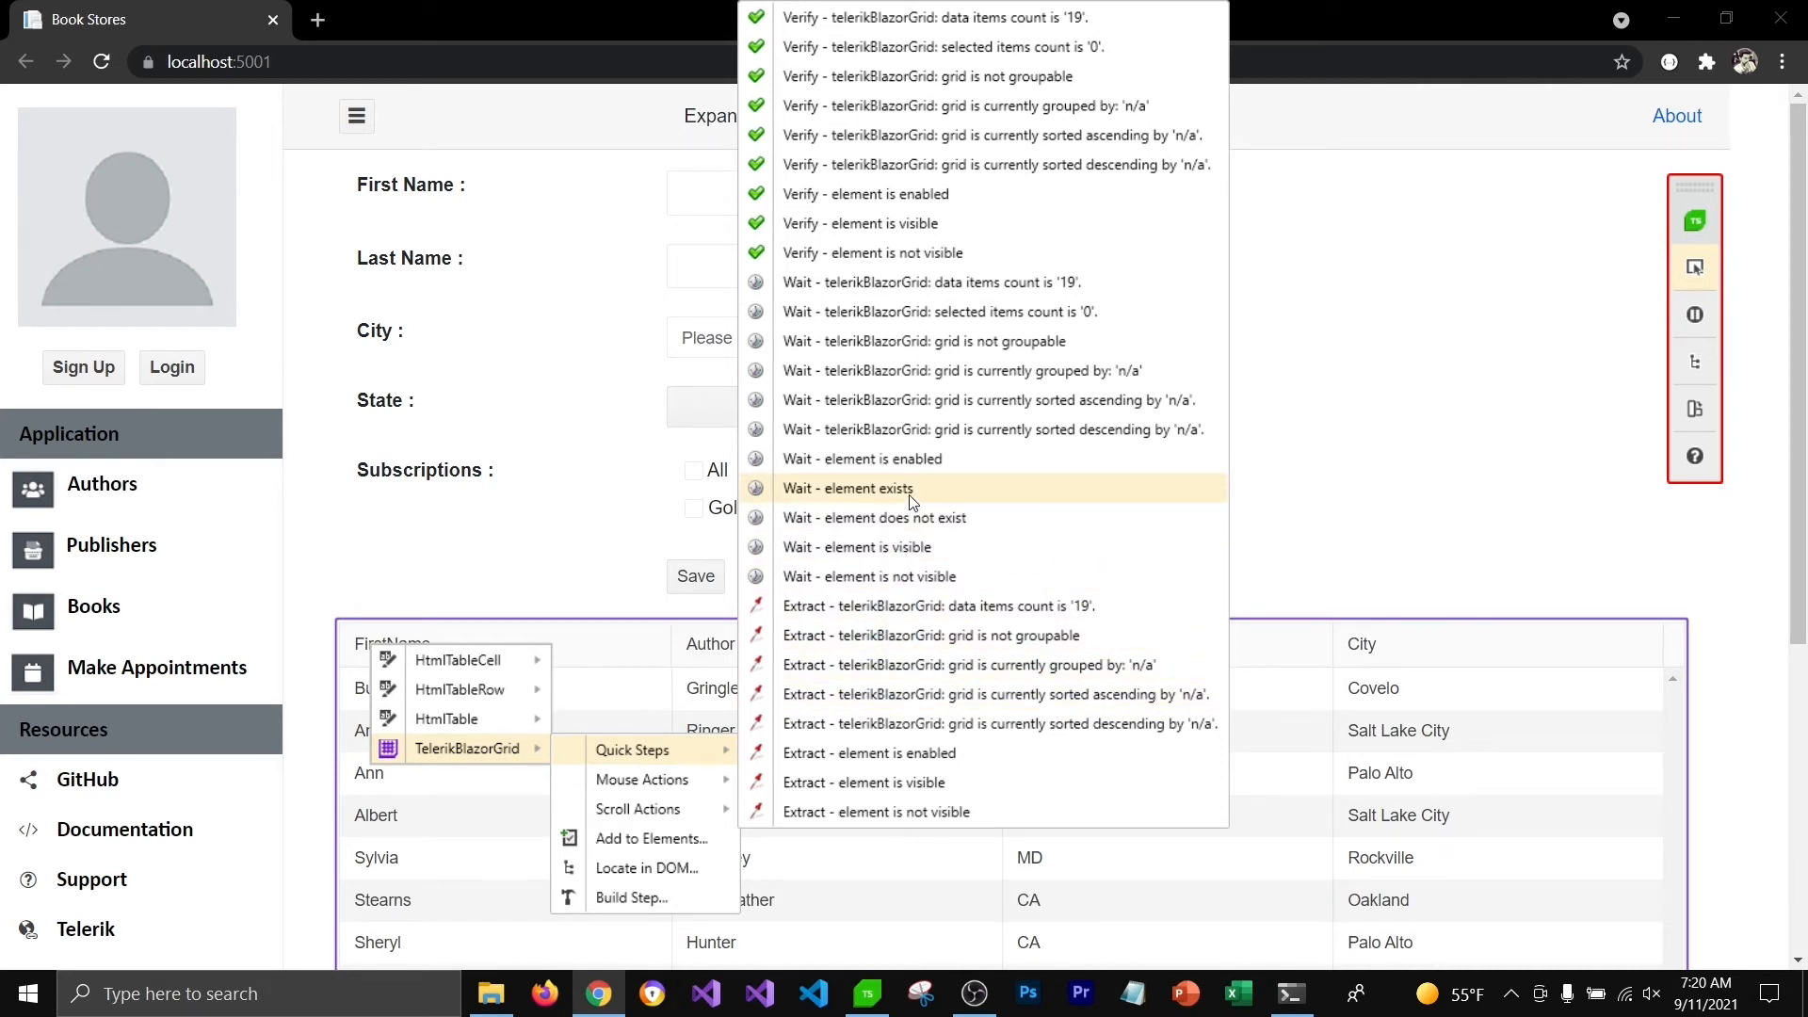
click(848, 488)
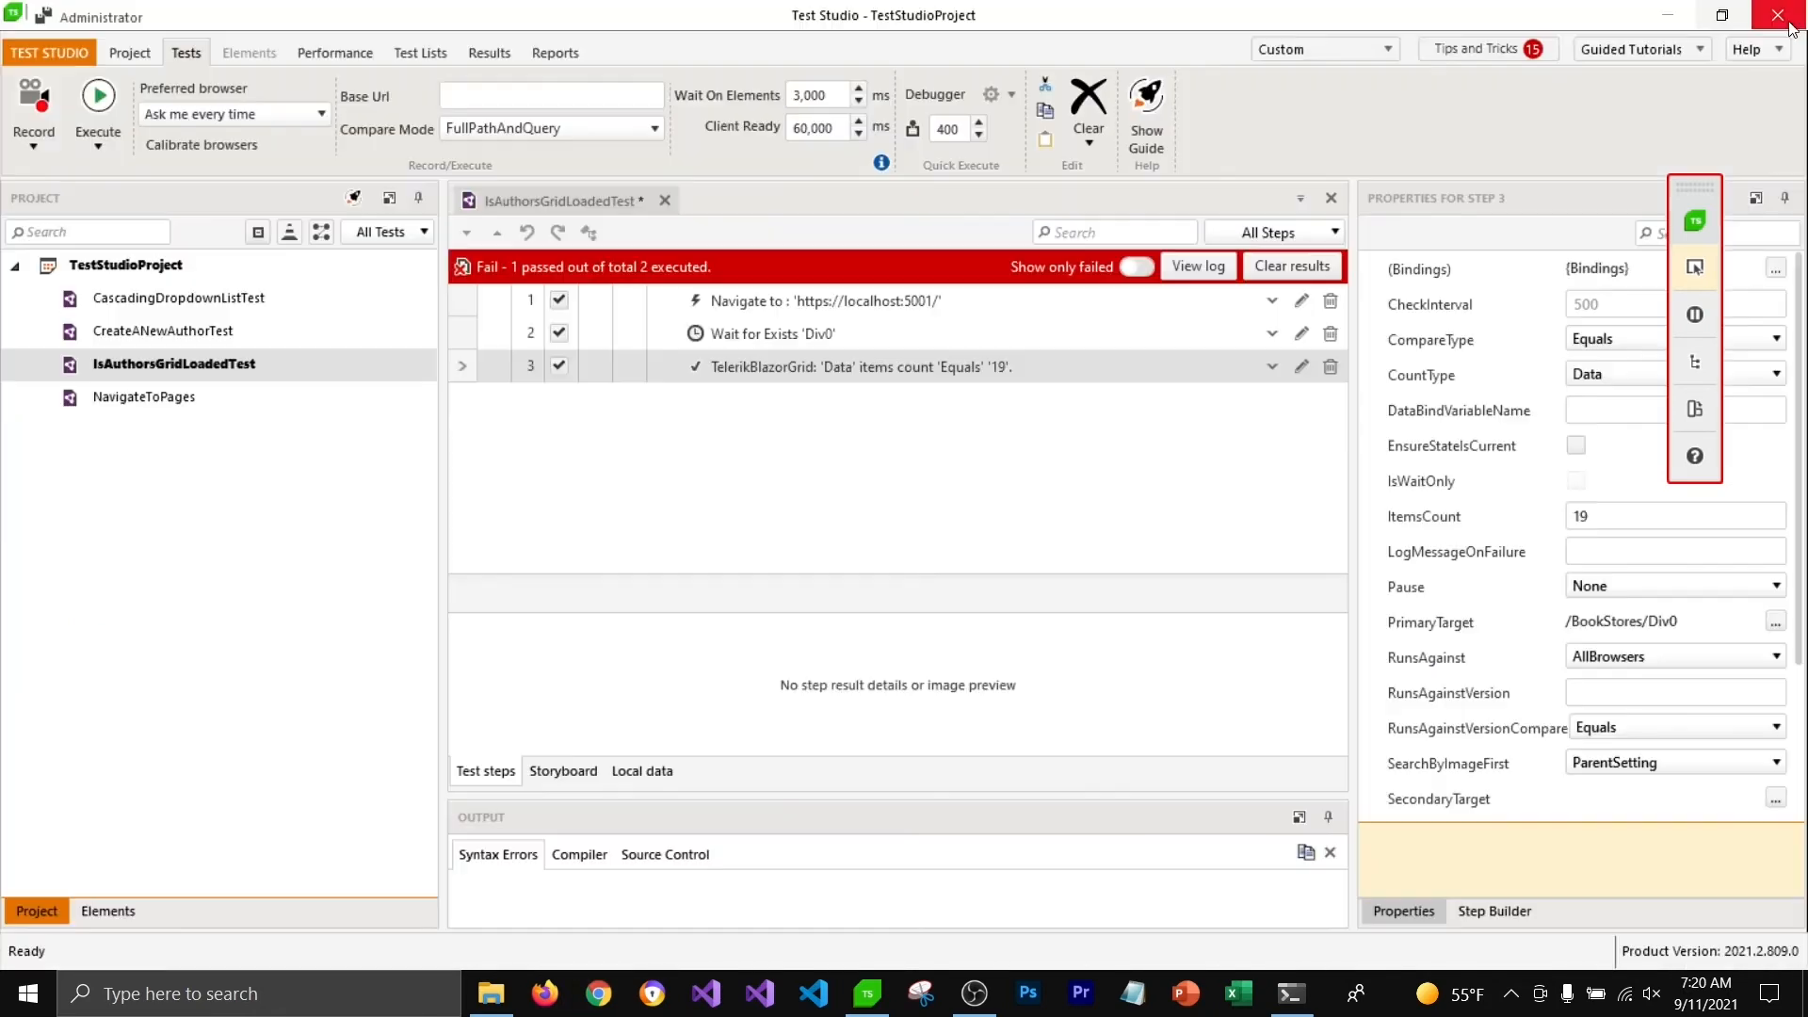
Close the recording browser and inspect the wait step and grid-count step properties
click(772, 334)
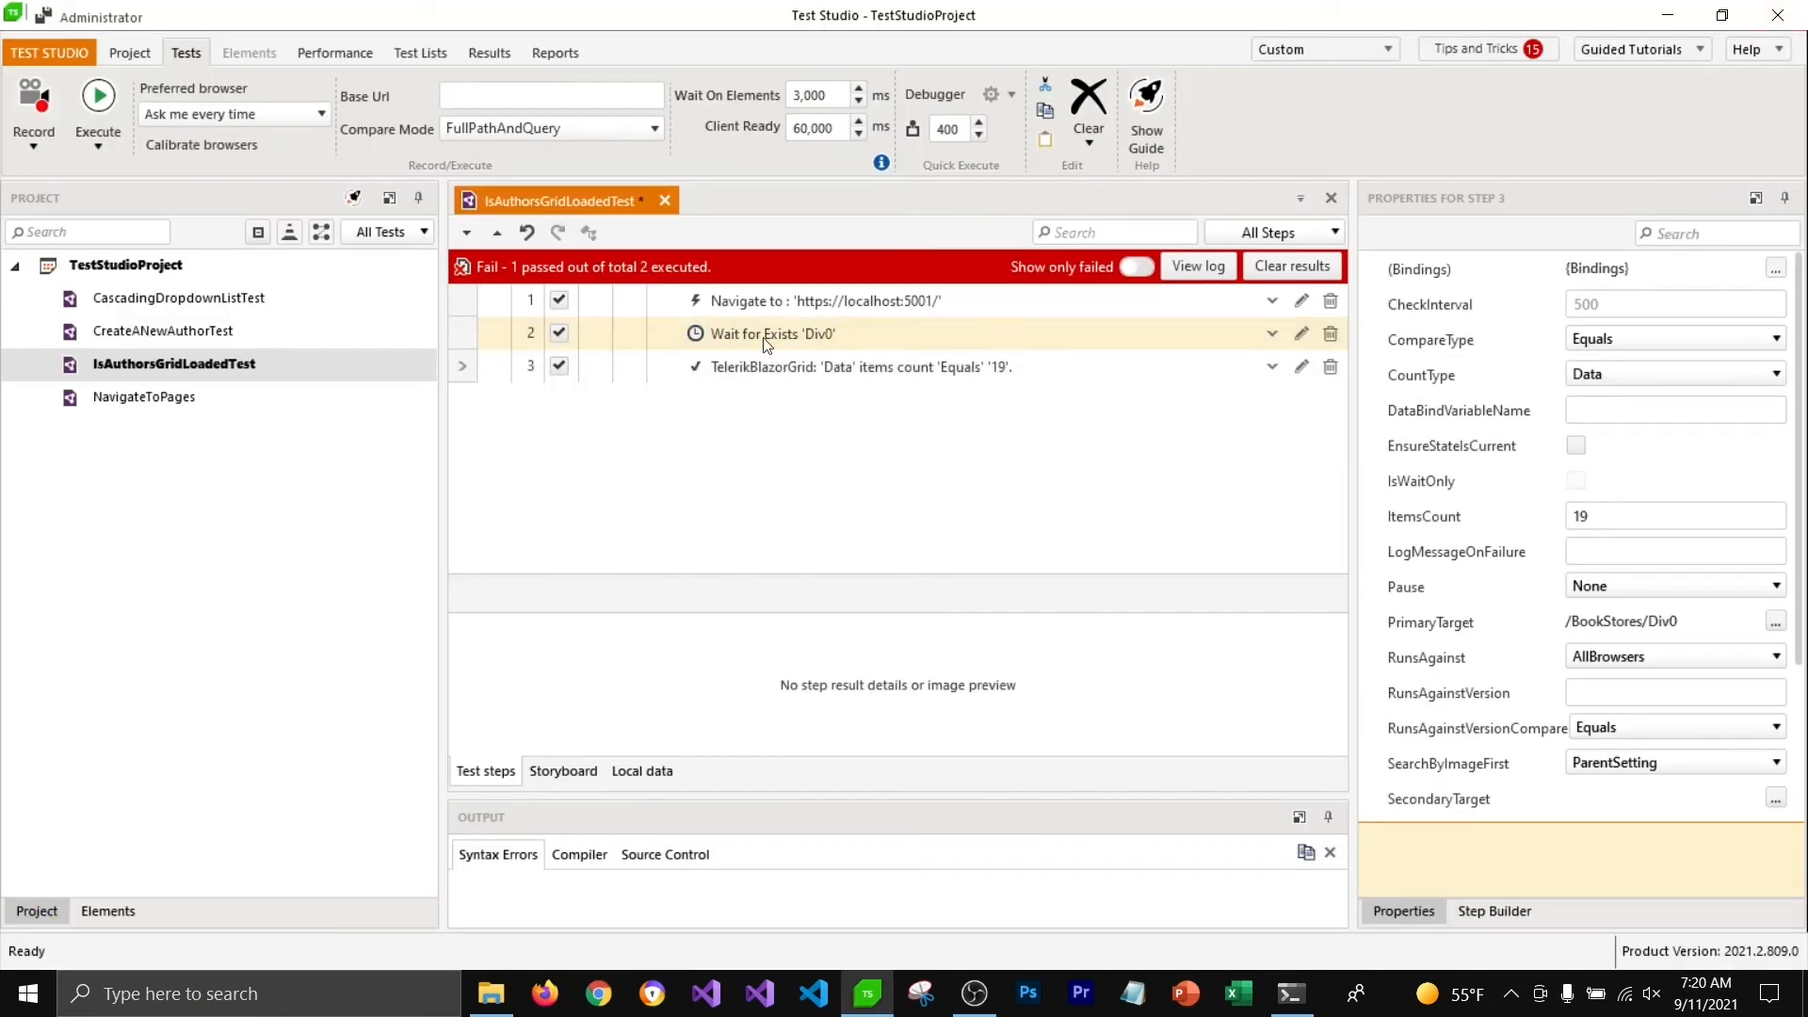
click(773, 334)
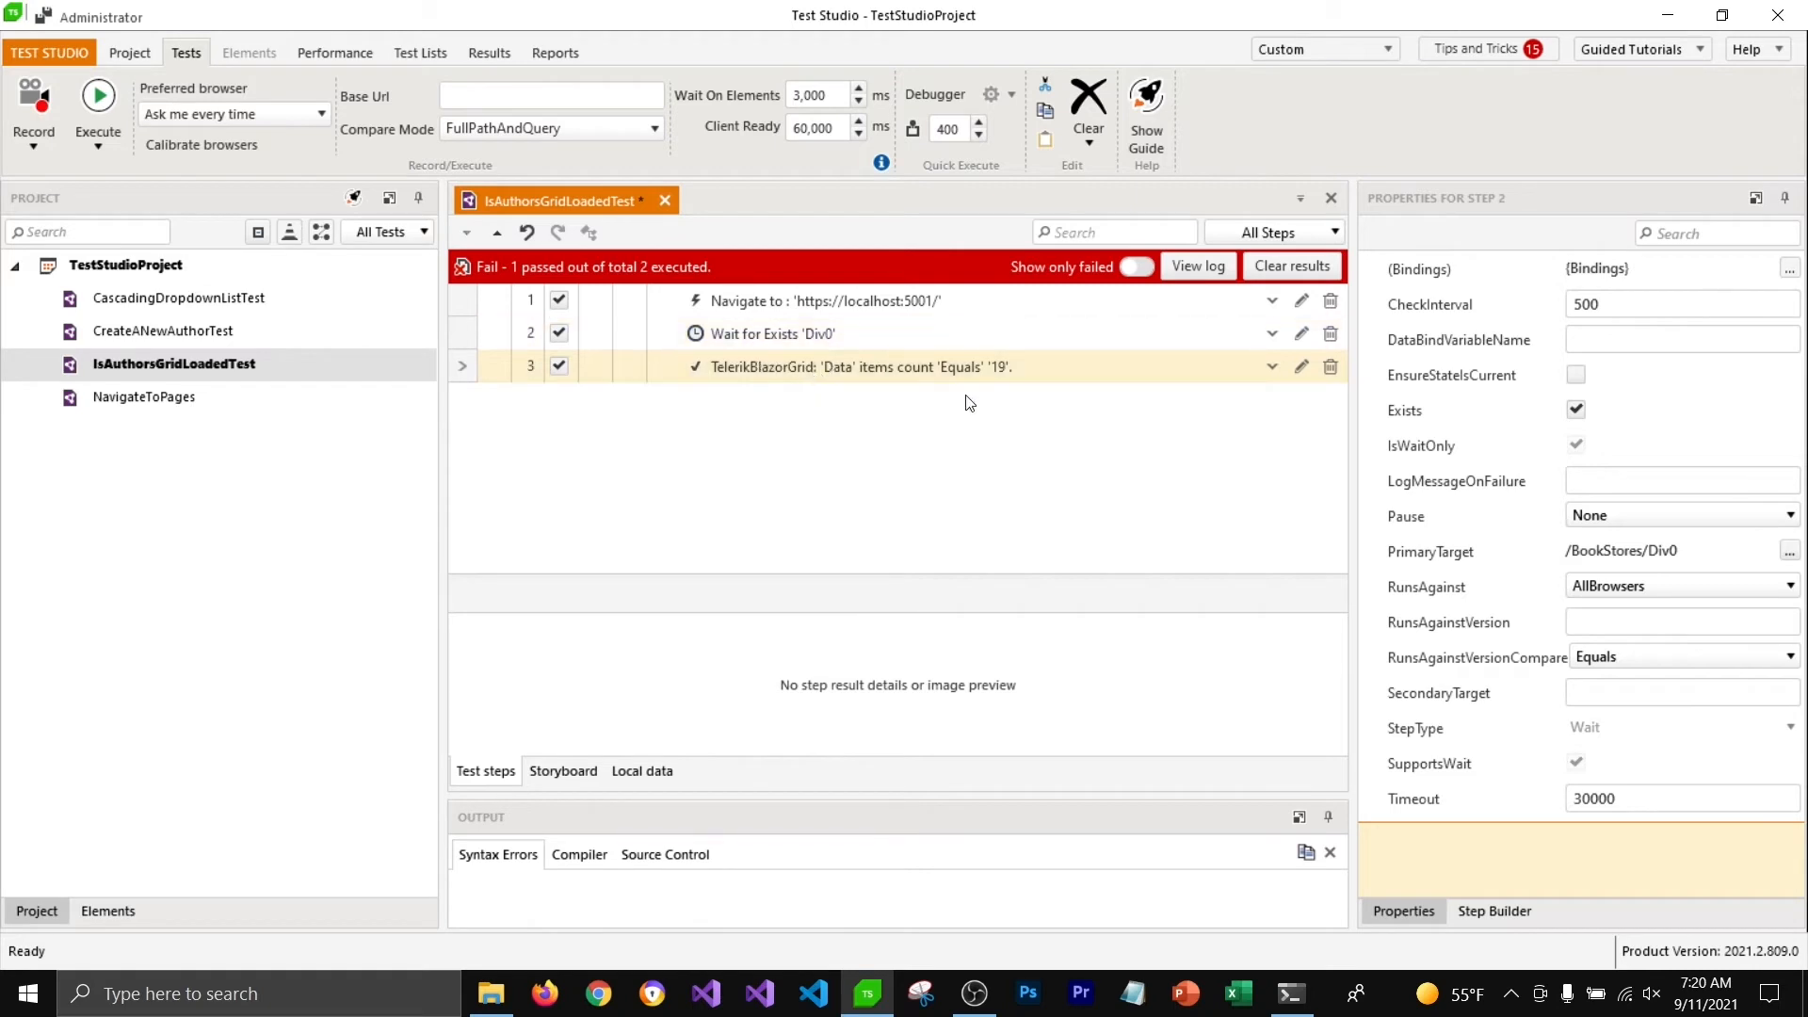
click(859, 366)
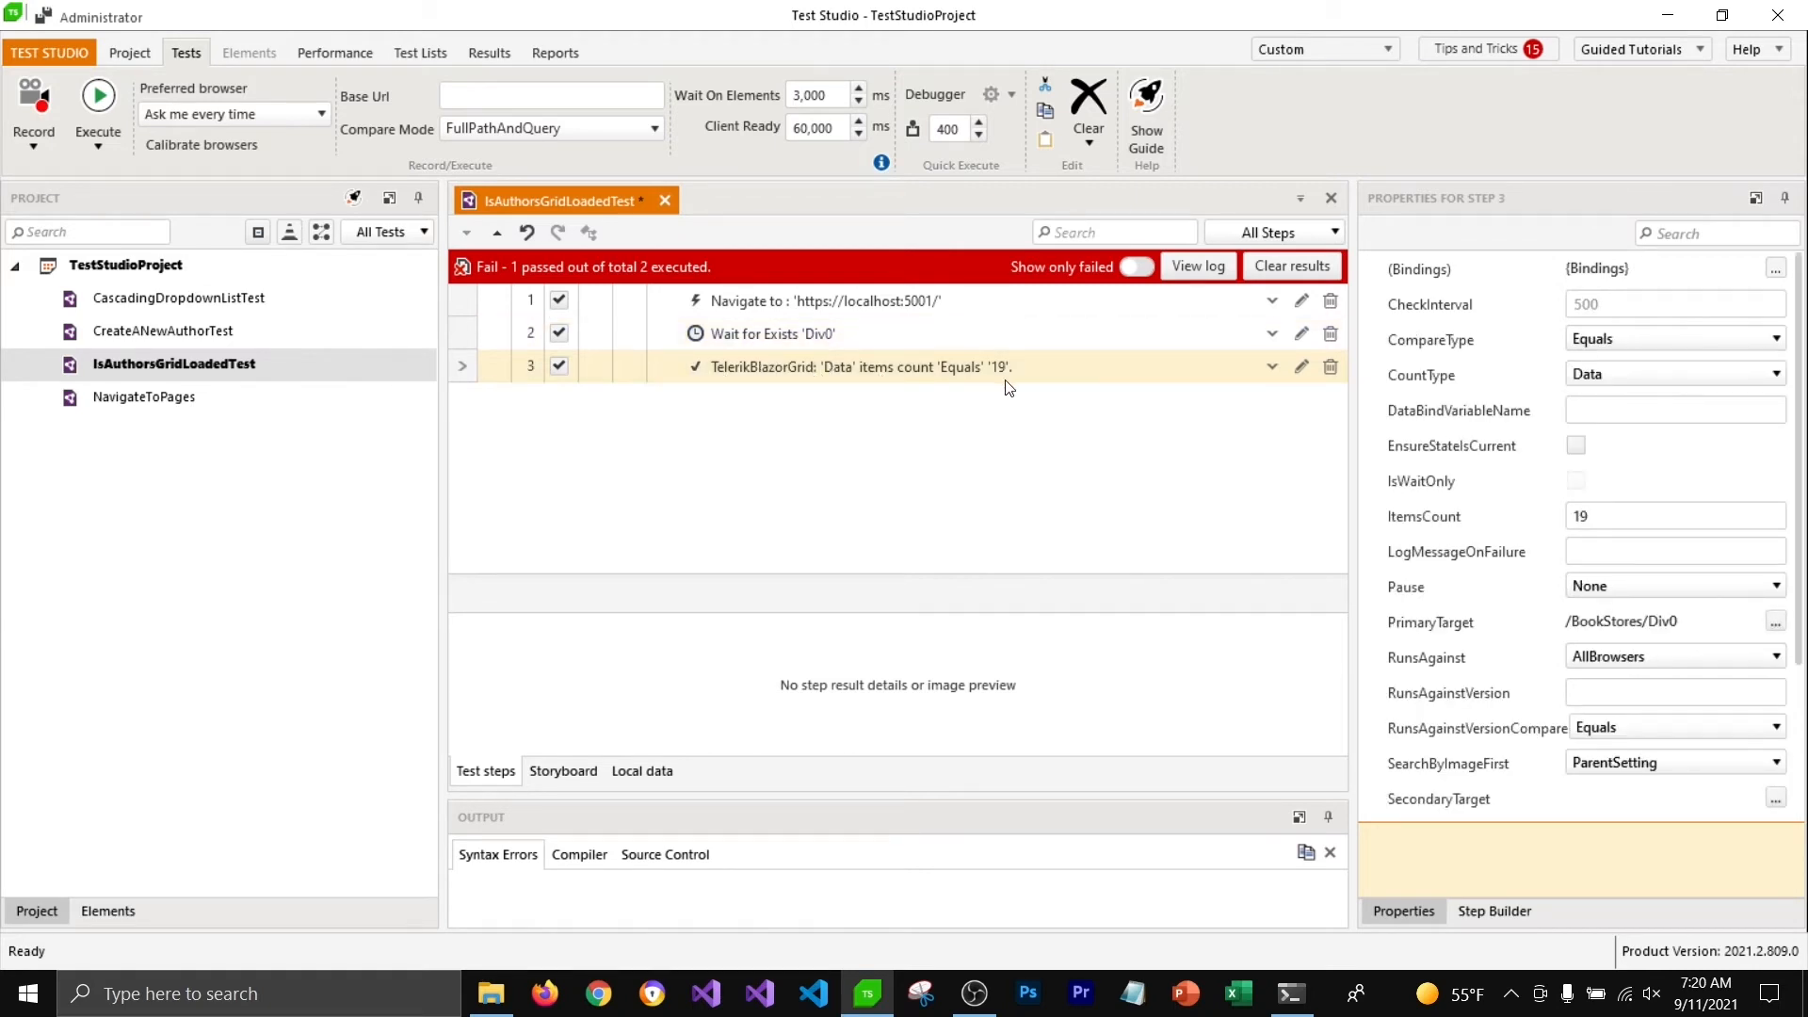
mouse_move(1009, 410)
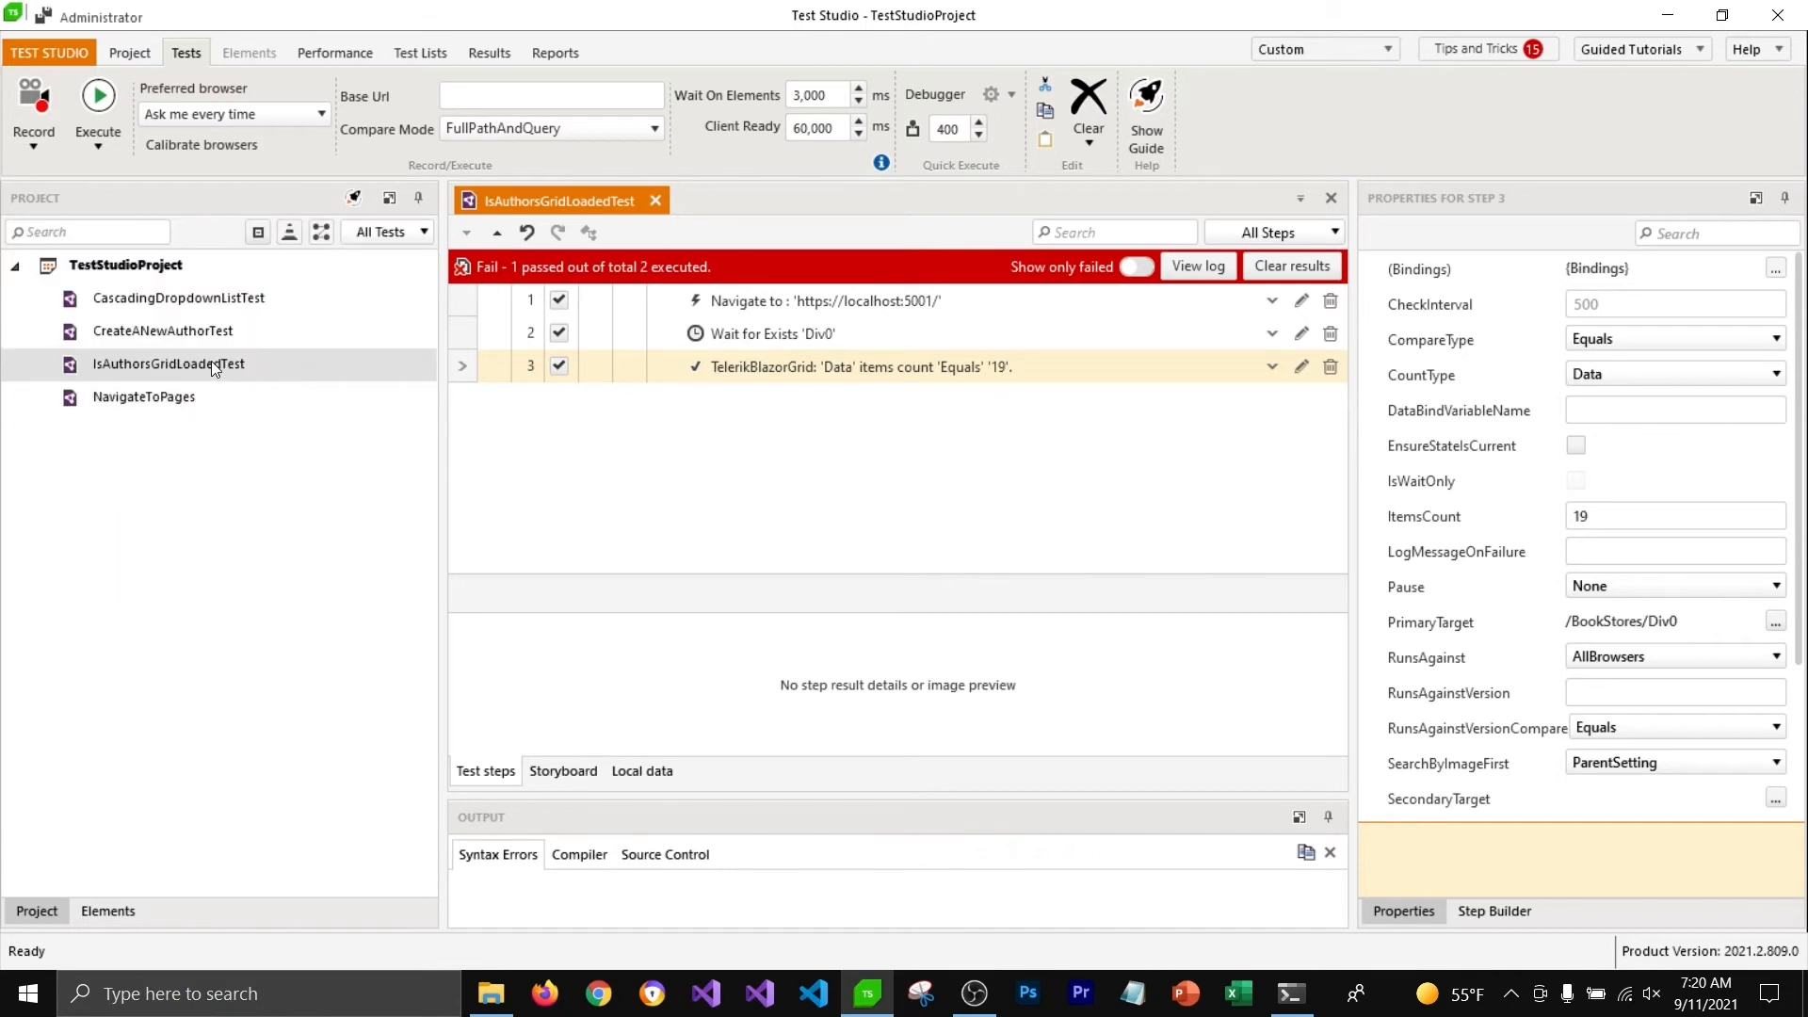
Rerun IsAuthorsGridLoadedTest in Chrome and review the grid-count and wait step results
right_click(168, 363)
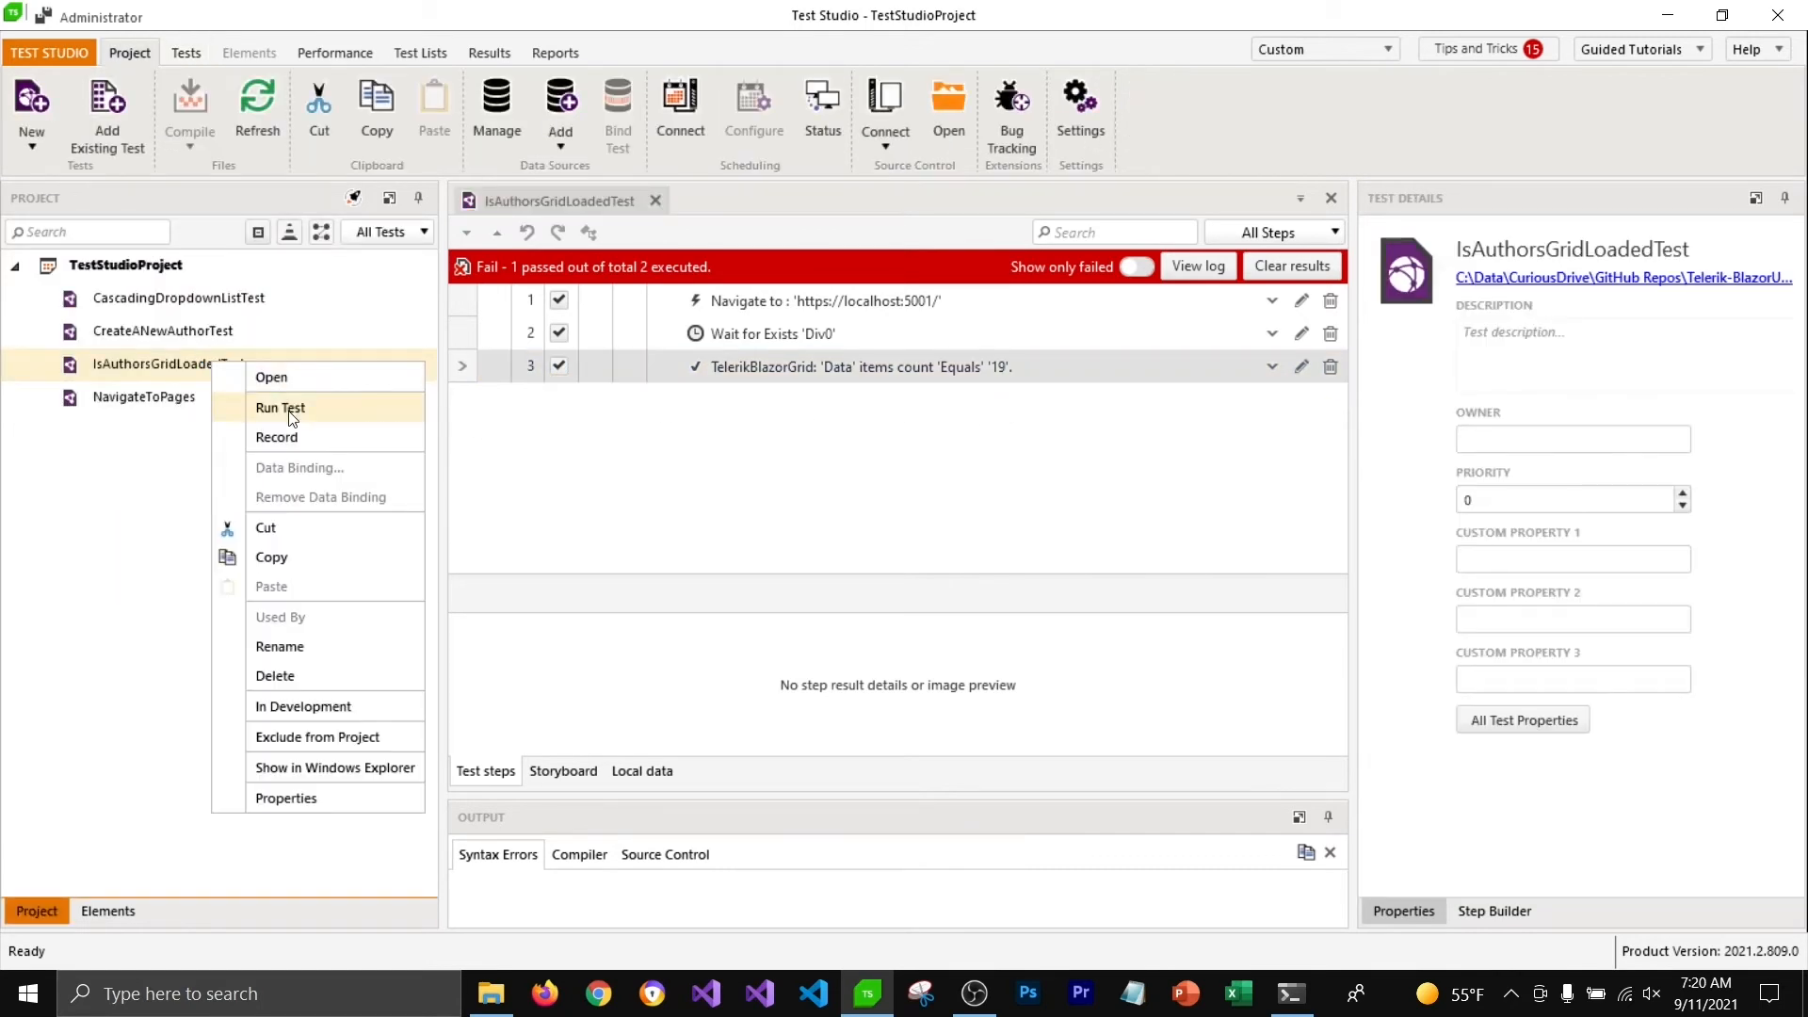
click(281, 407)
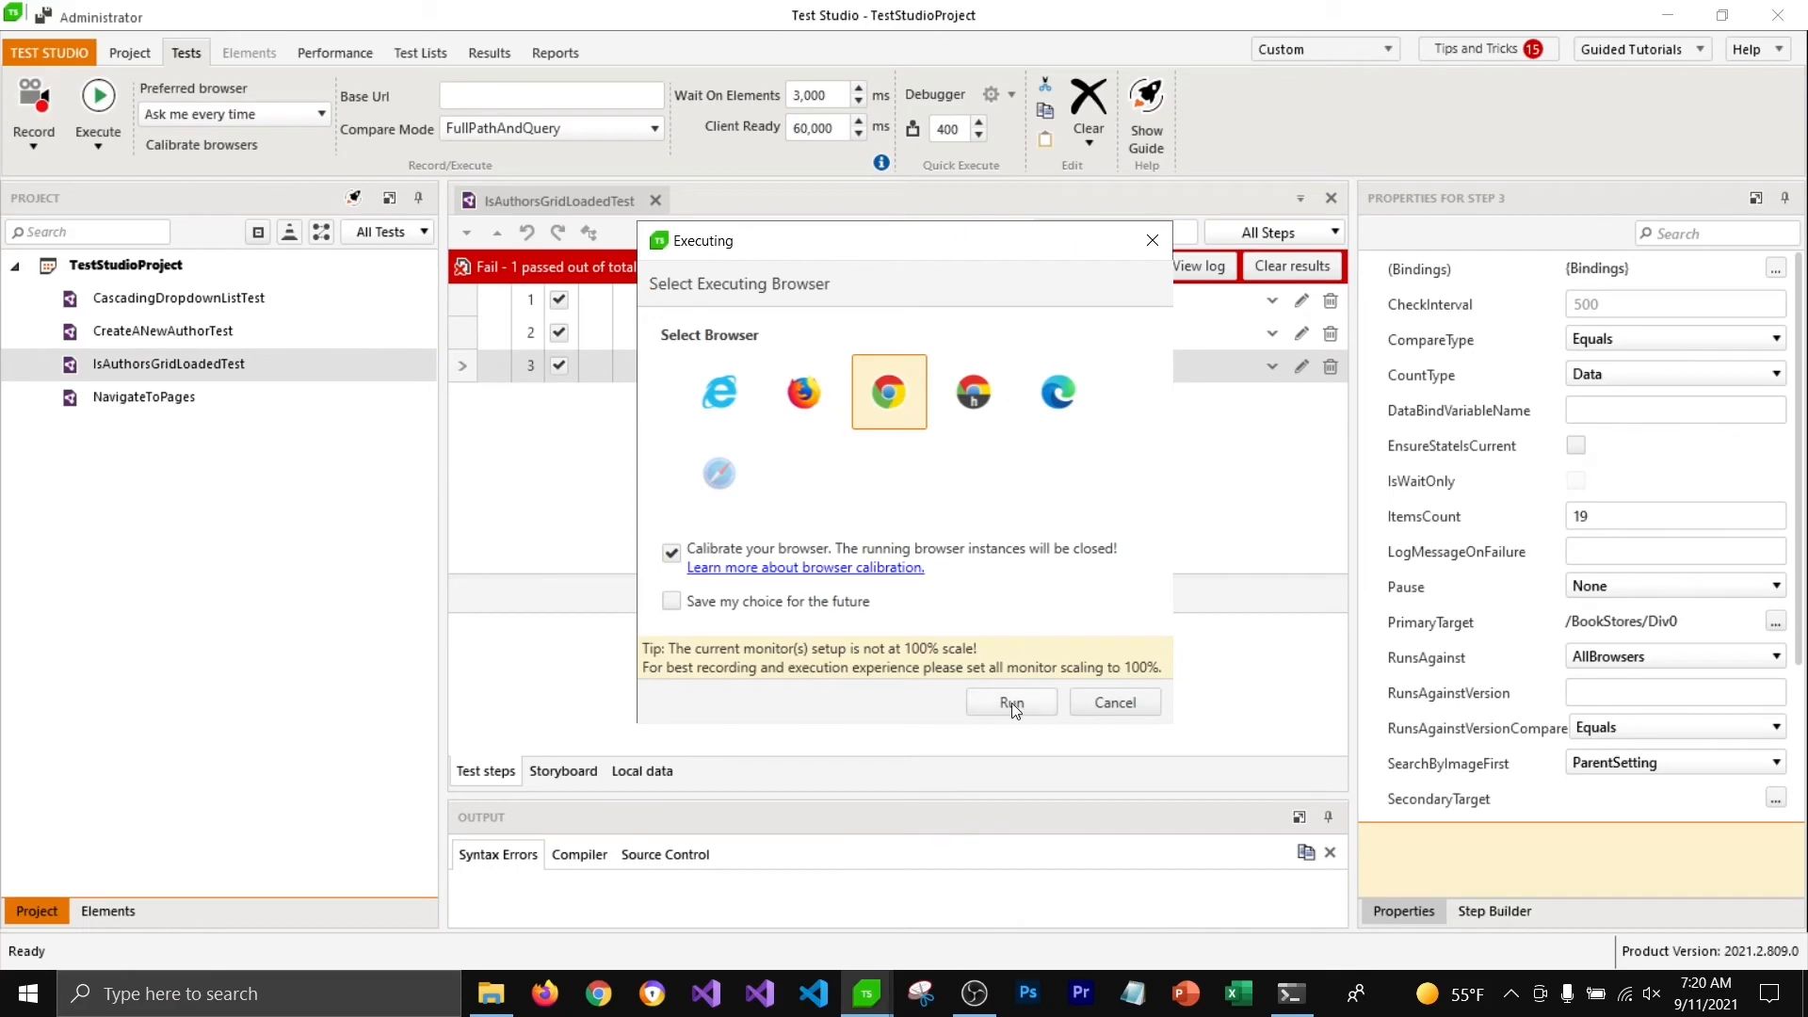
click(1011, 703)
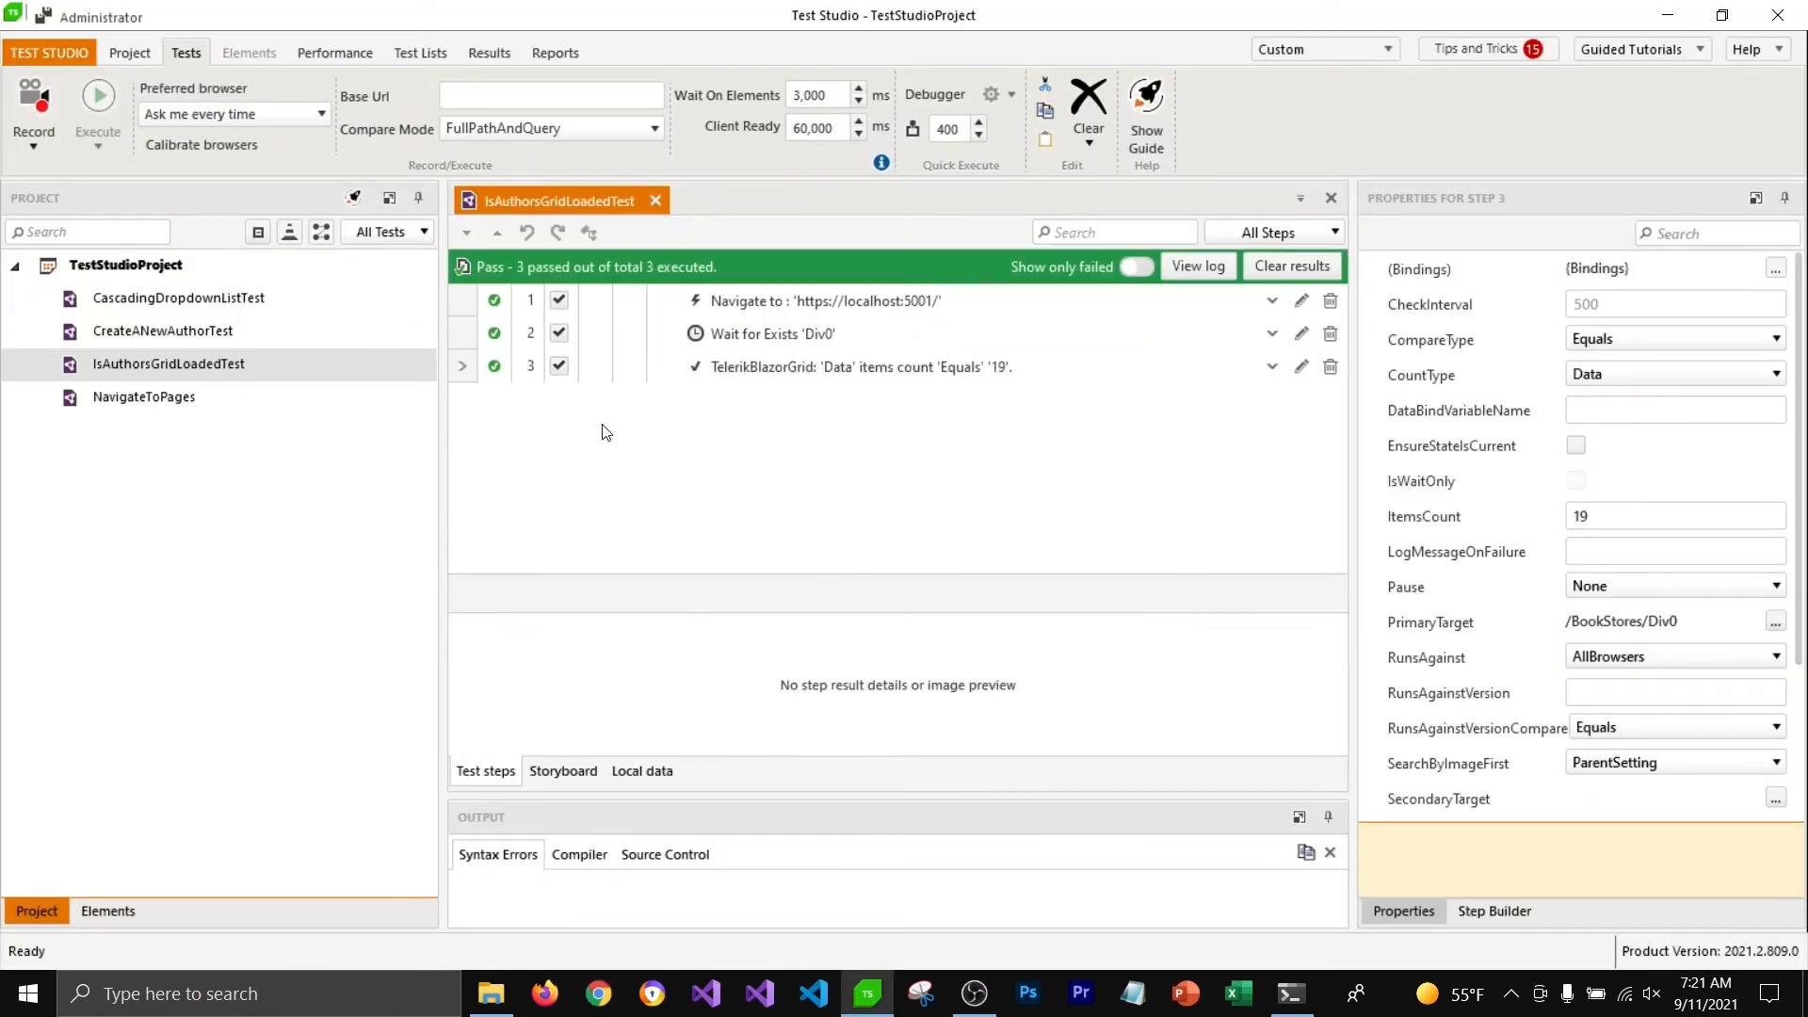
click(860, 367)
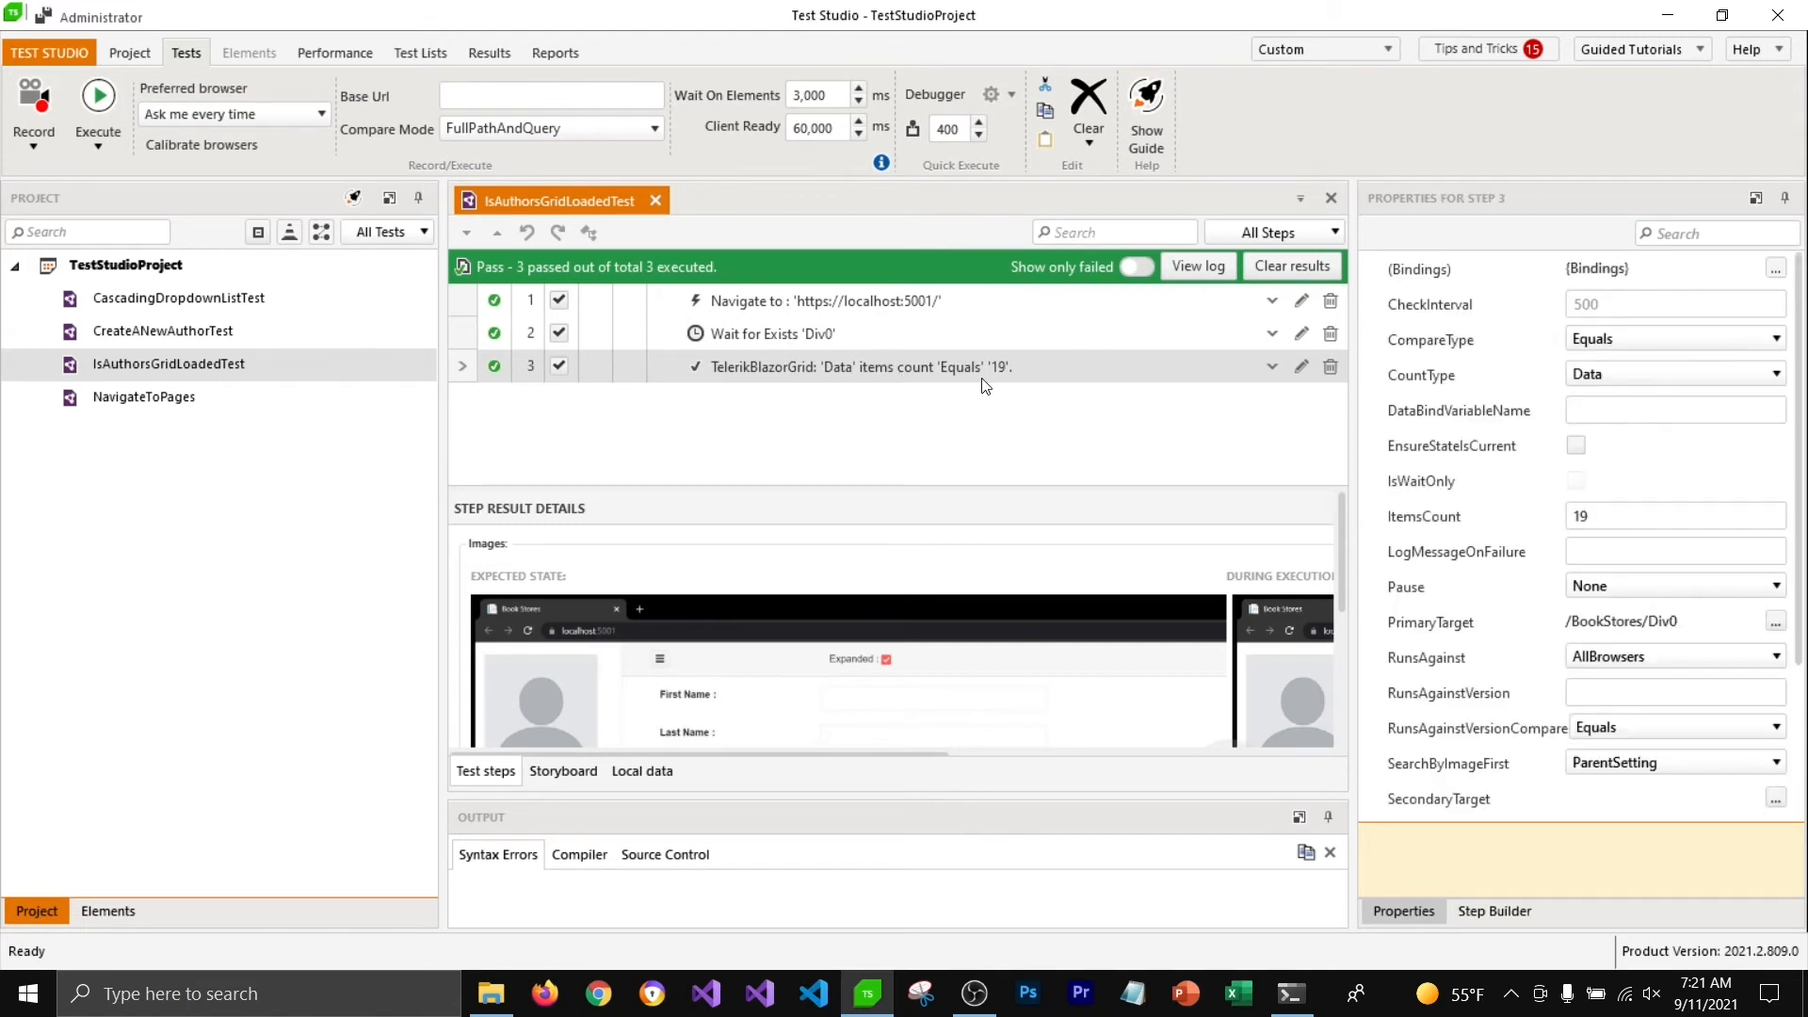
mouse_move(984, 386)
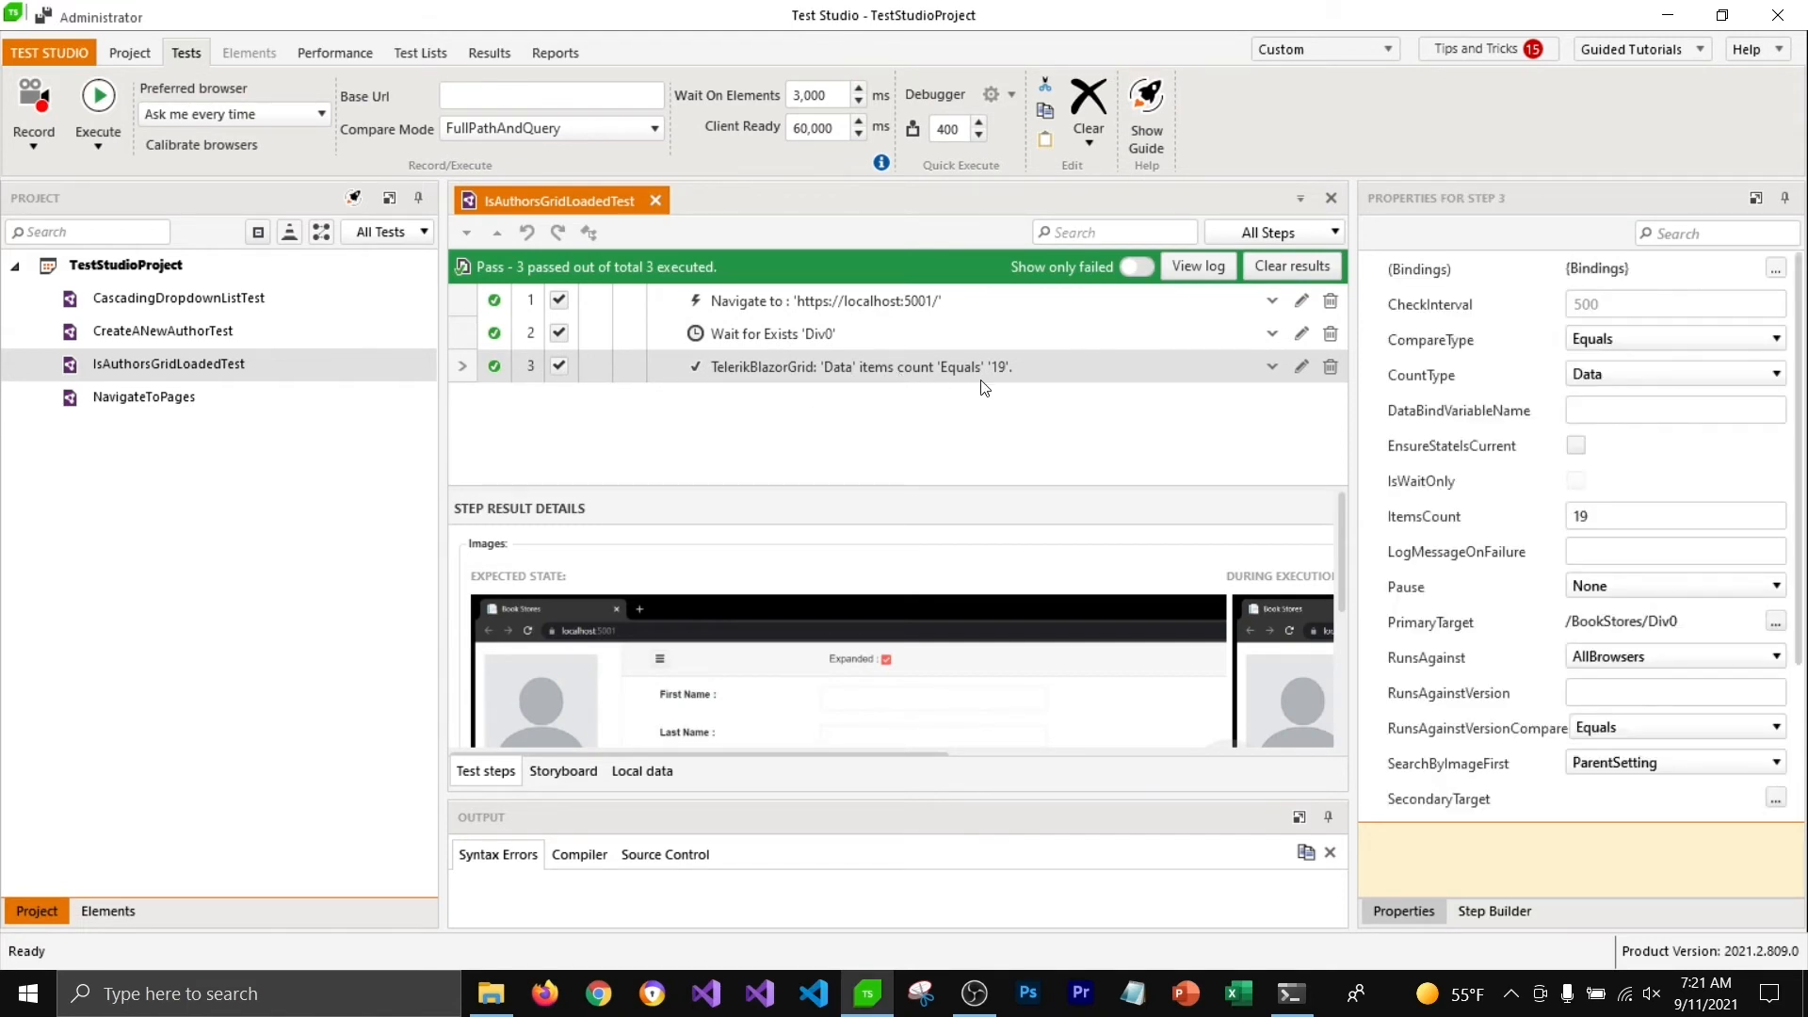
mouse_move(680, 409)
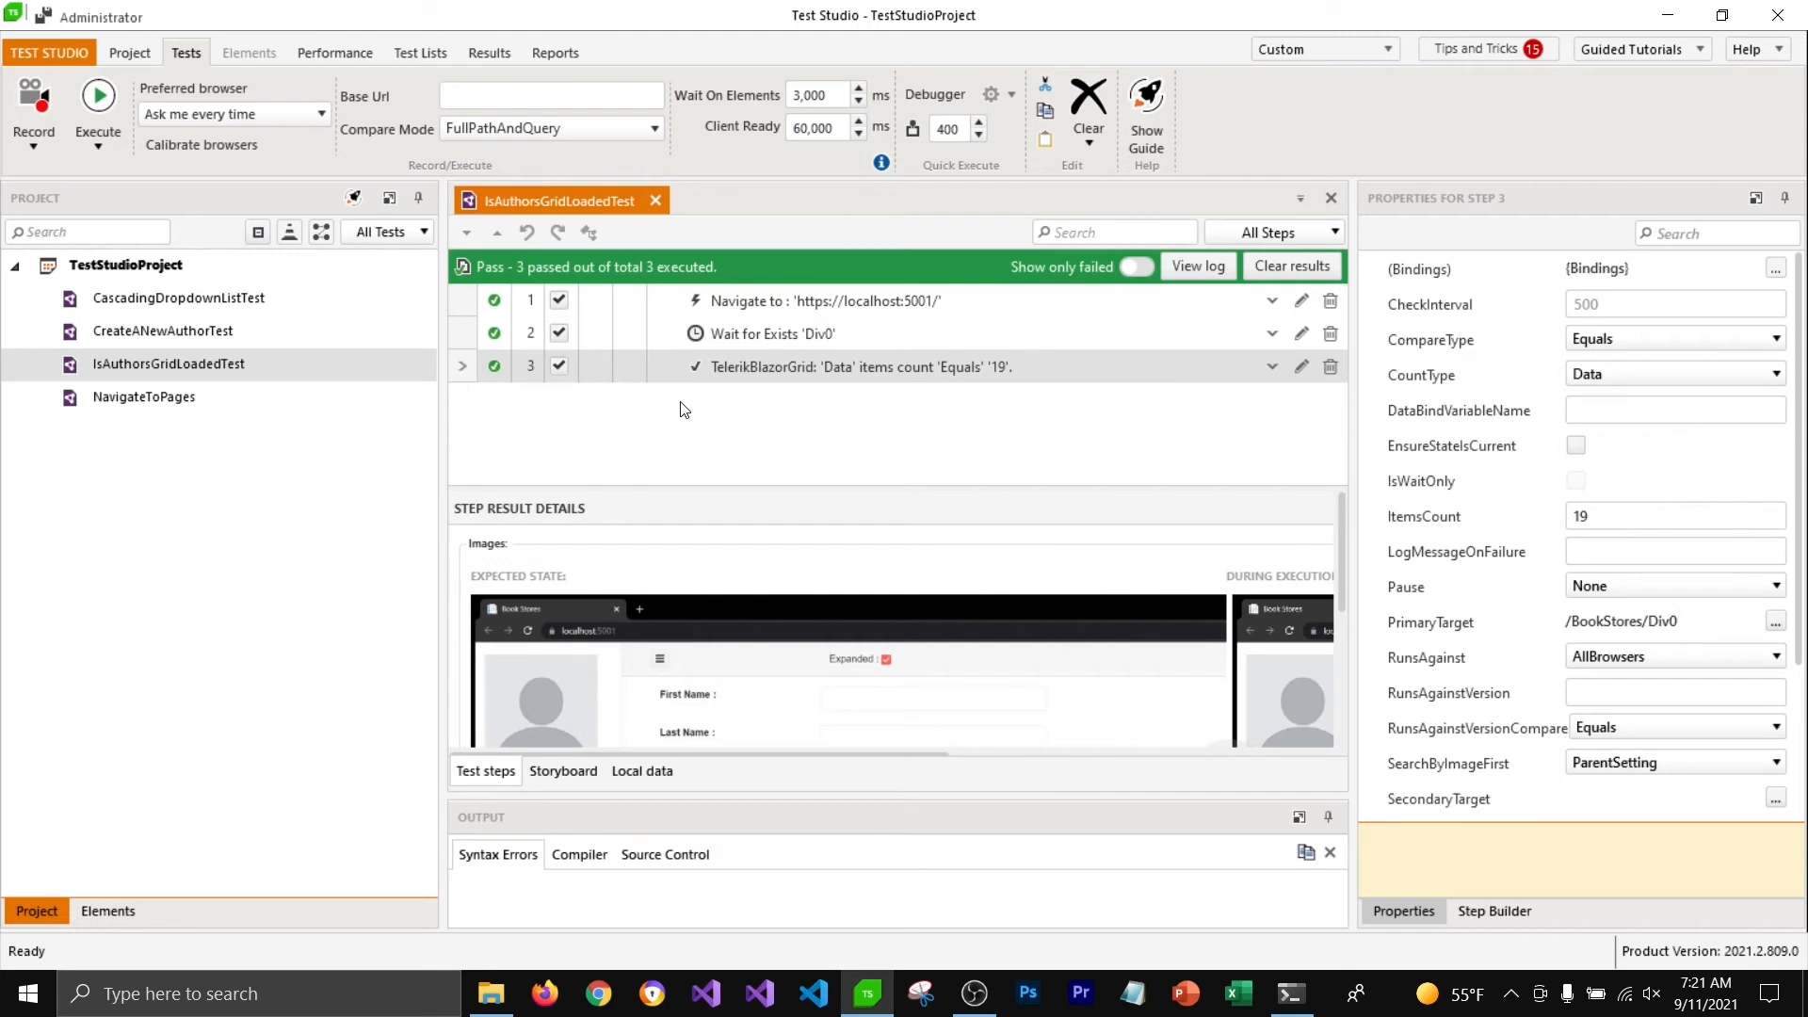
click(776, 333)
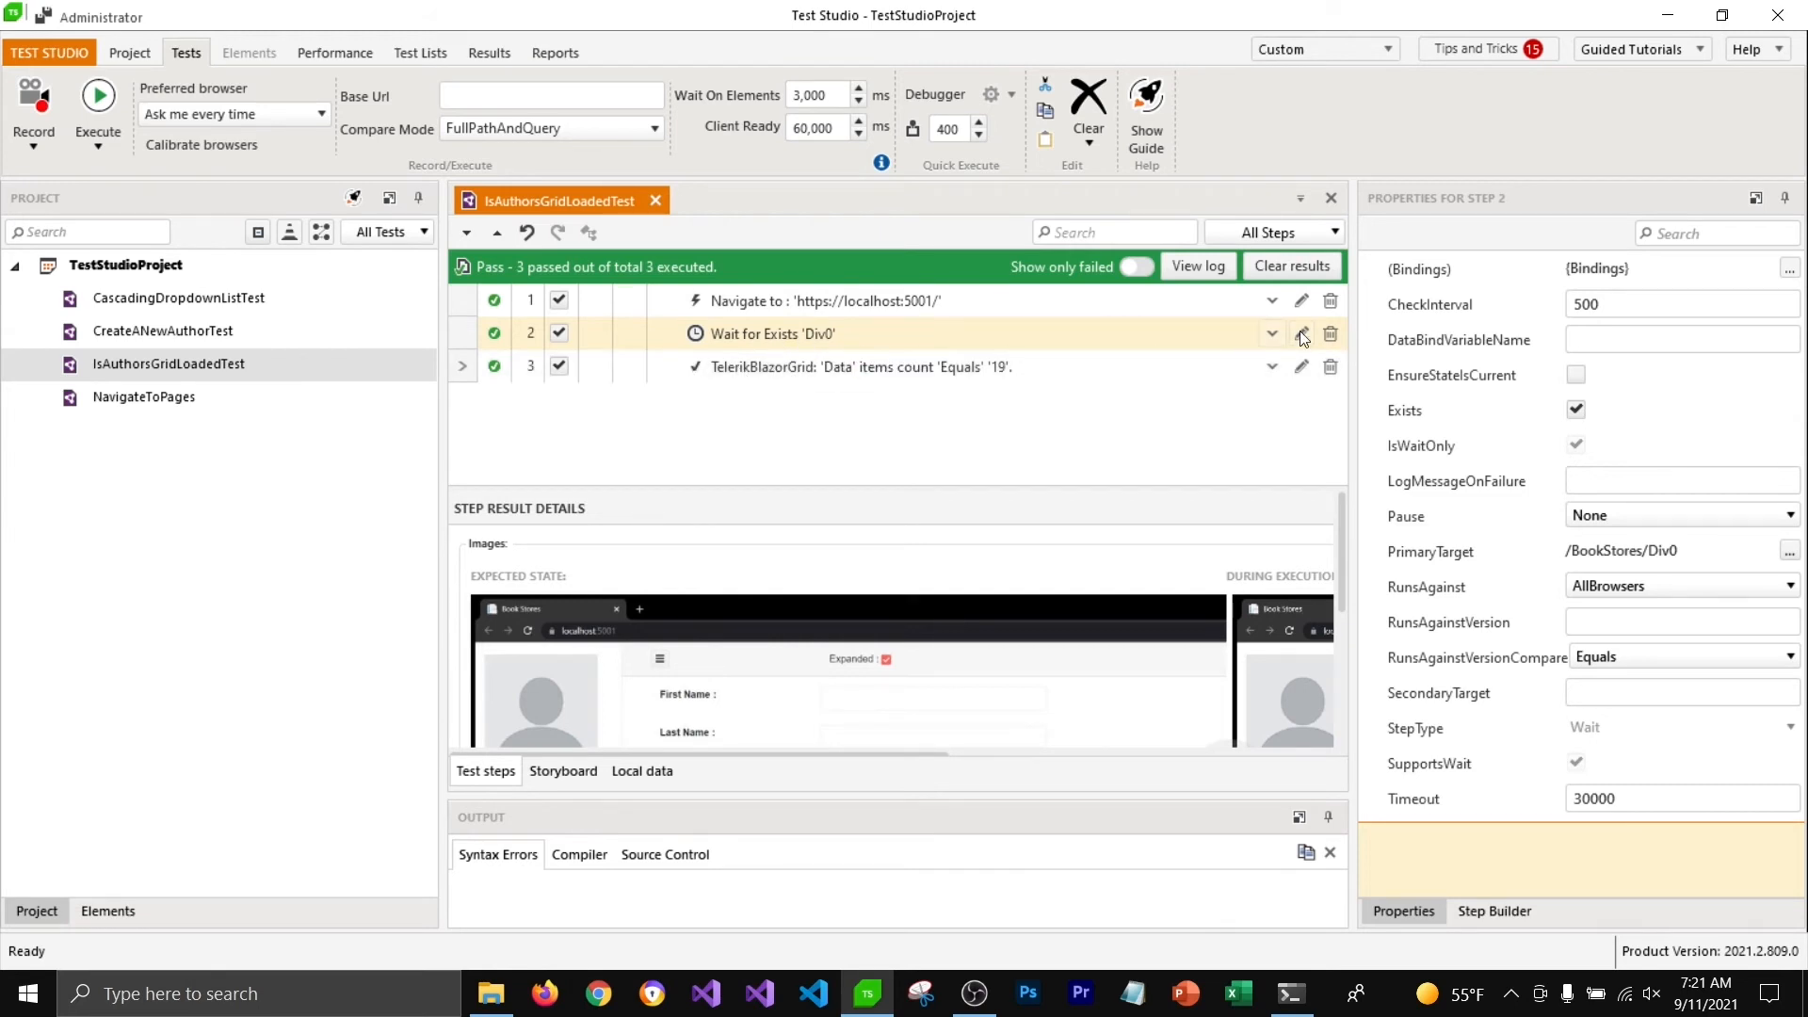
Expand the wait step to show its Exists condition and inspect its 30000 ms timeout
click(1271, 334)
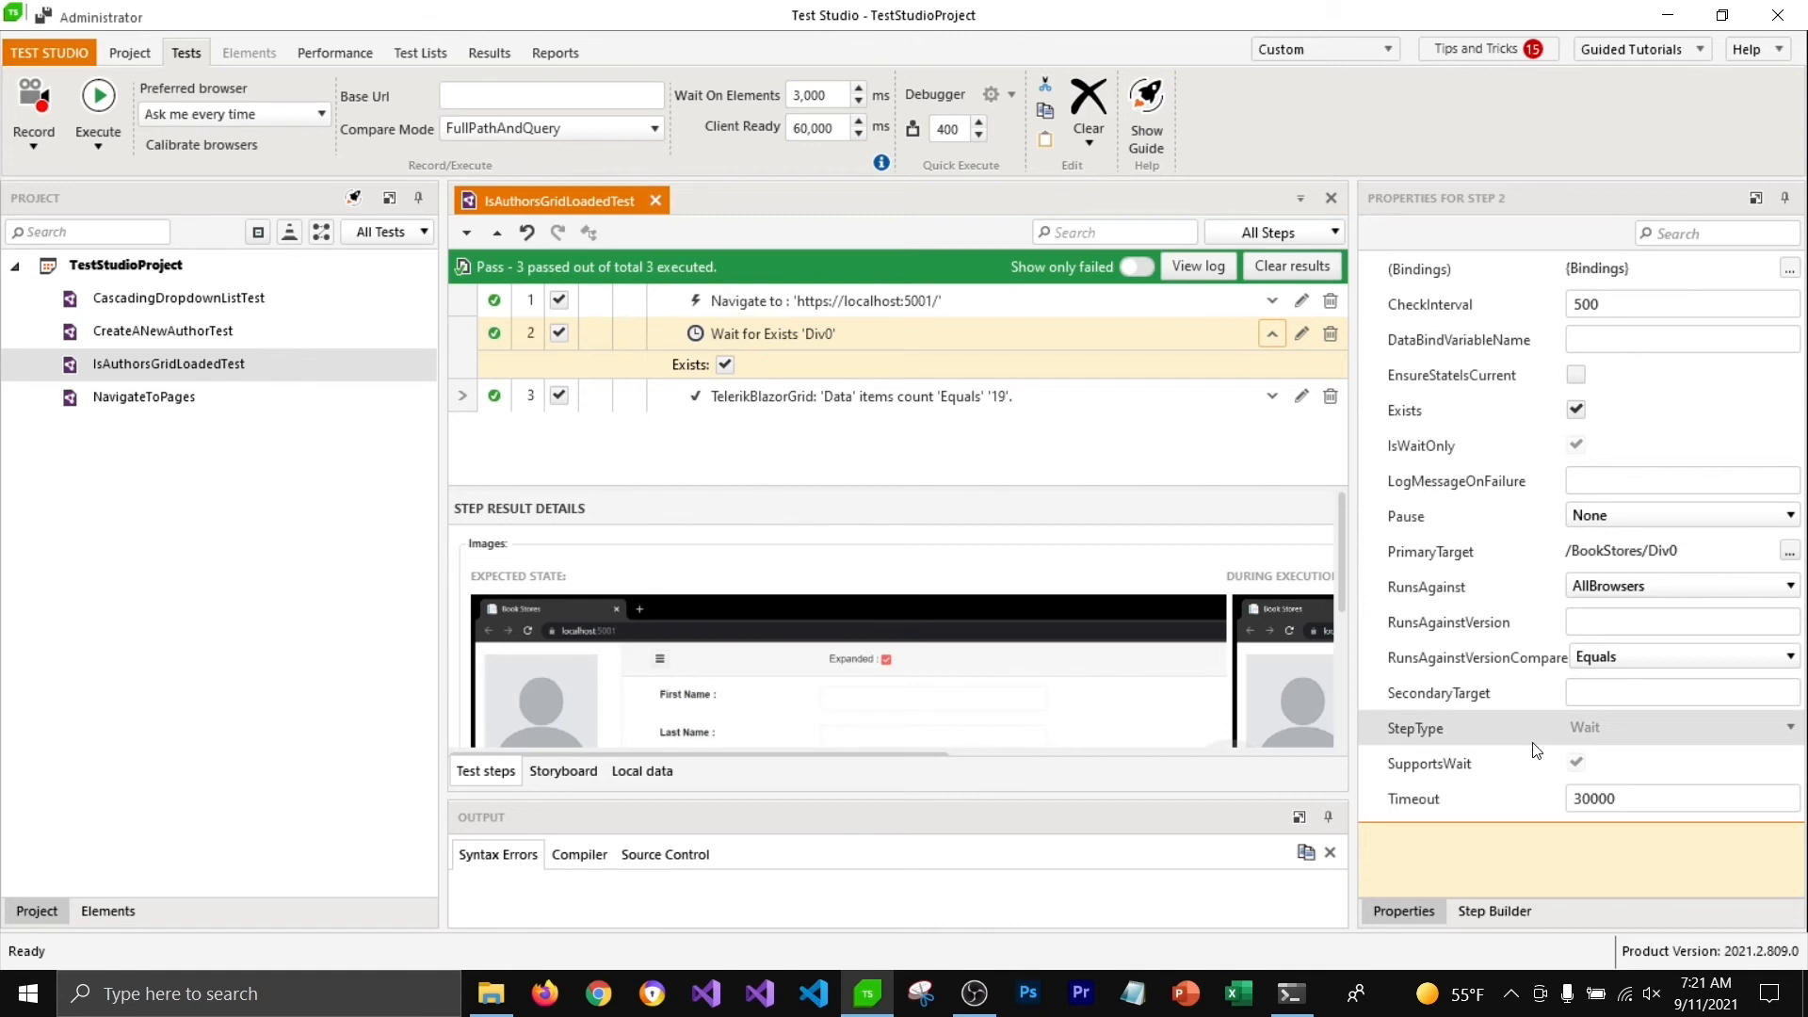
click(1678, 798)
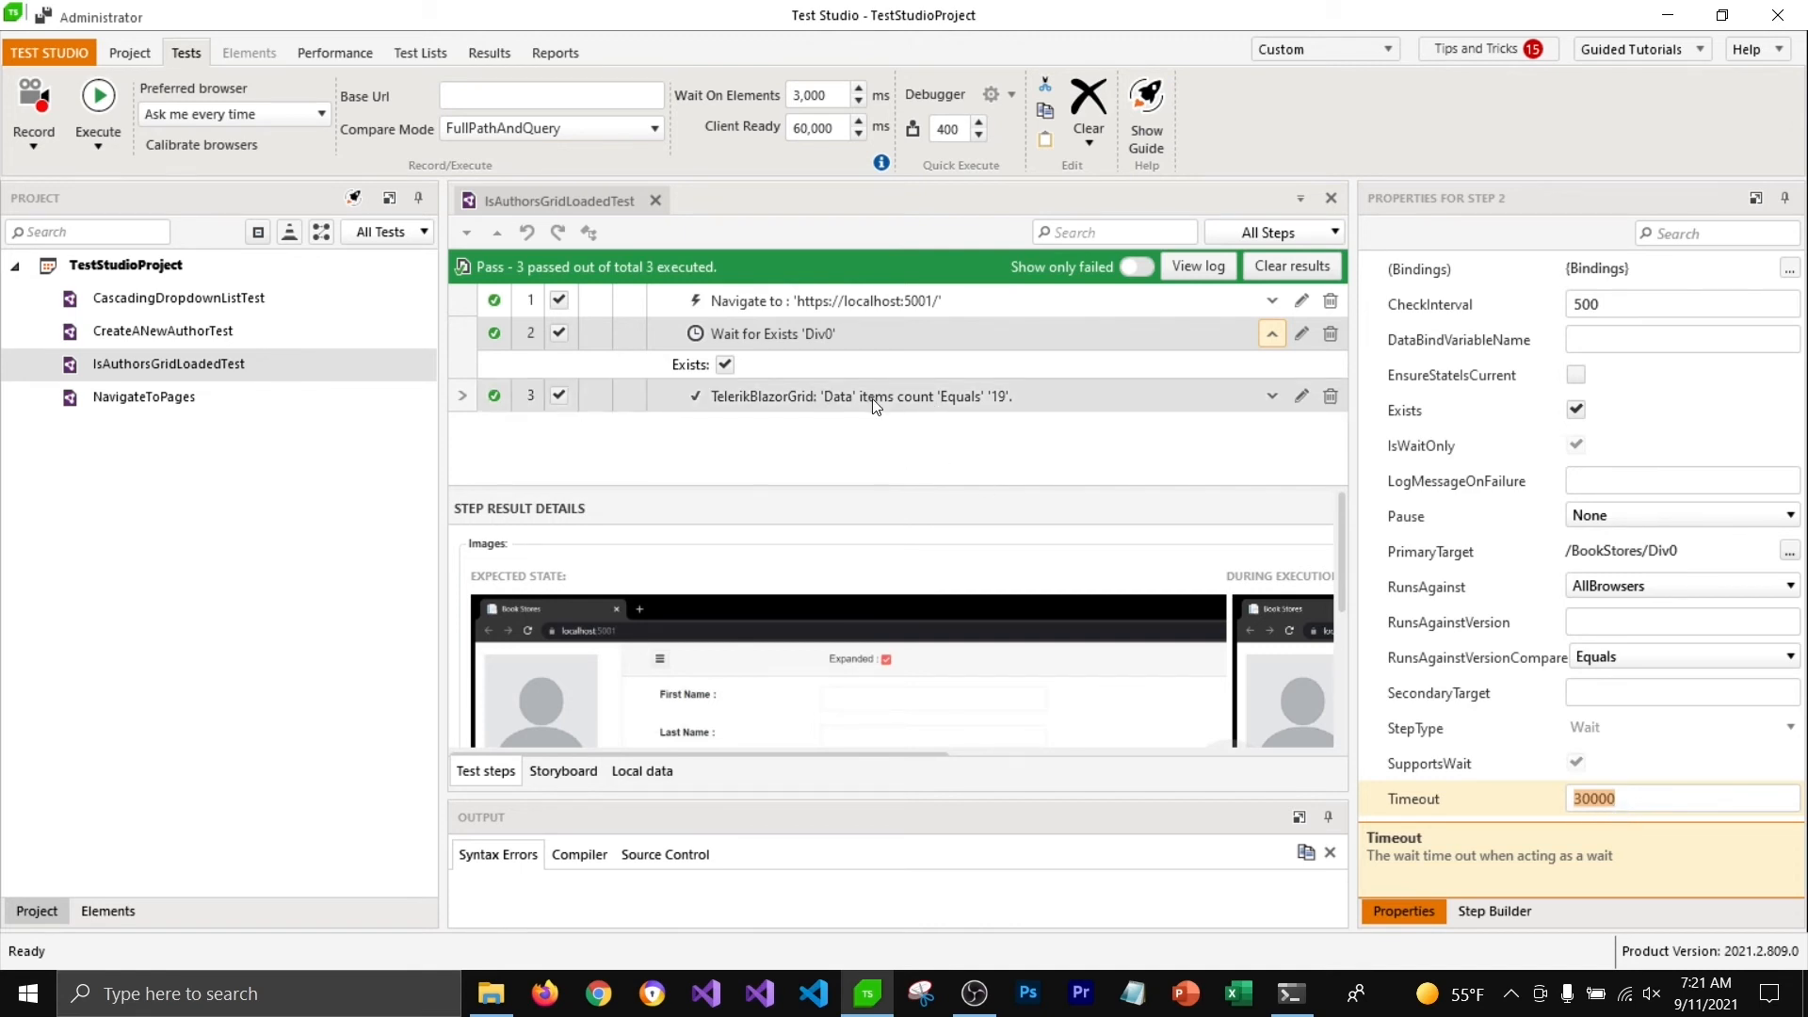
mouse_move(871, 404)
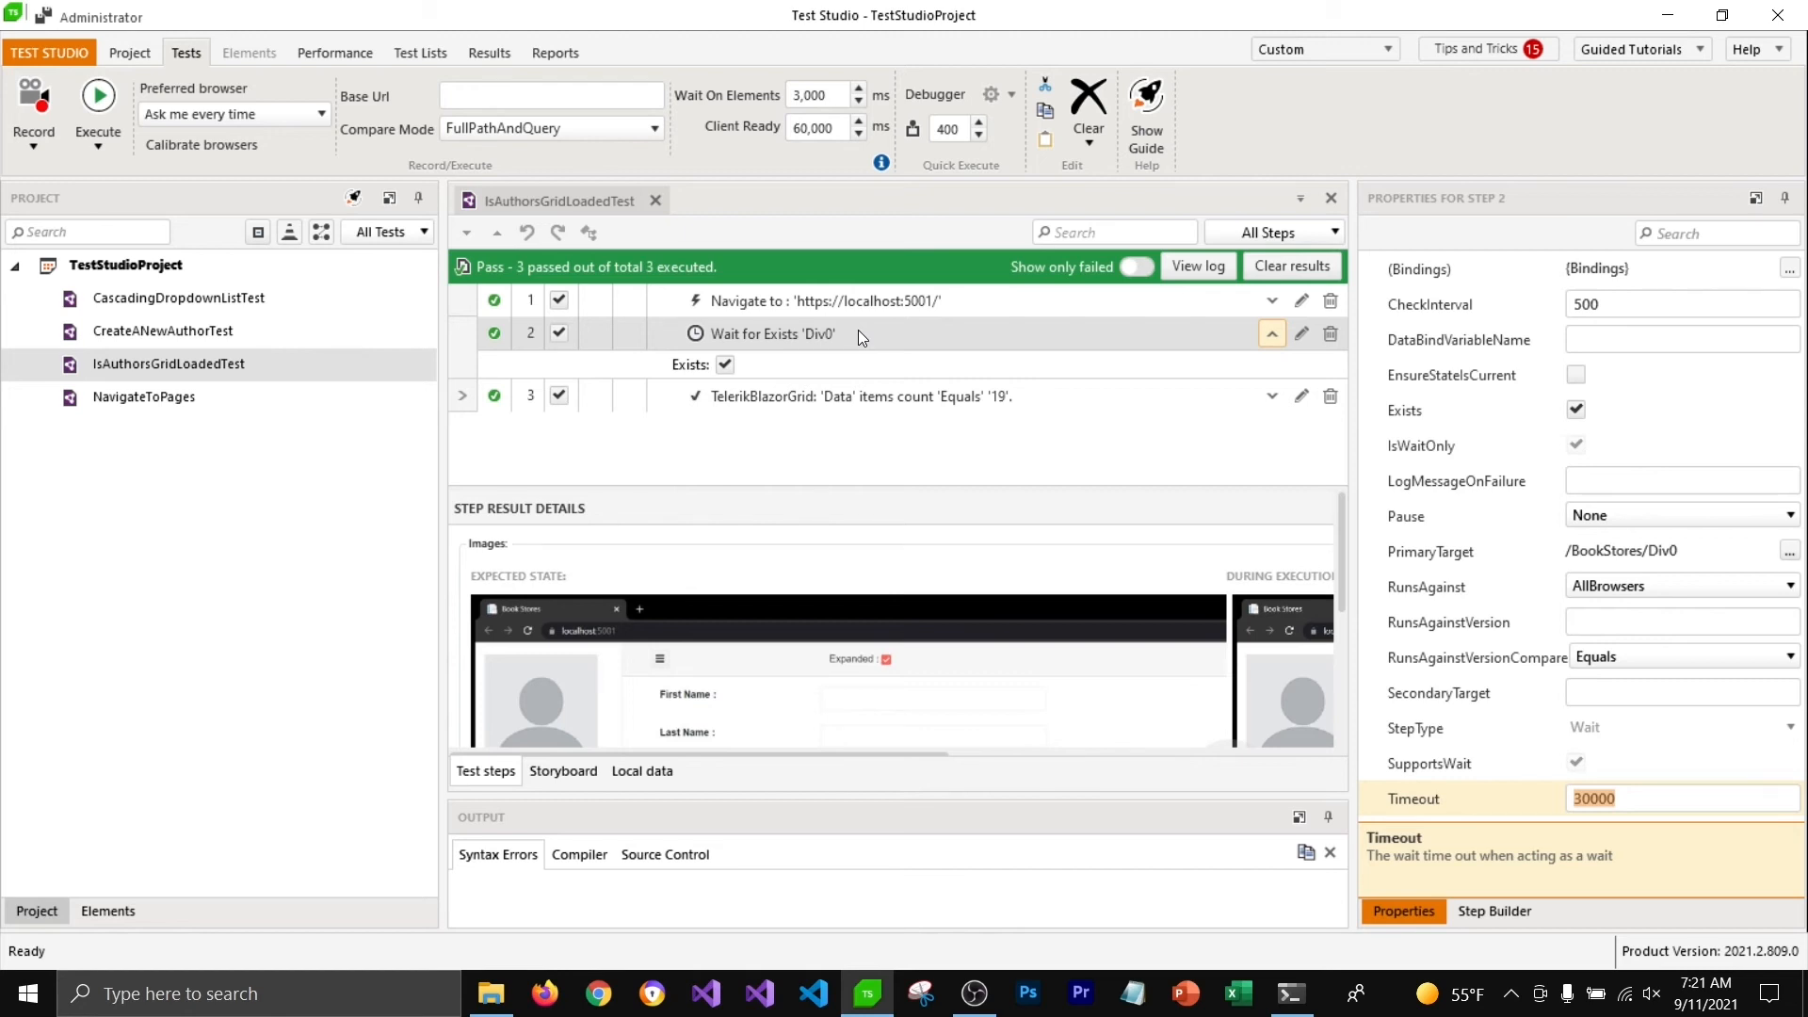
mouse_move(879, 103)
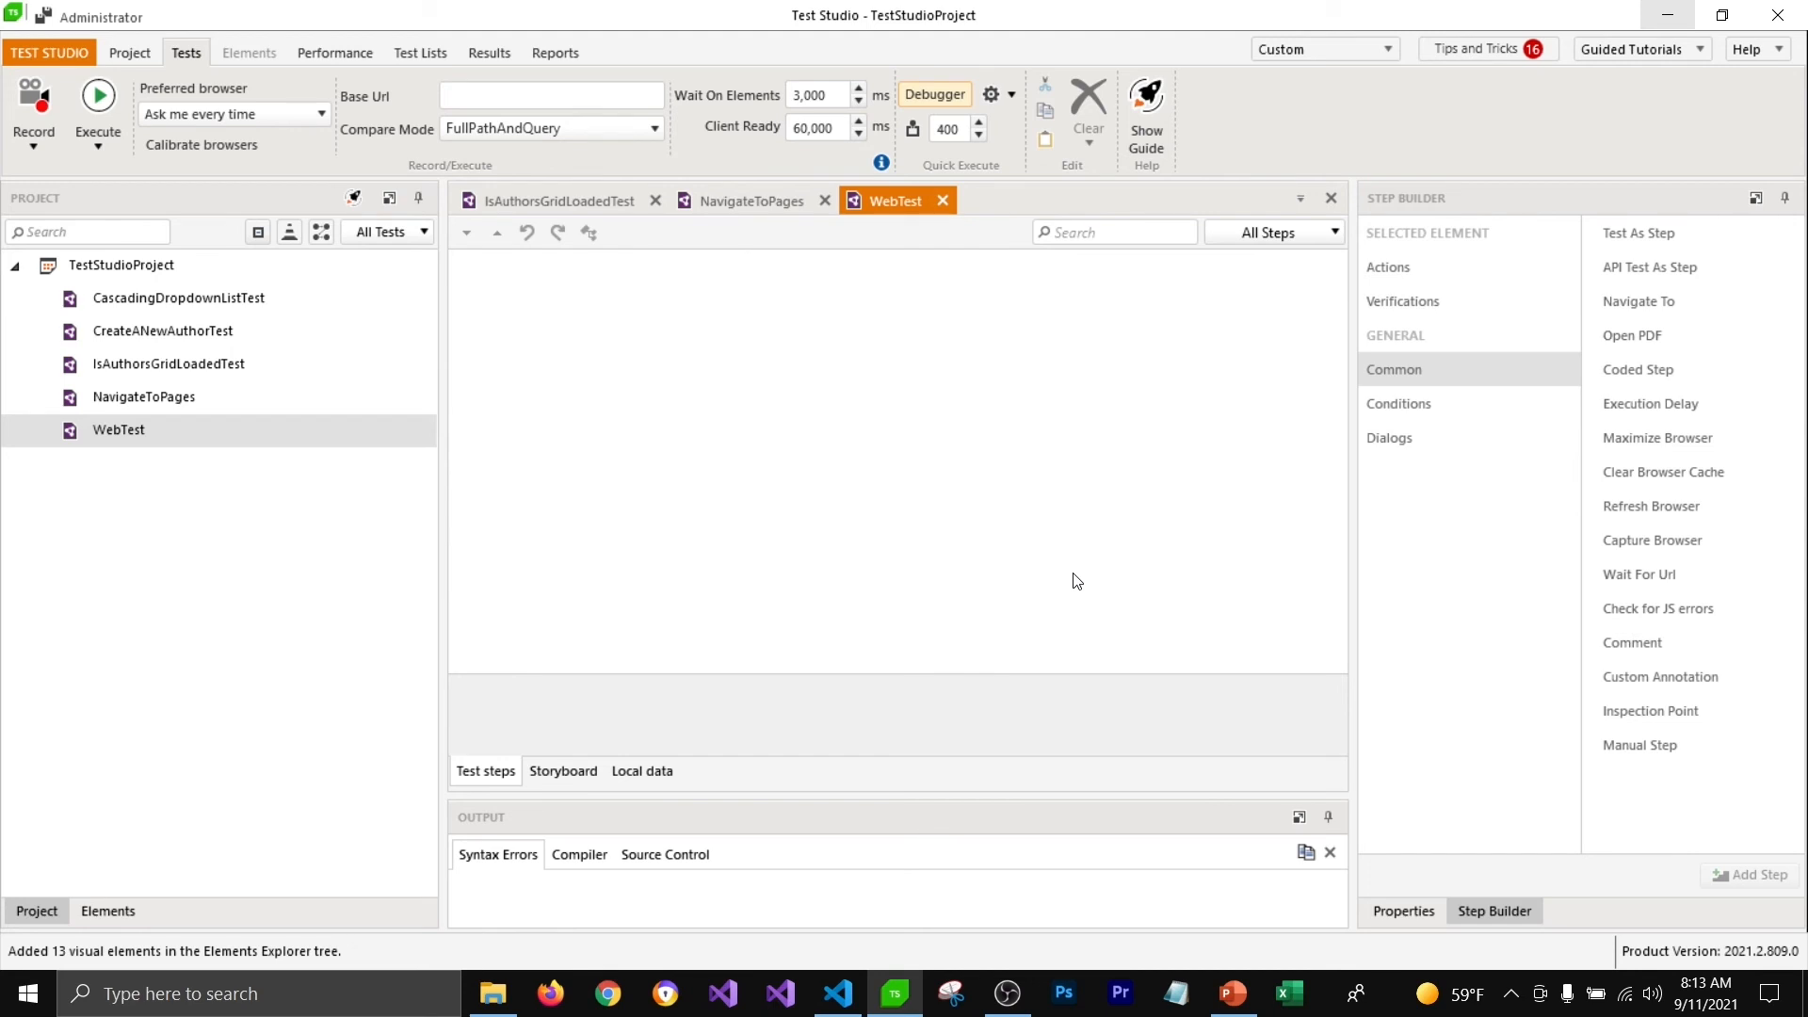
Start recording WebTest with Chrome selected as the recording browser
right_click(119, 430)
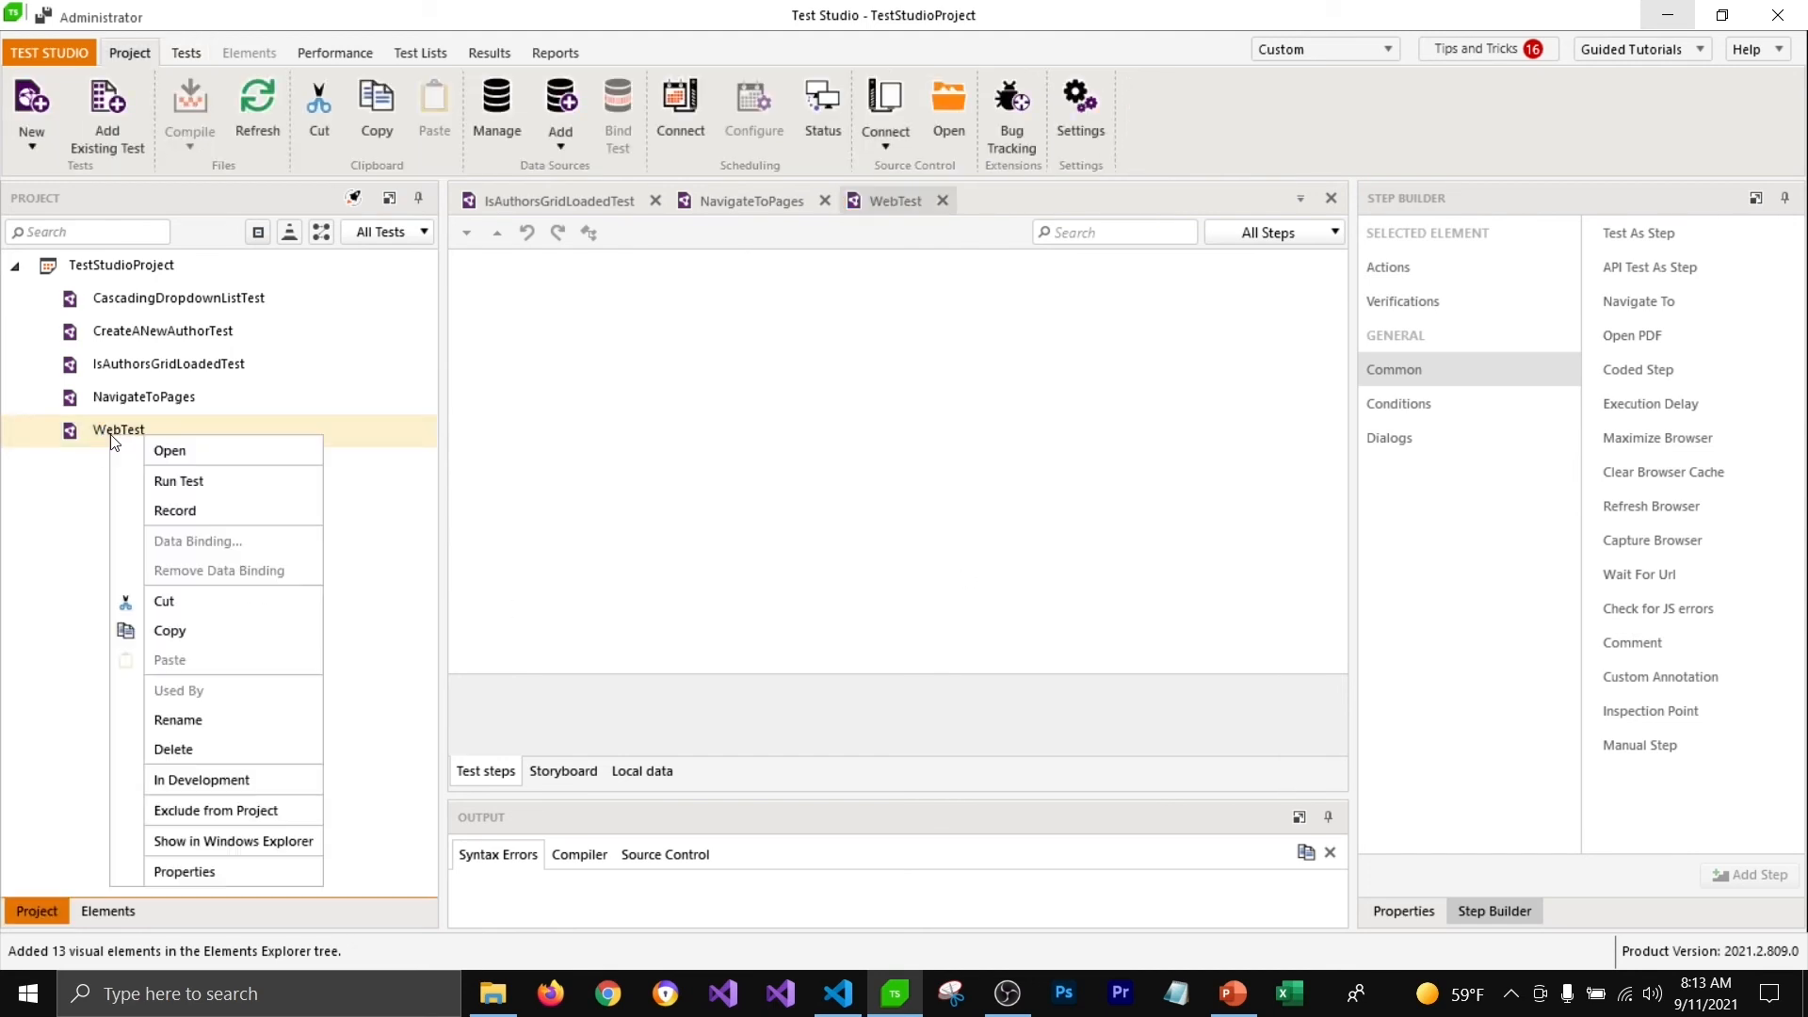
mouse_move(179, 510)
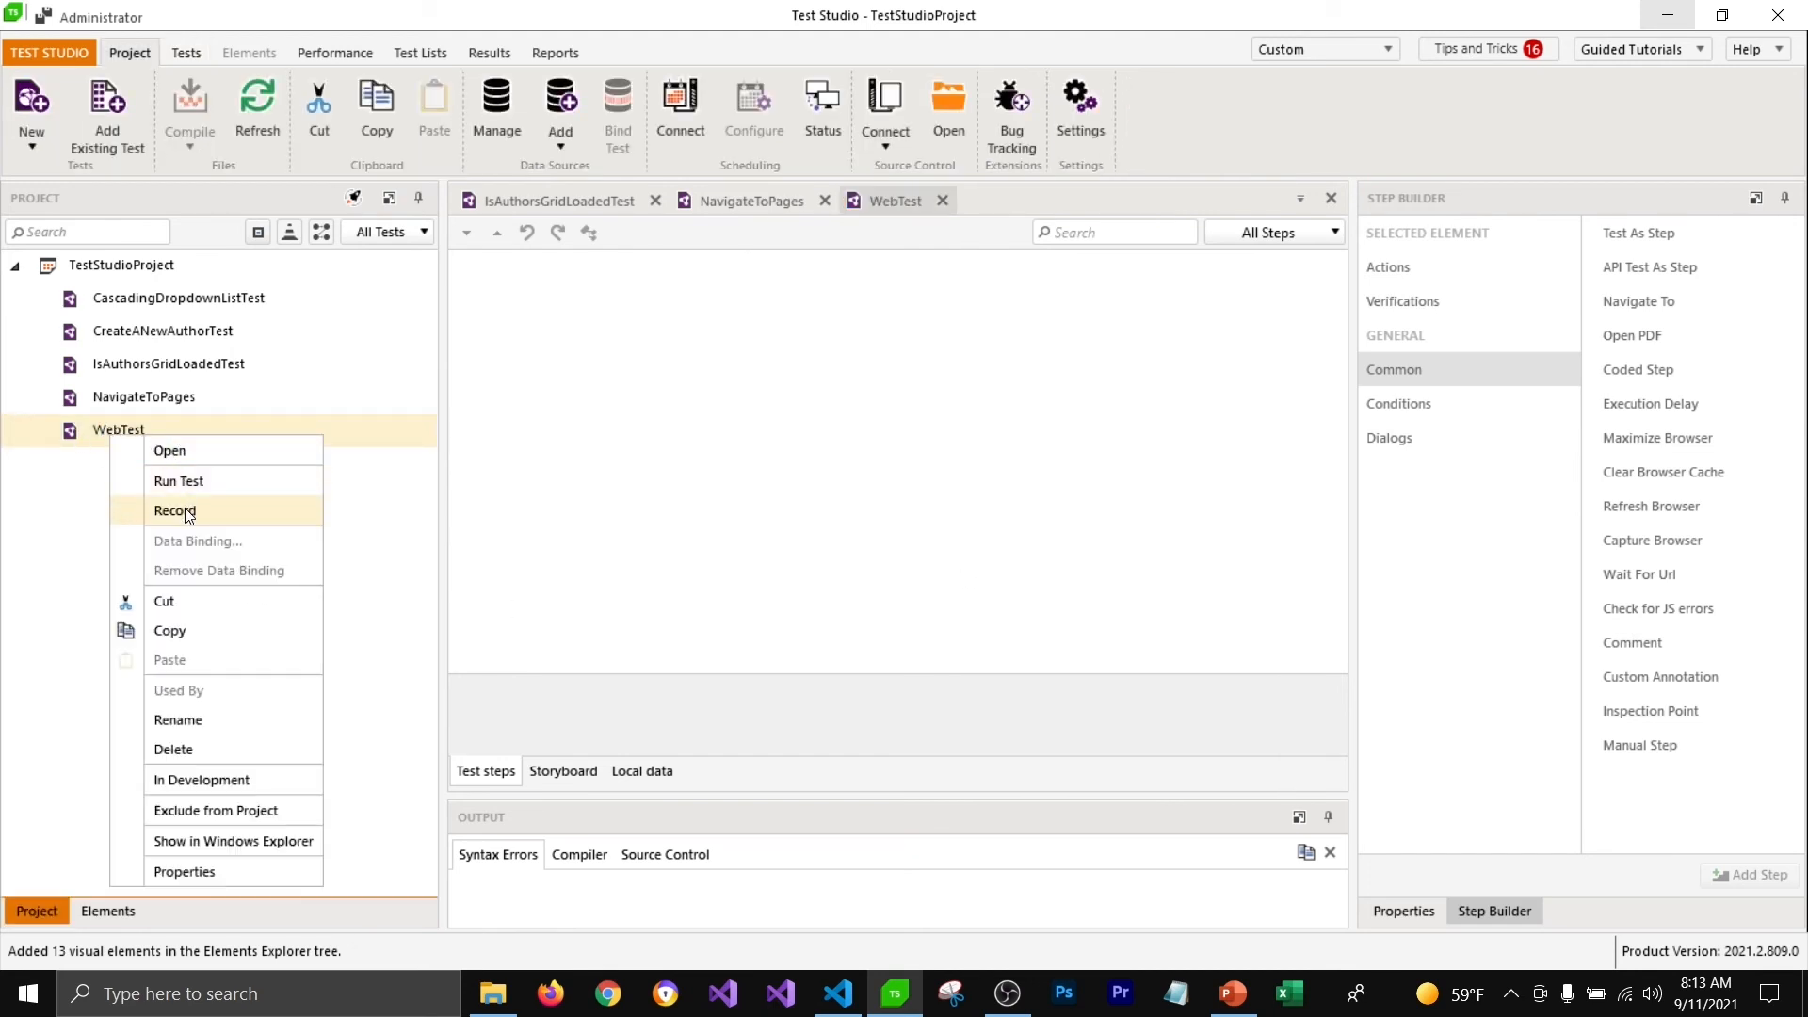
click(174, 511)
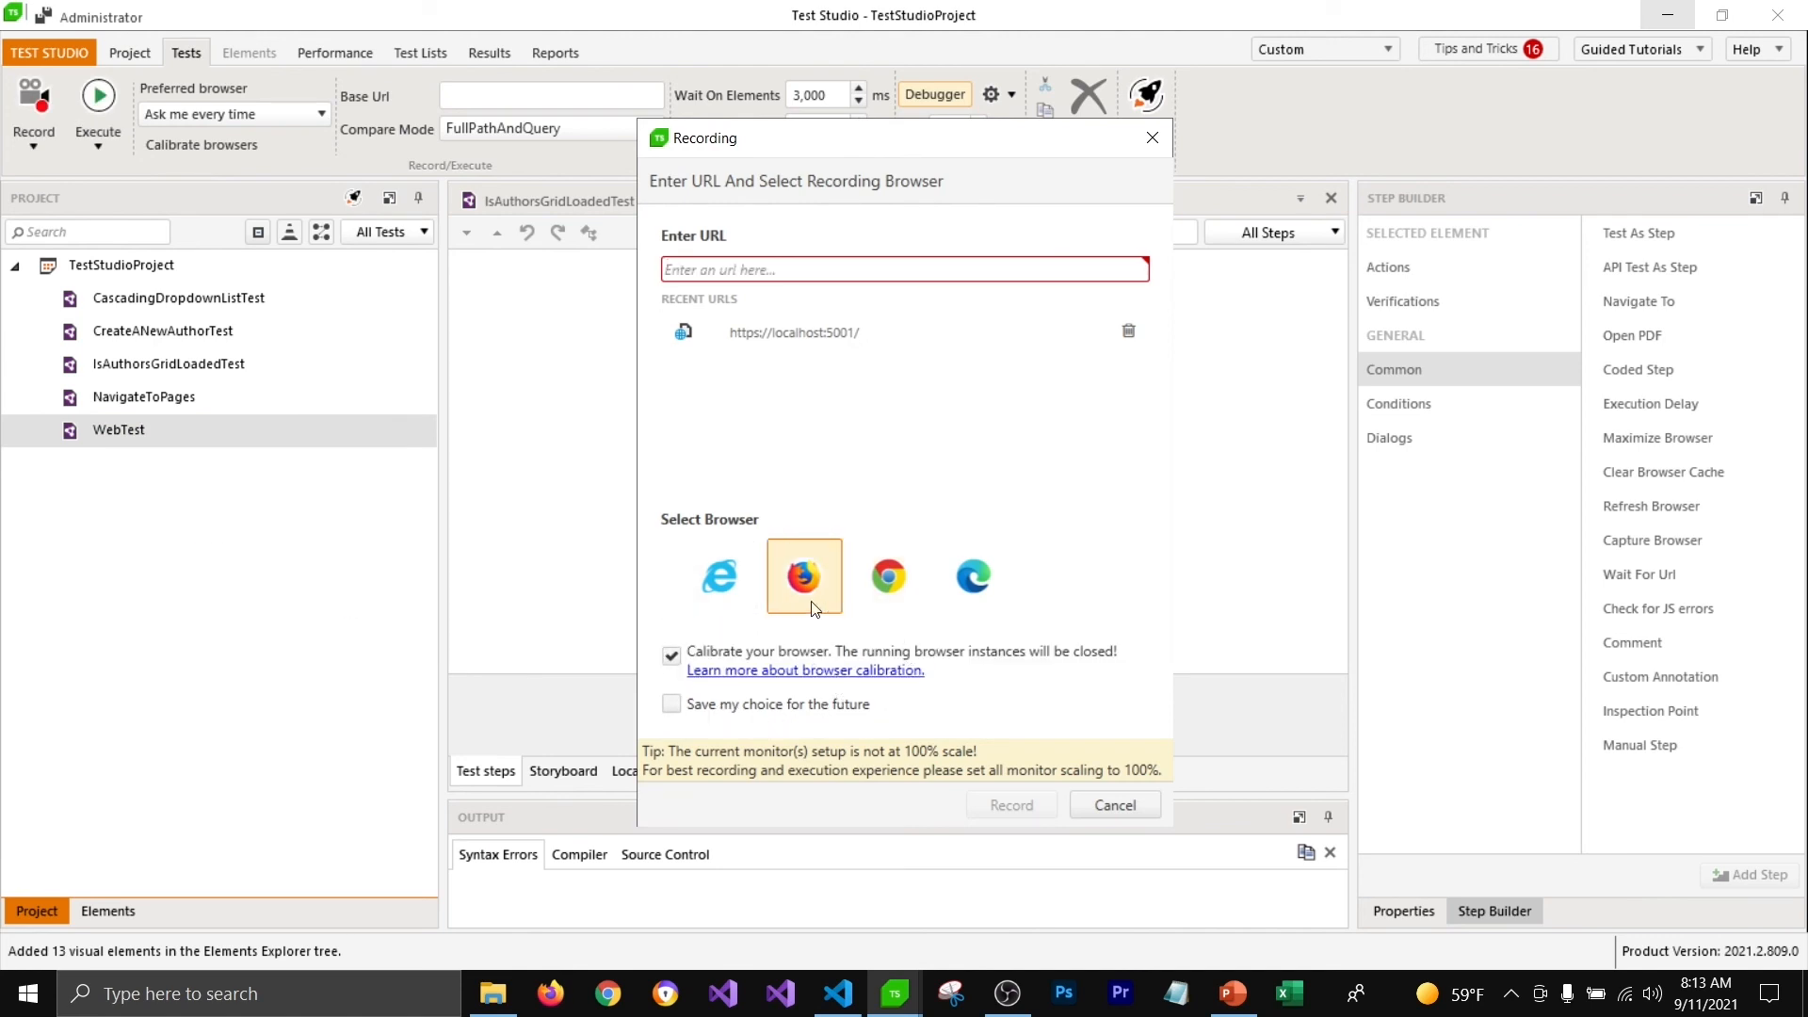
mouse_move(888, 575)
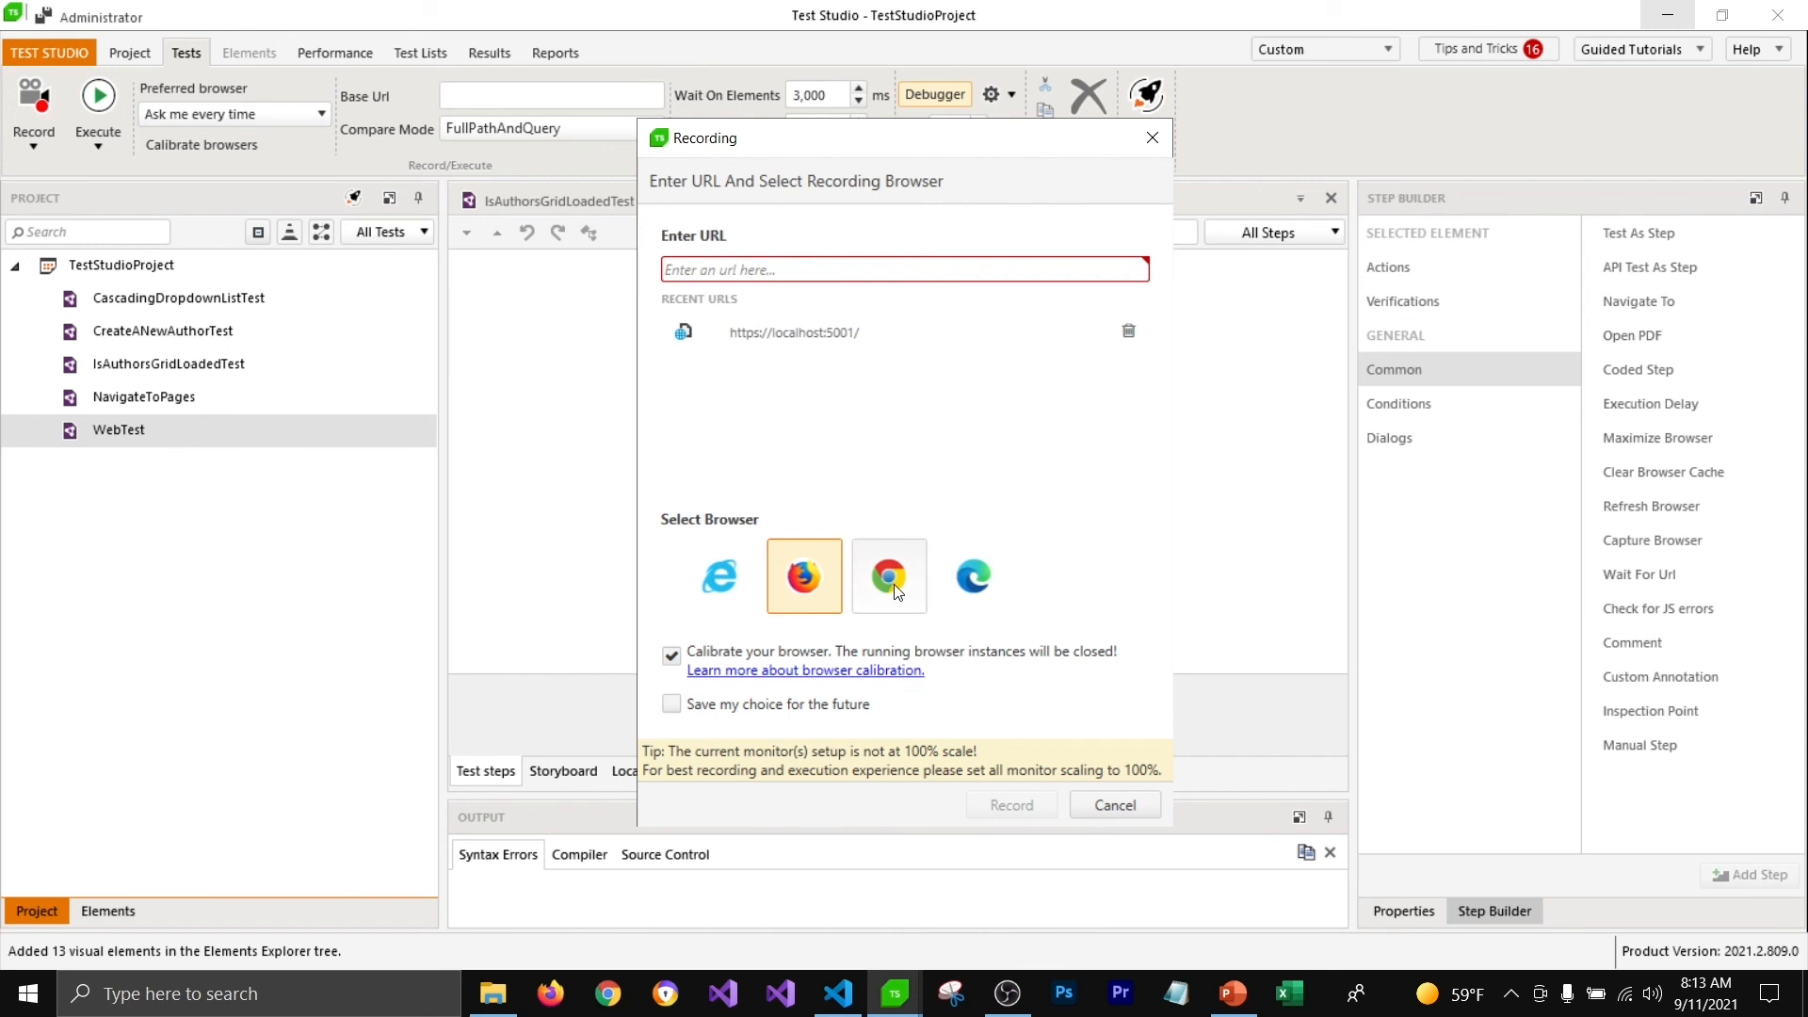
click(888, 576)
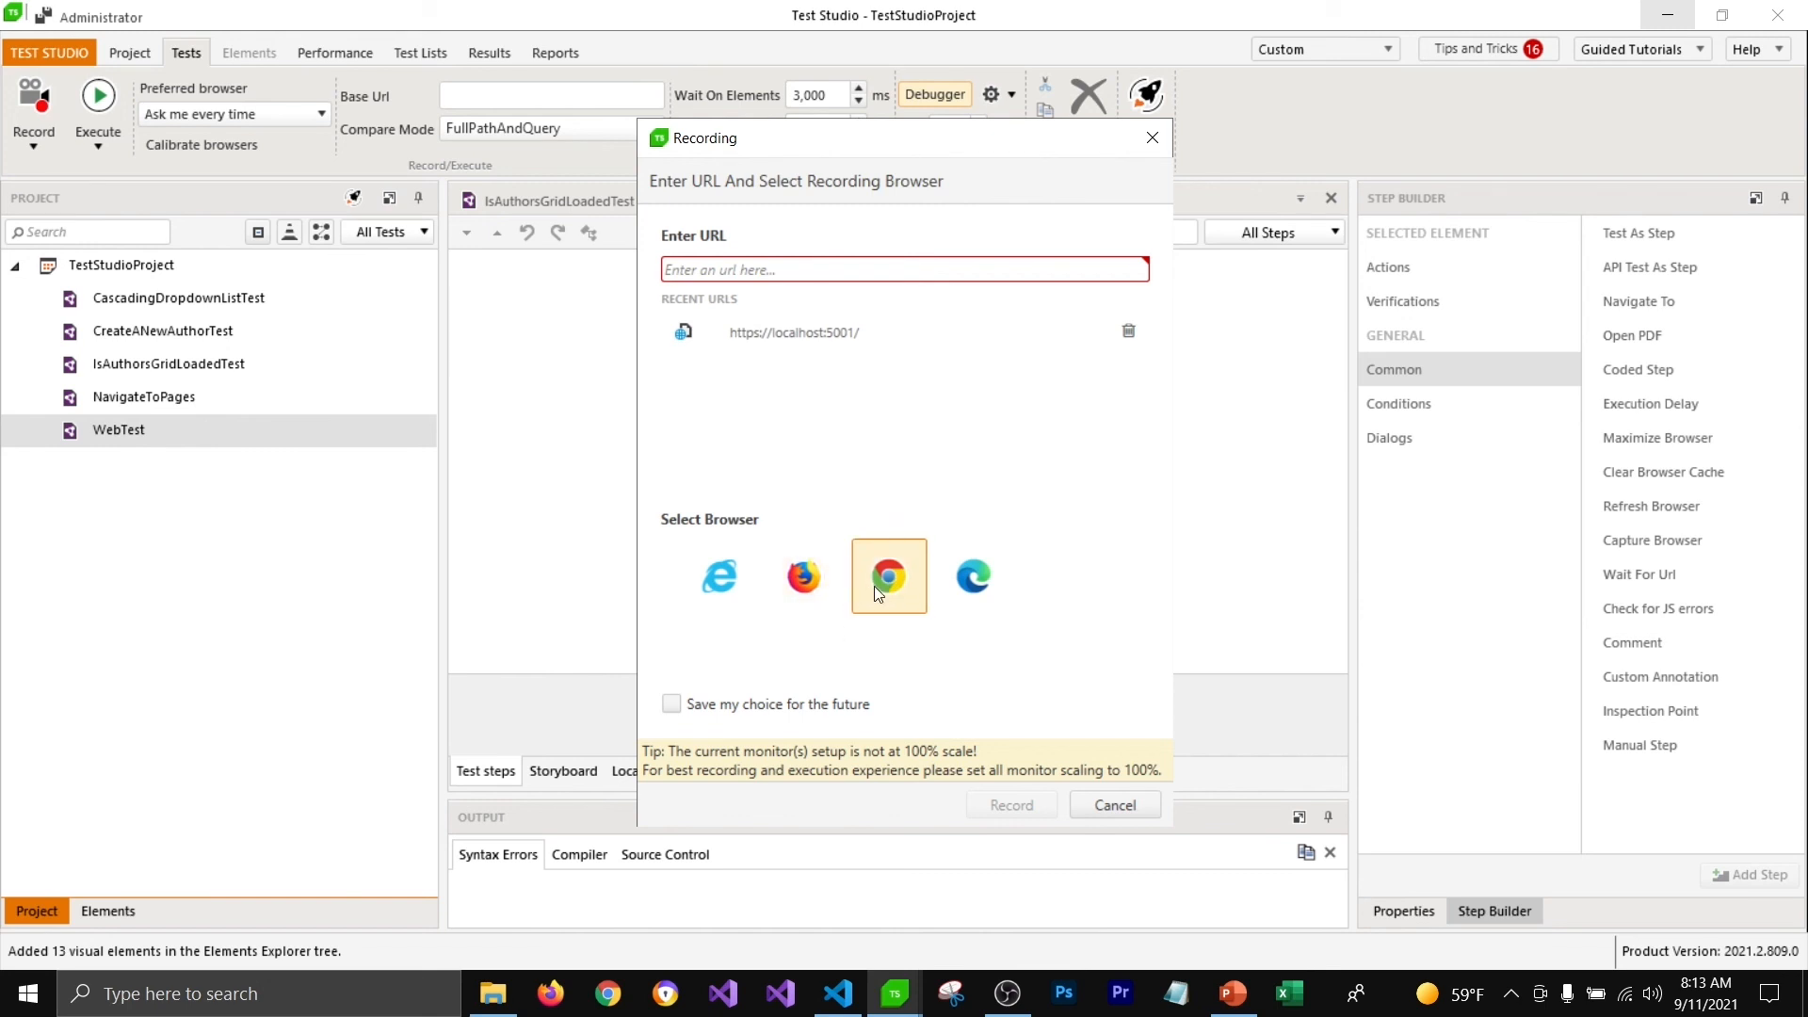
mouse_move(713, 667)
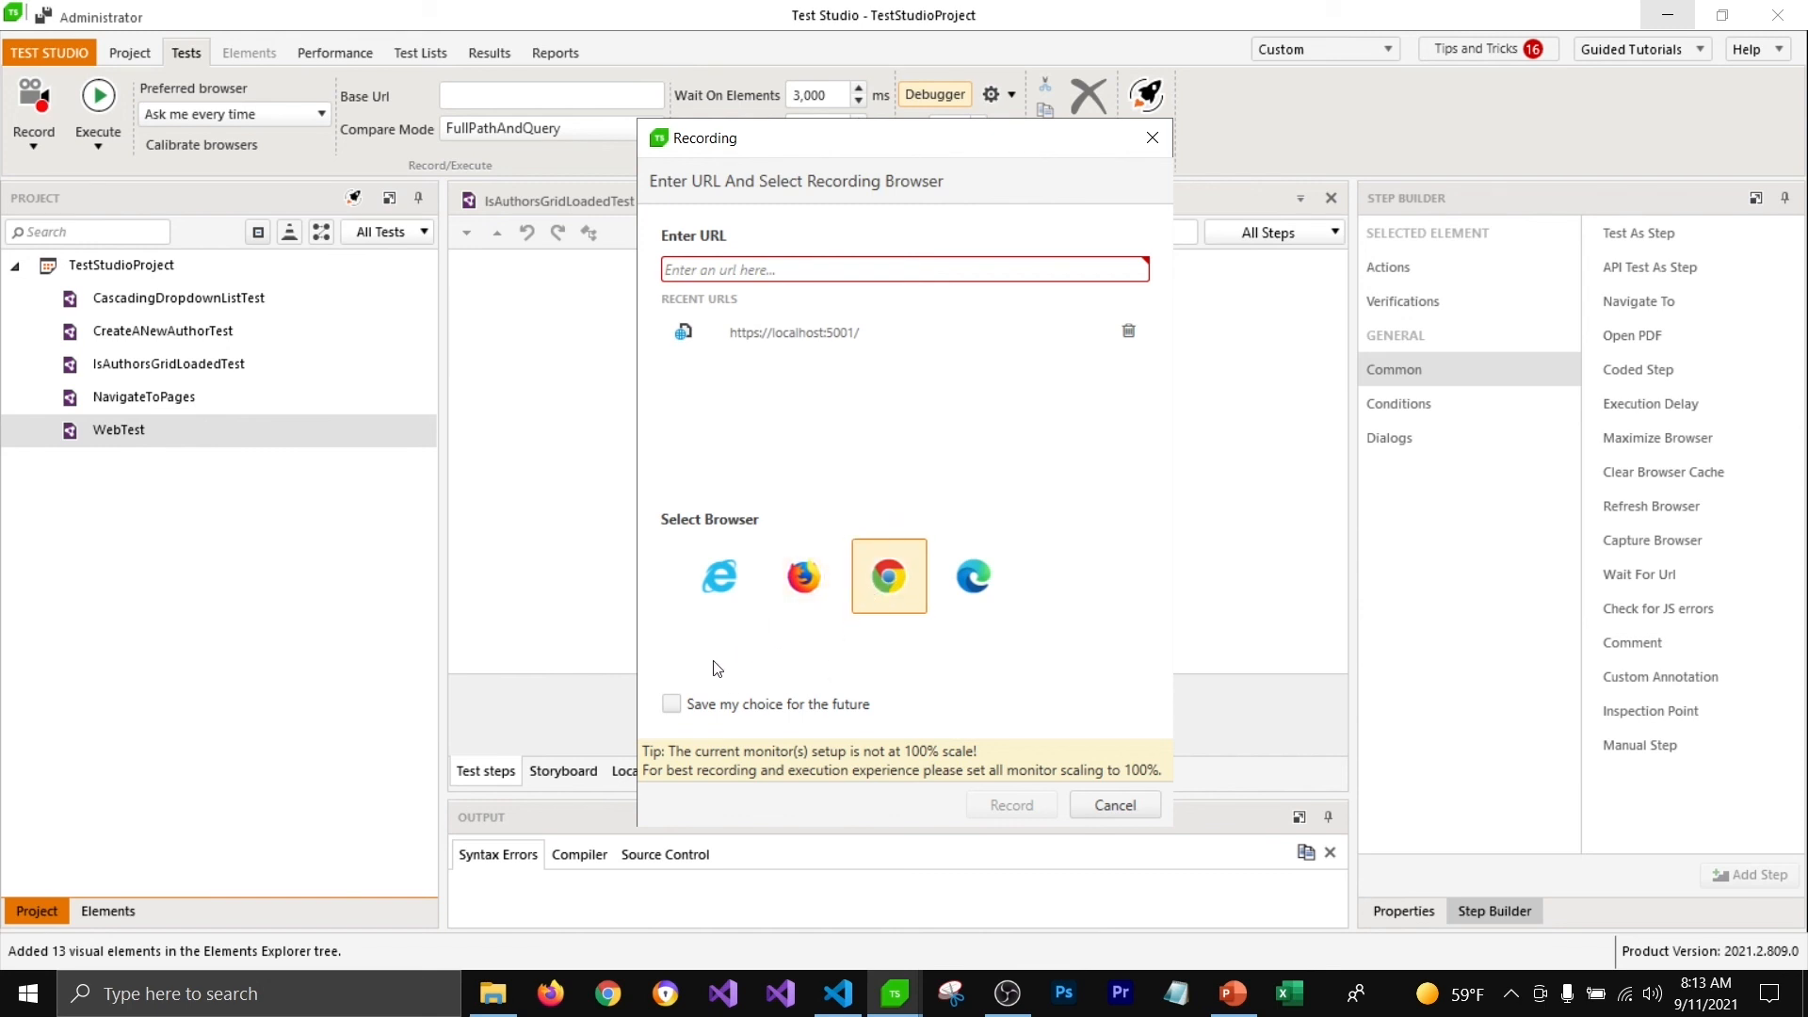
click(1114, 805)
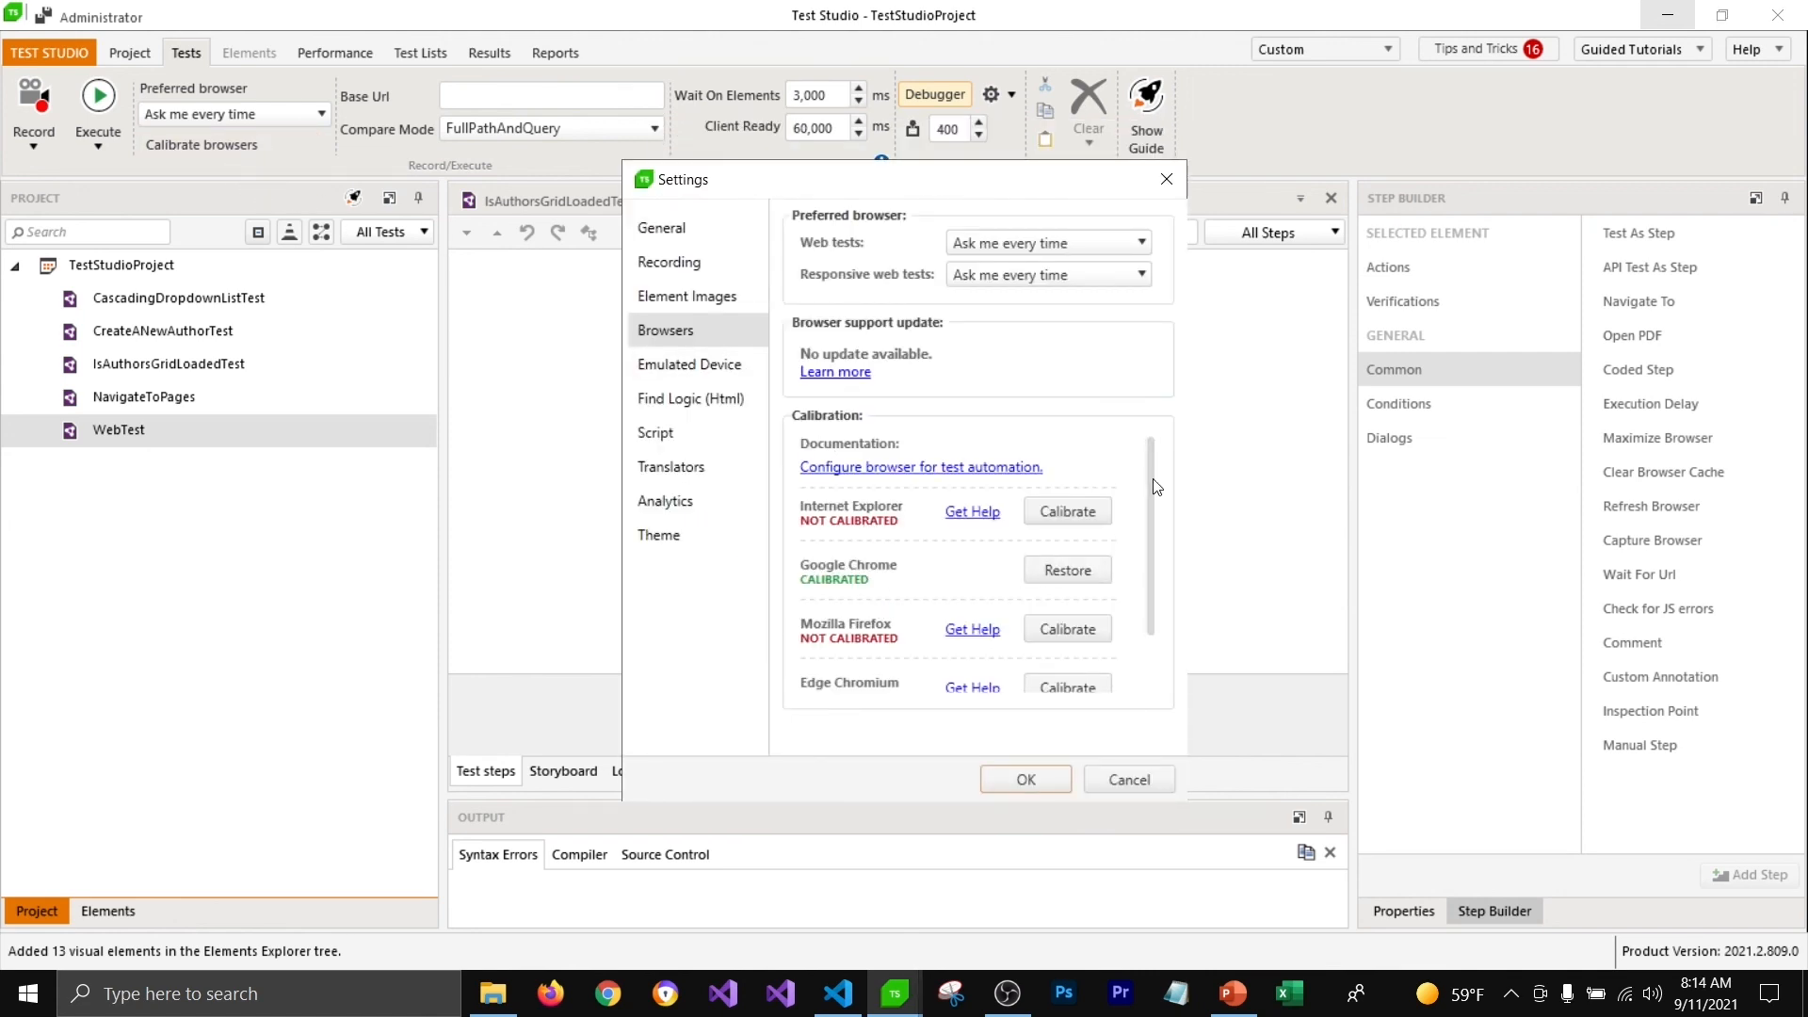
Calibrate Mozilla Firefox in the Browsers settings' Calibration section
scroll(down, 3)
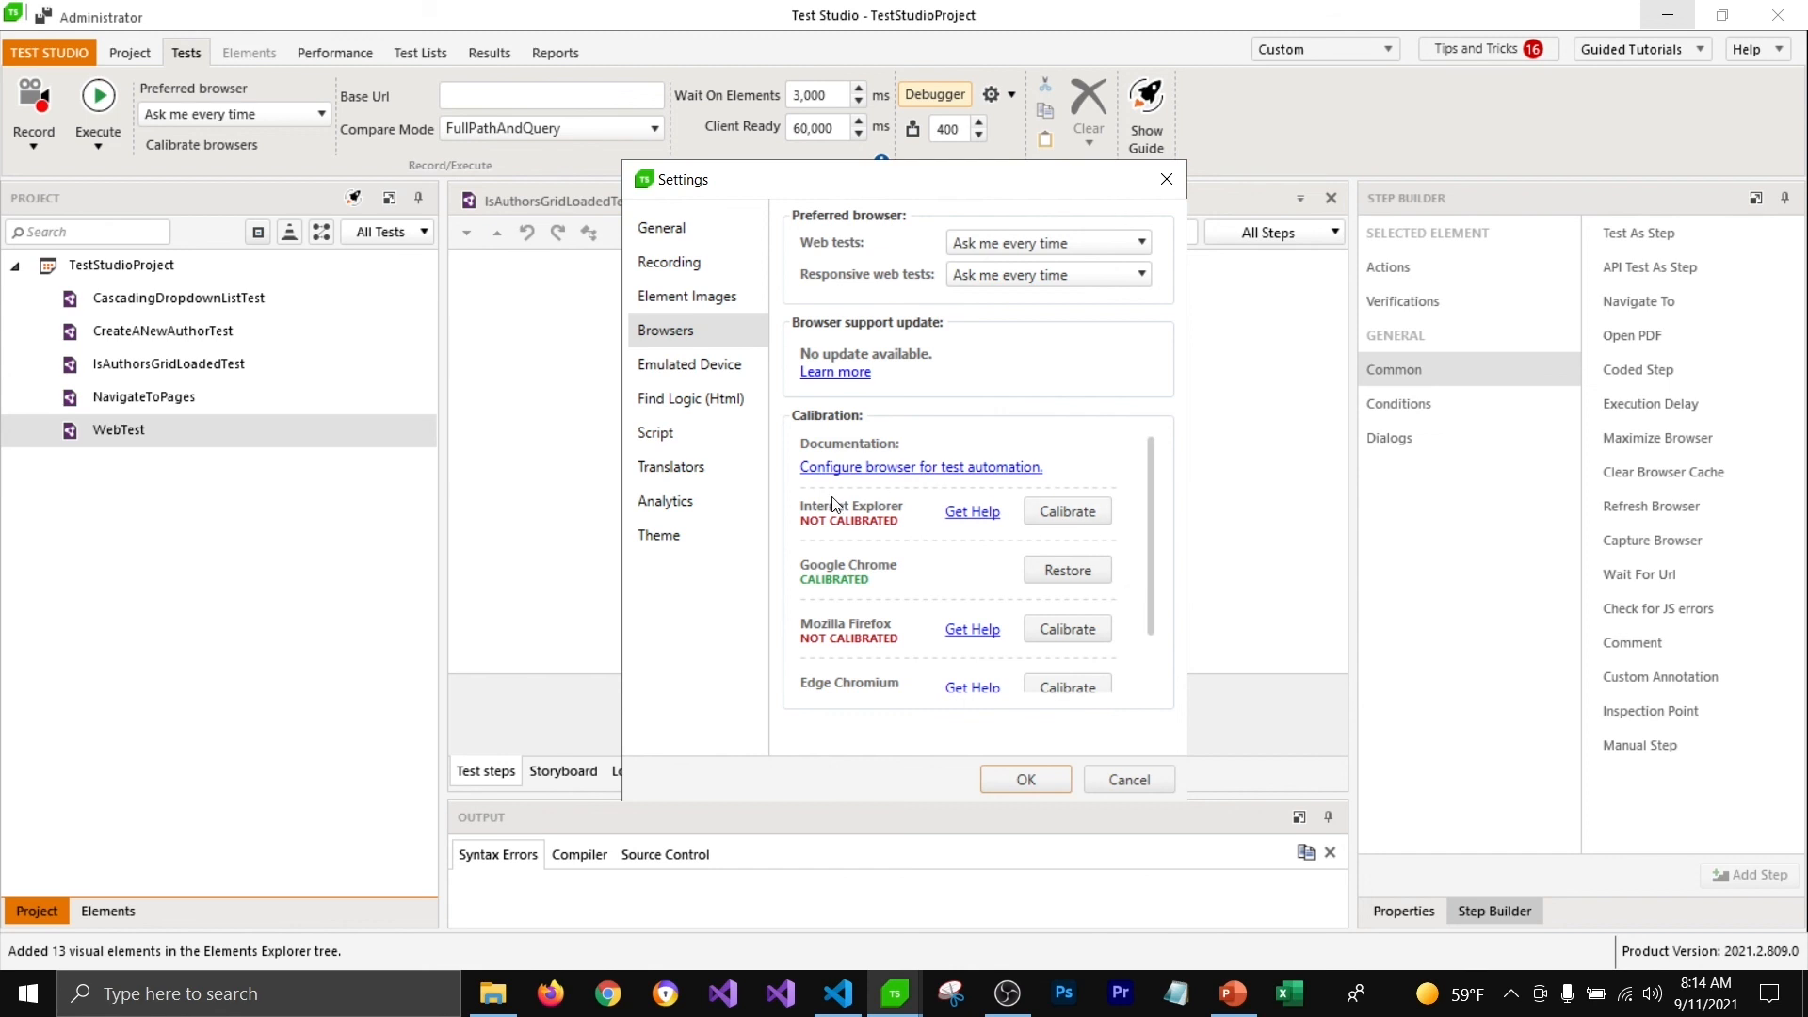
mouse_move(870, 596)
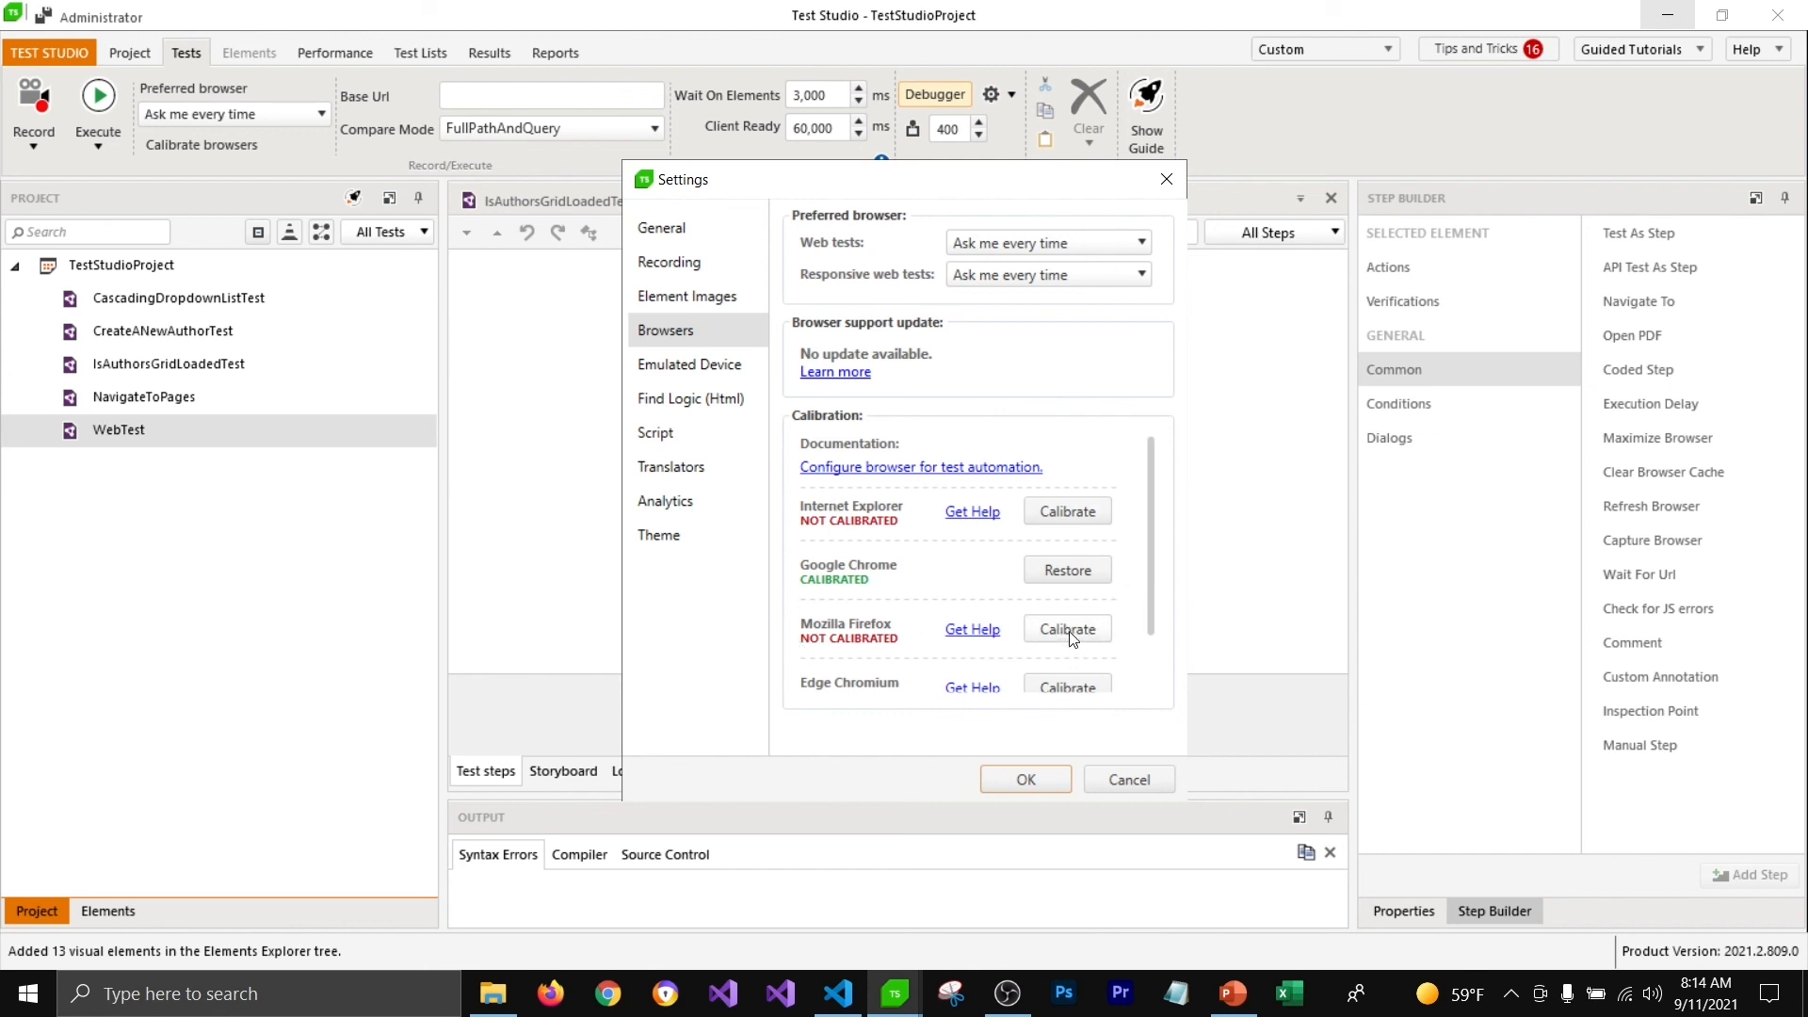
click(1067, 629)
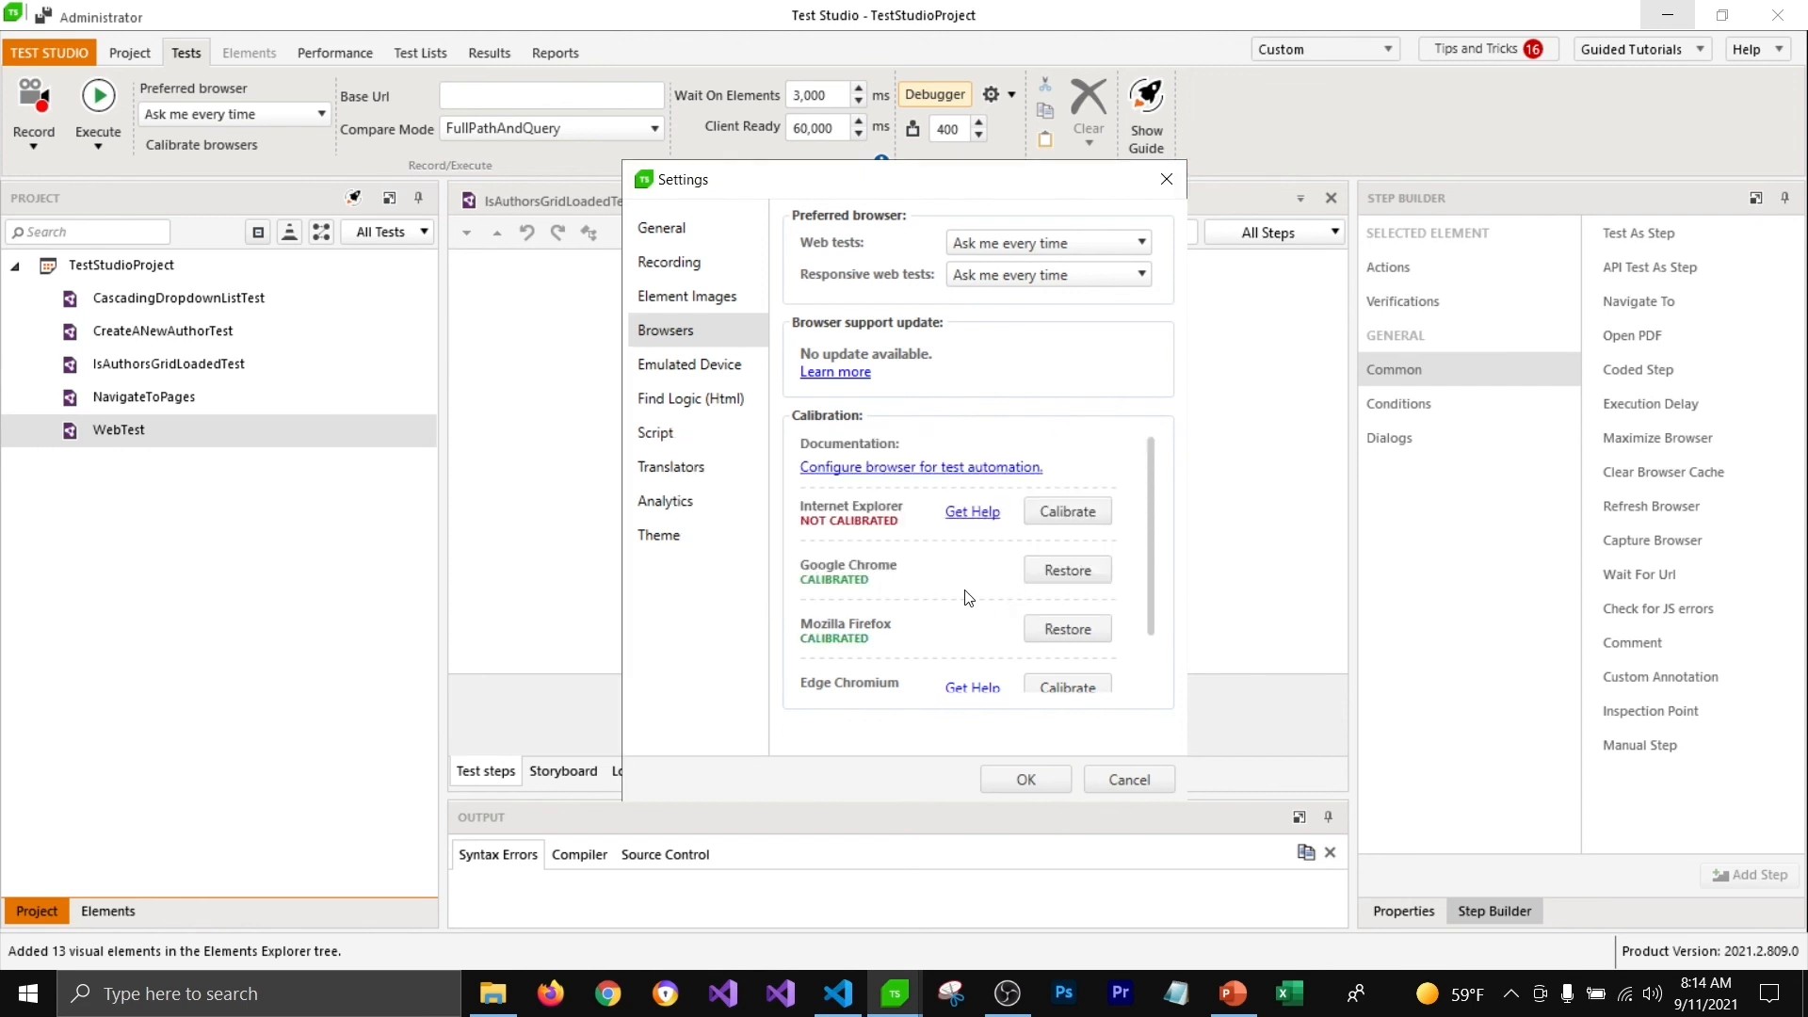
mouse_move(771, 633)
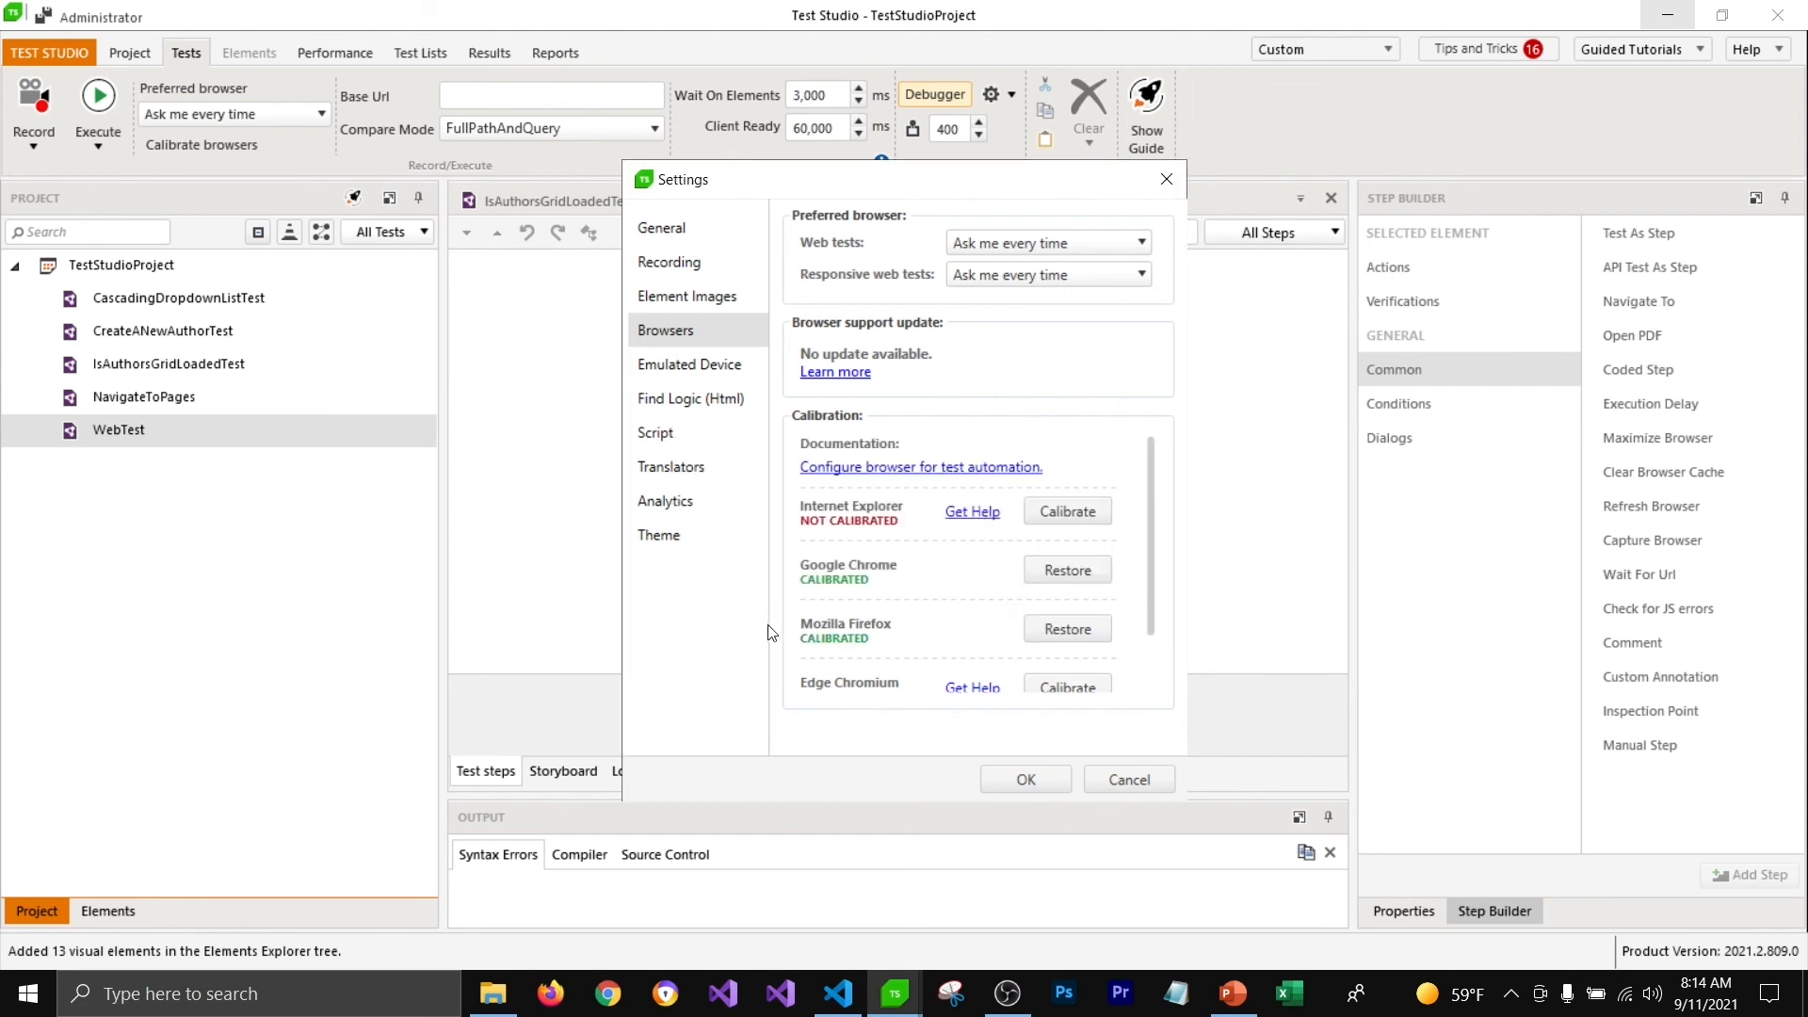